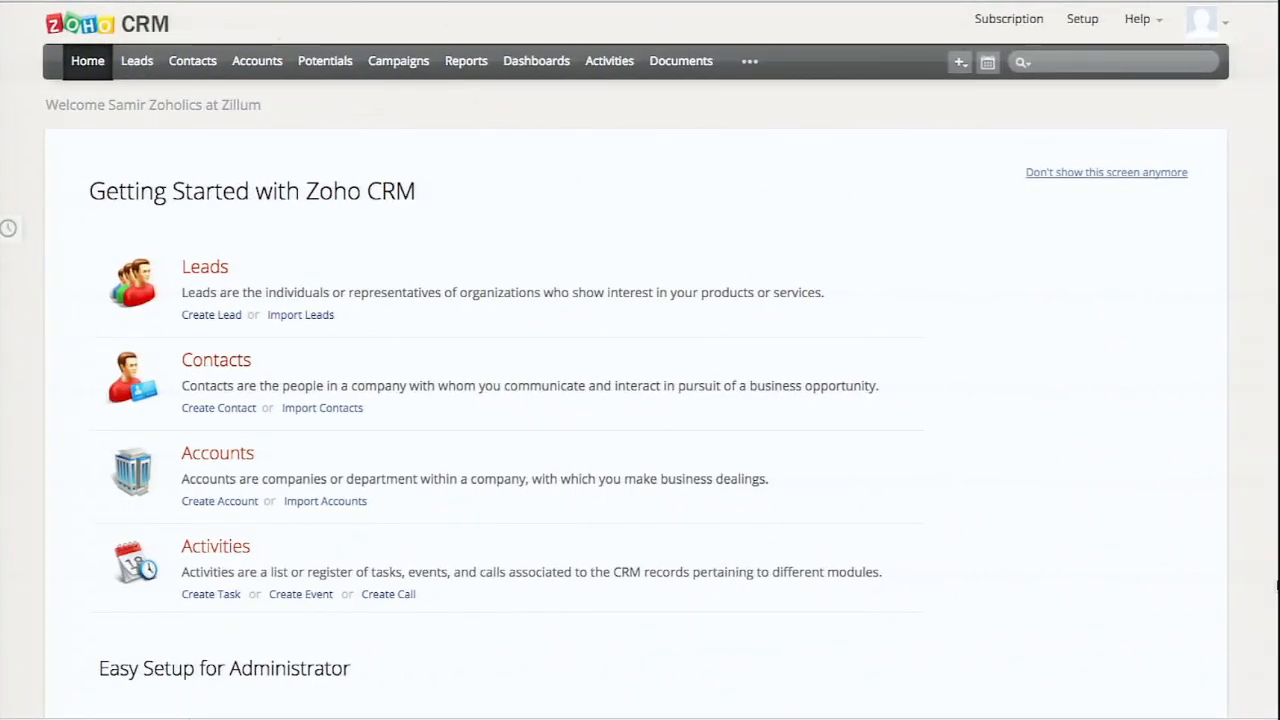
# - From the open leads list, start a new lead and place the cursor in First Name
pyautogui.click(1175, 11)
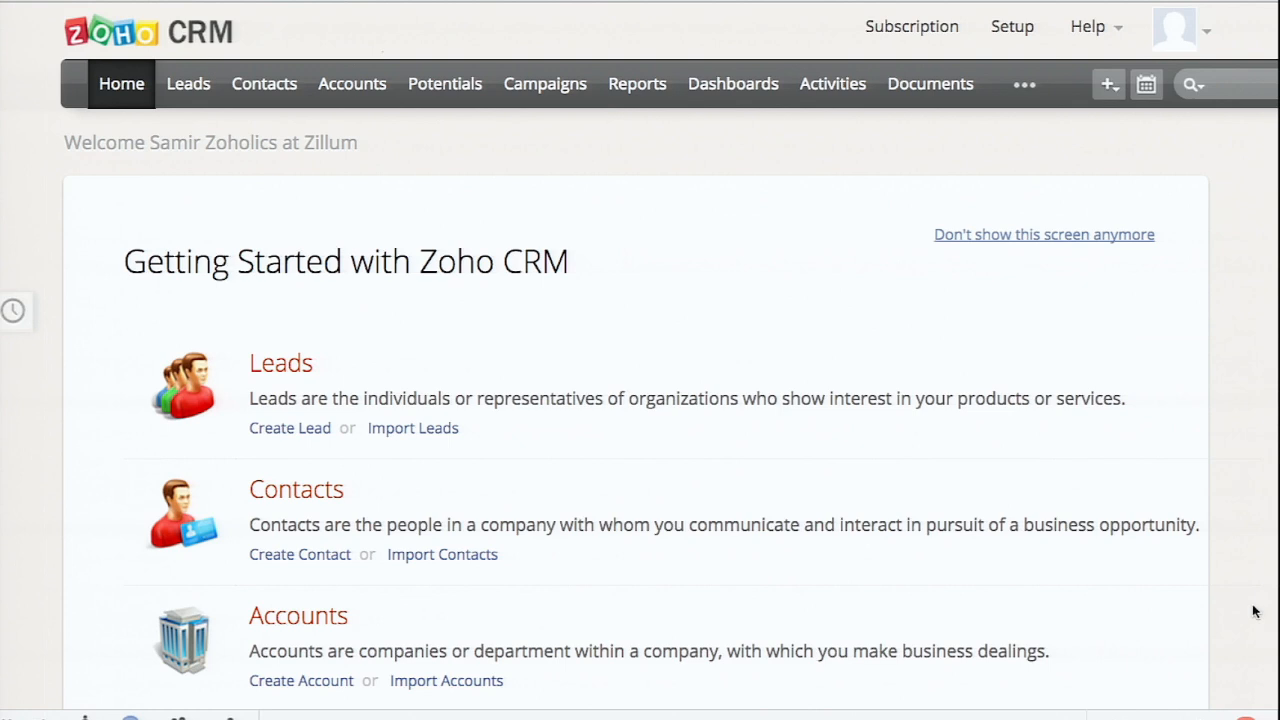
pyautogui.moveTo(915, 443)
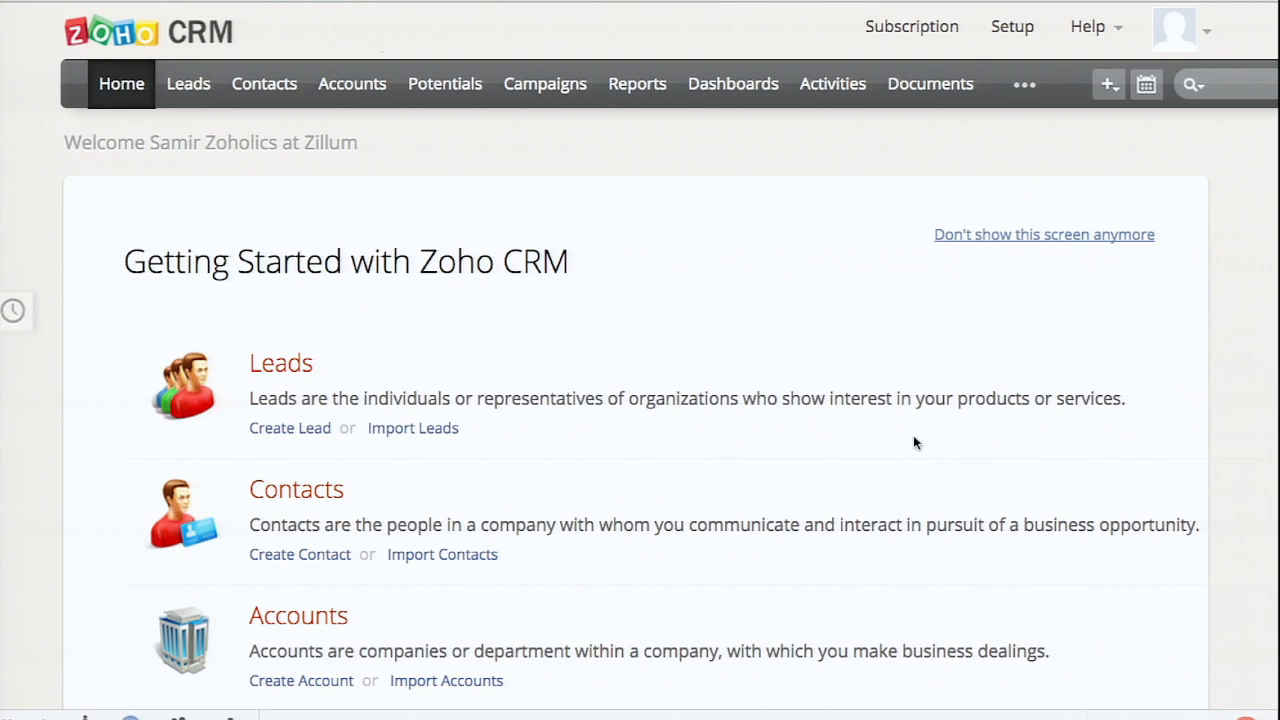
pyautogui.moveTo(188, 83)
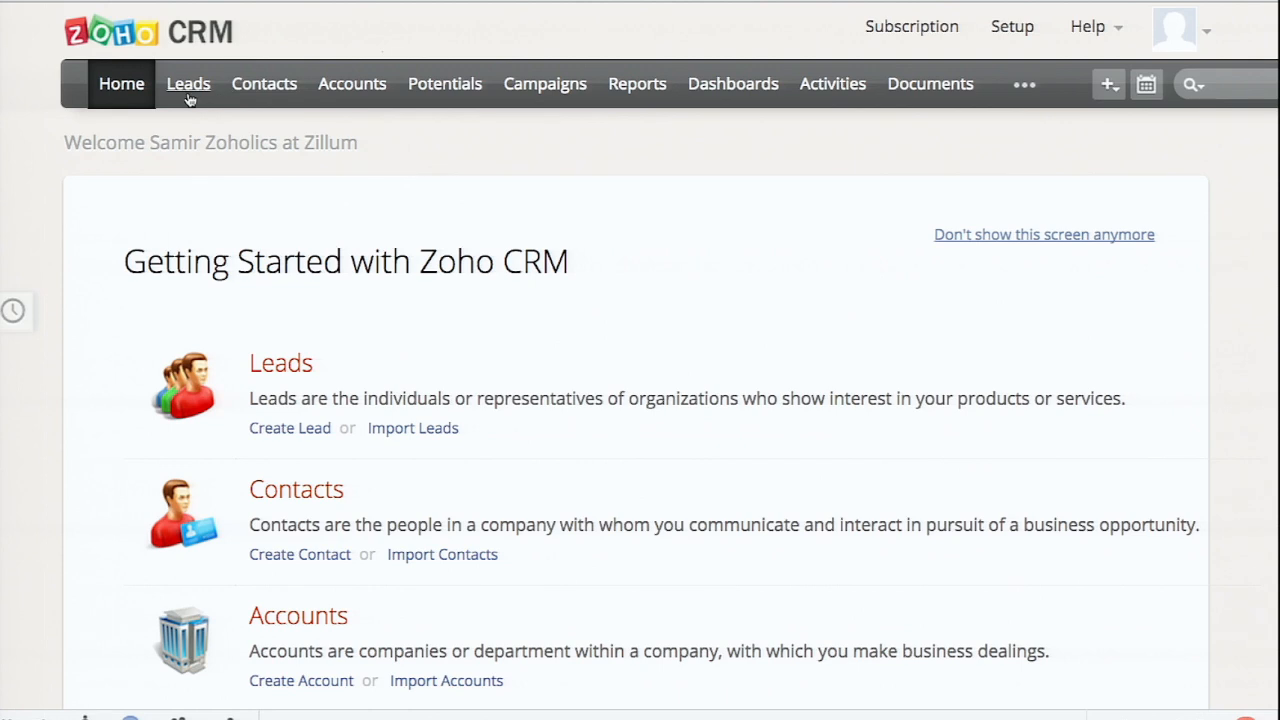
pyautogui.click(188, 83)
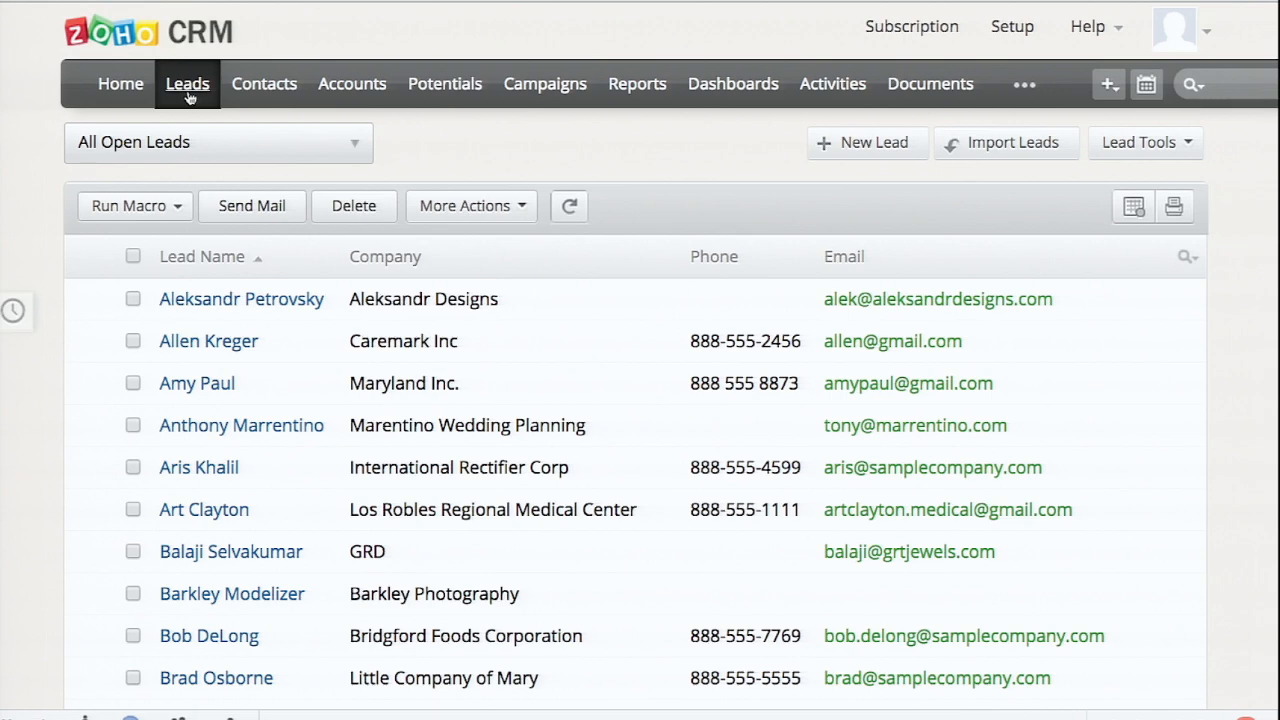
pyautogui.moveTo(719, 44)
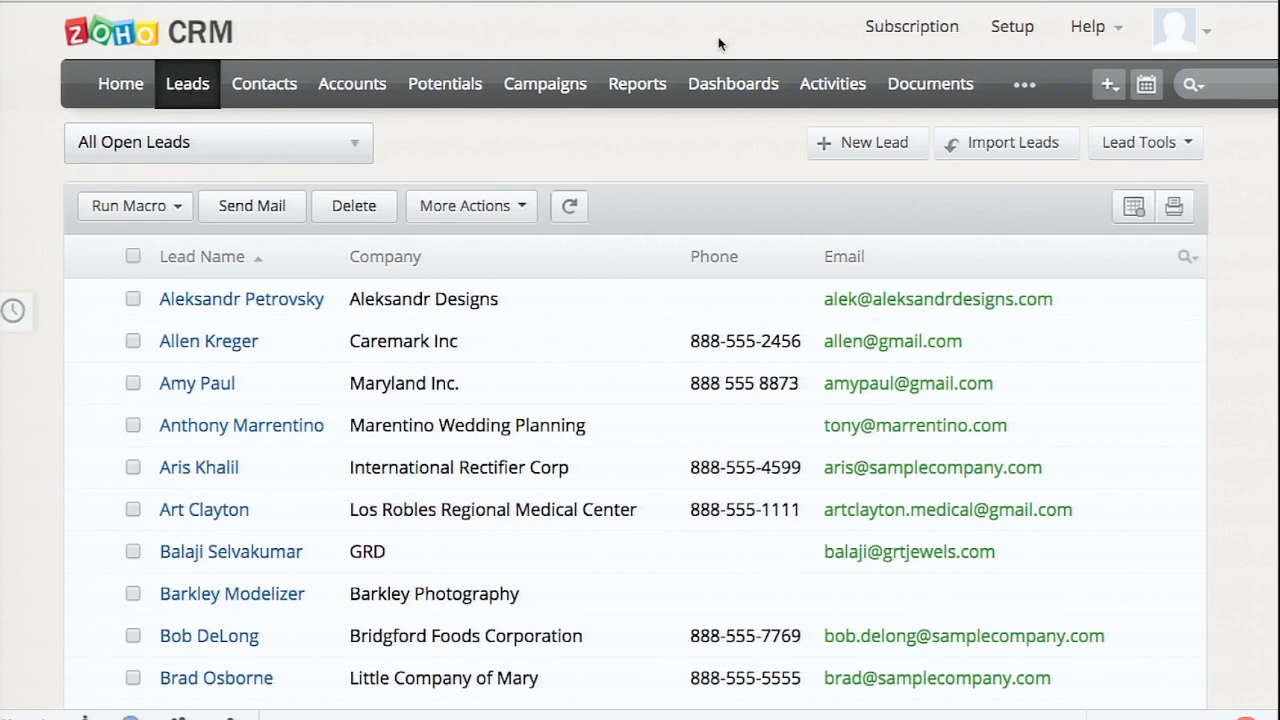
pyautogui.click(865, 142)
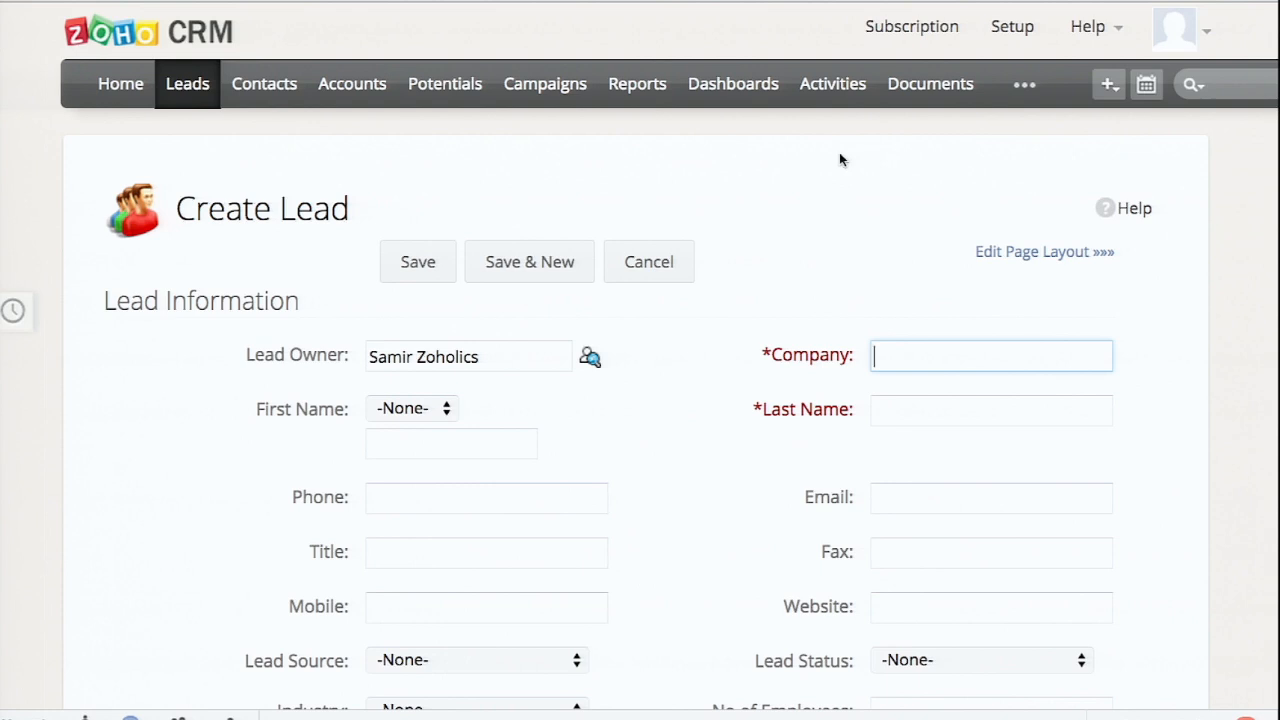
pyautogui.moveTo(538, 458)
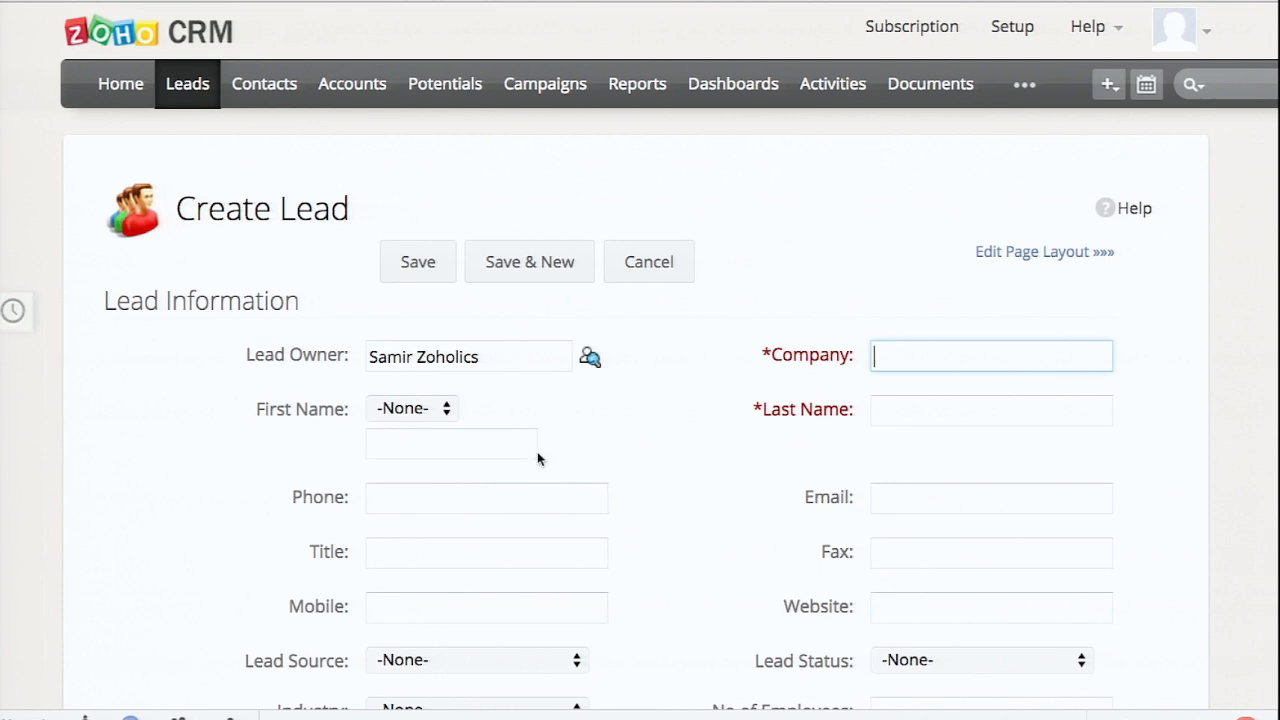
pyautogui.click(451, 443)
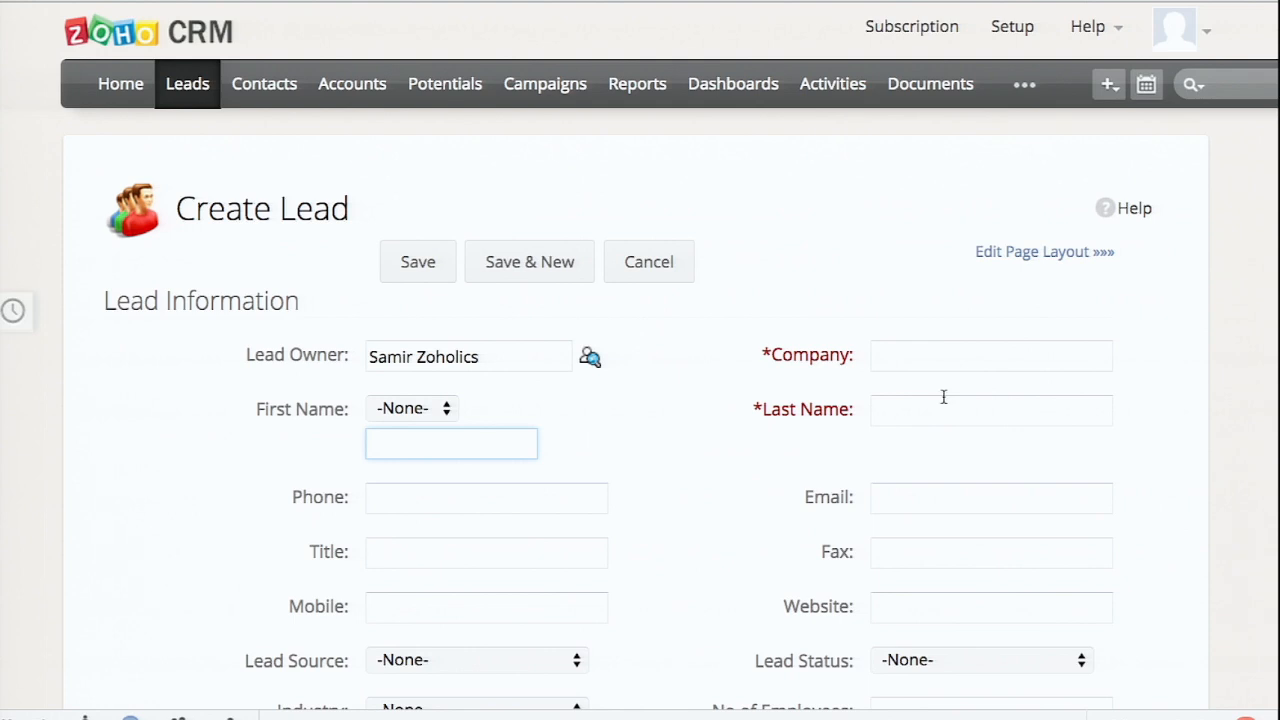
pyautogui.moveTo(1002, 606)
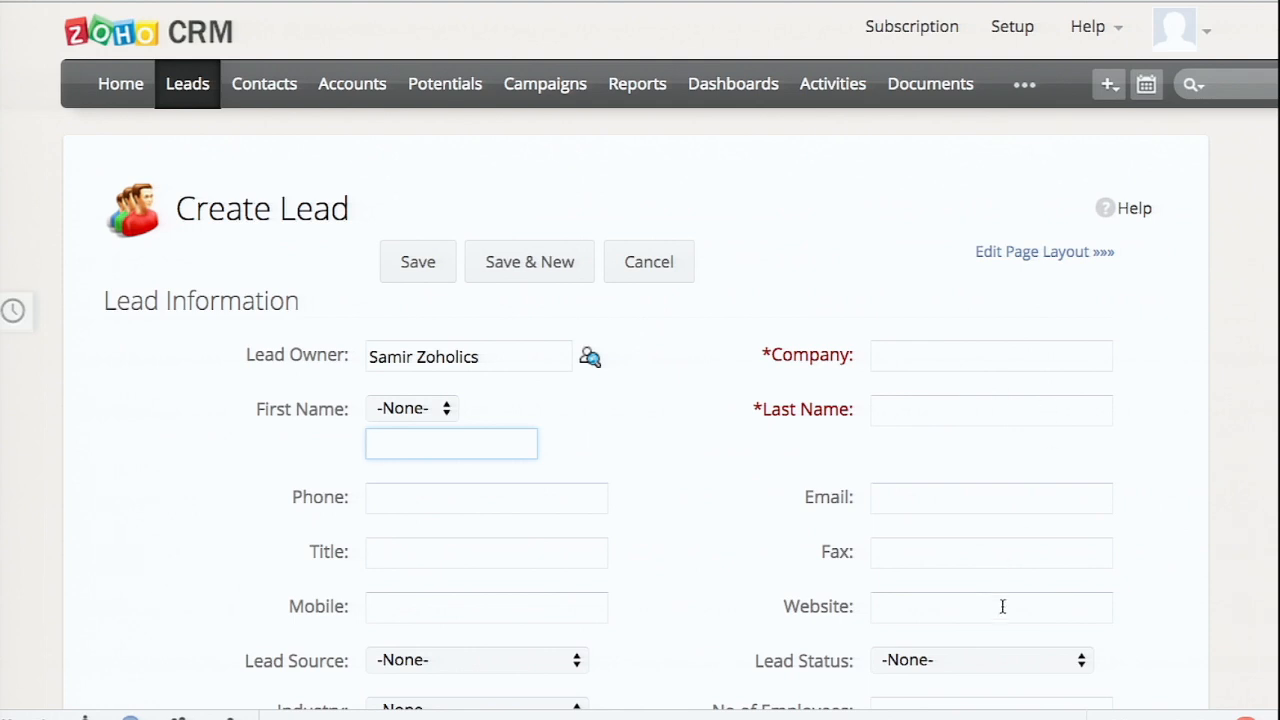
pyautogui.scroll(-3)
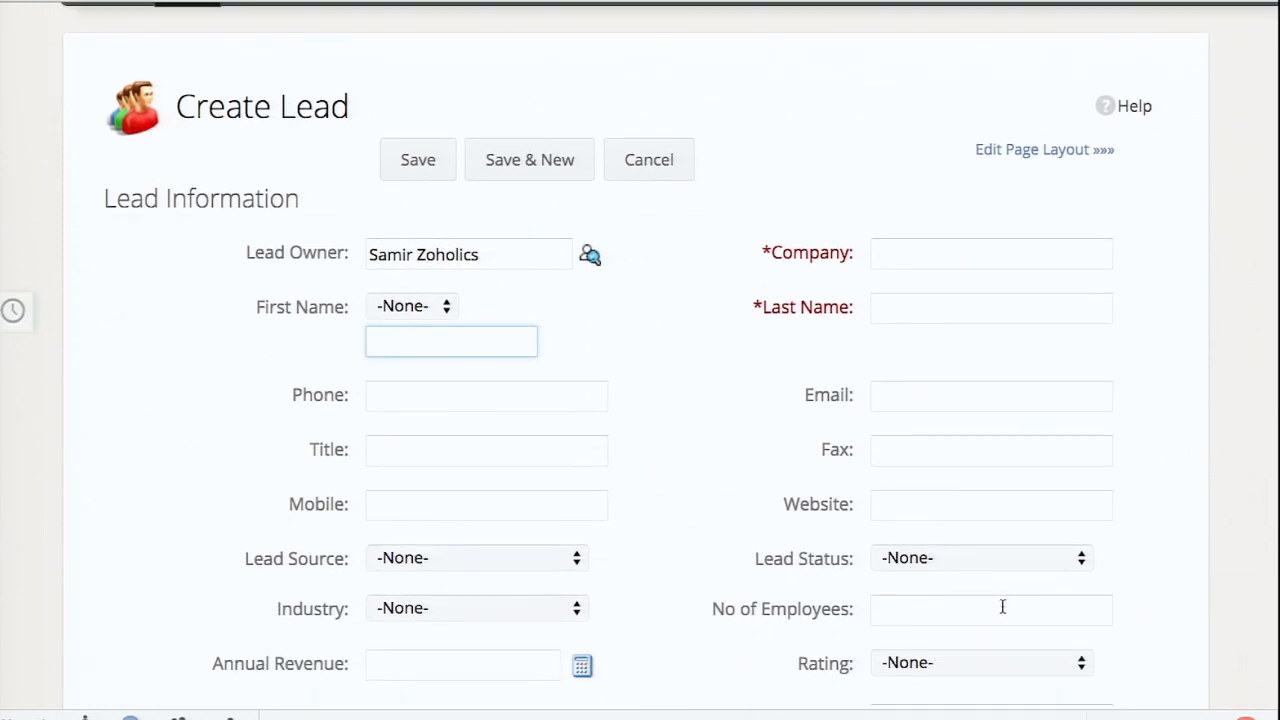
pyautogui.moveTo(1044, 149)
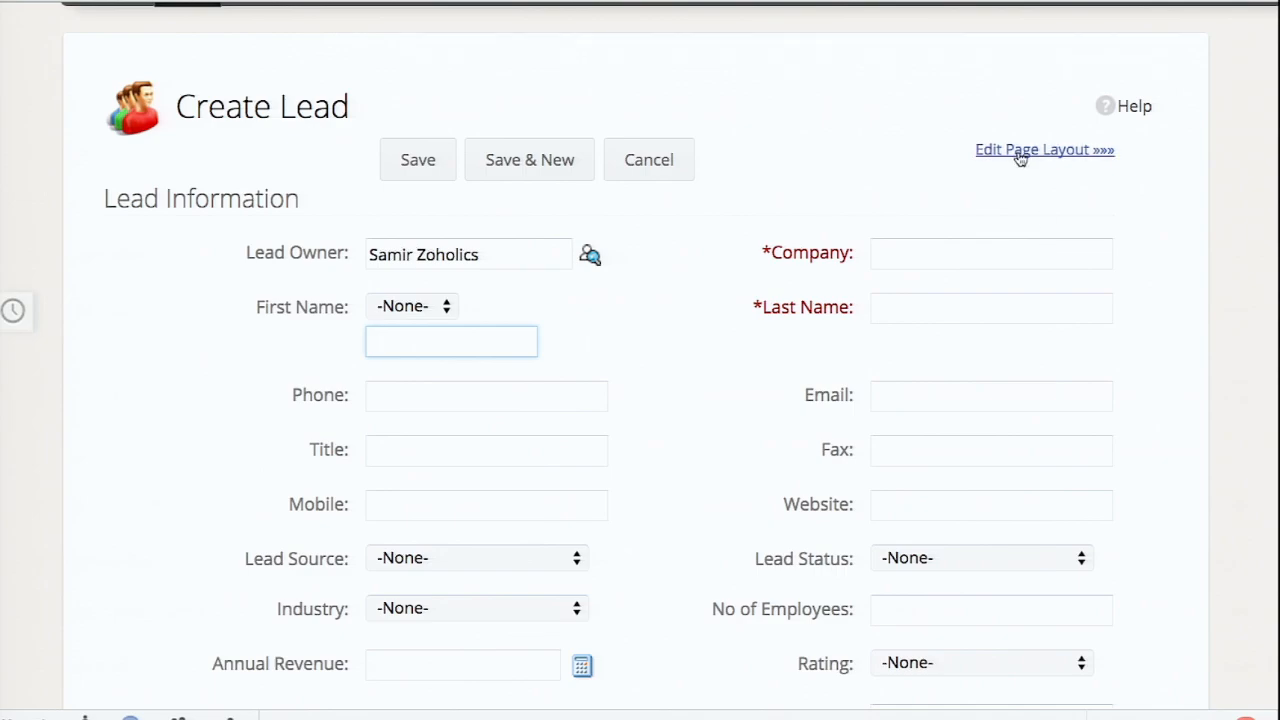
# - In the lead page layout, move Fax to the removed fields and mark Email mandatory
pyautogui.click(1044, 149)
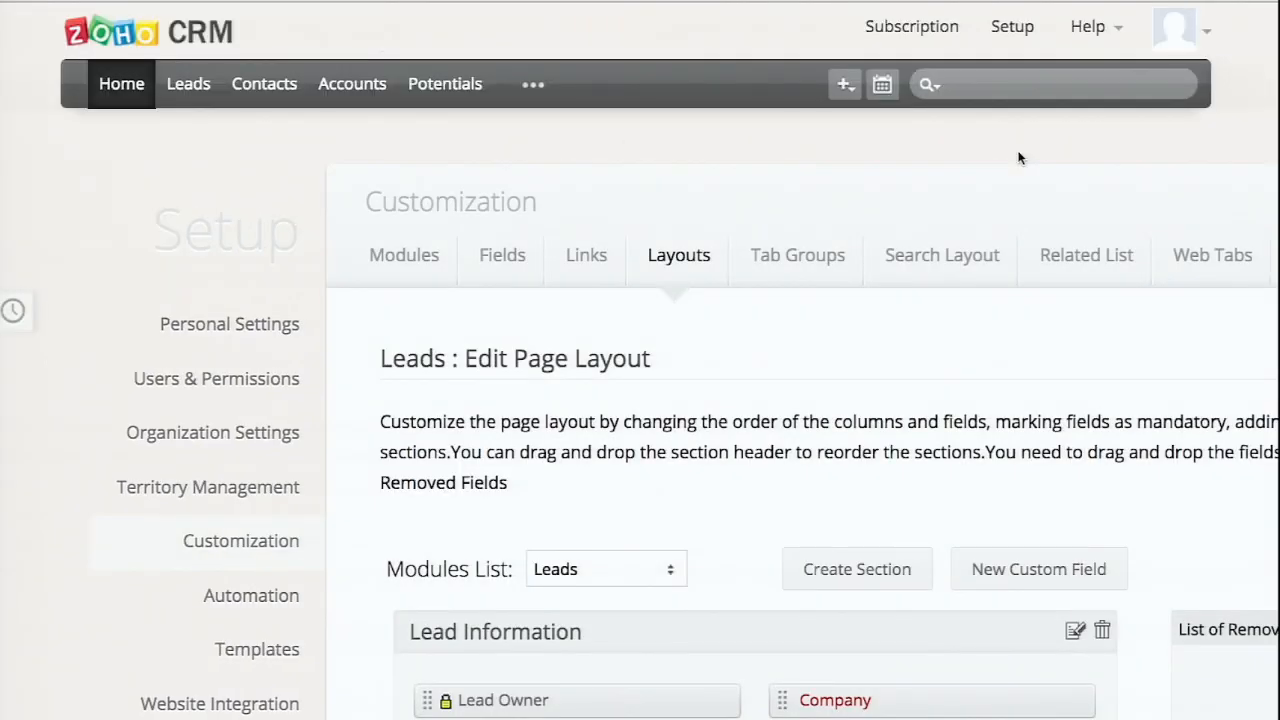
pyautogui.scroll(-3)
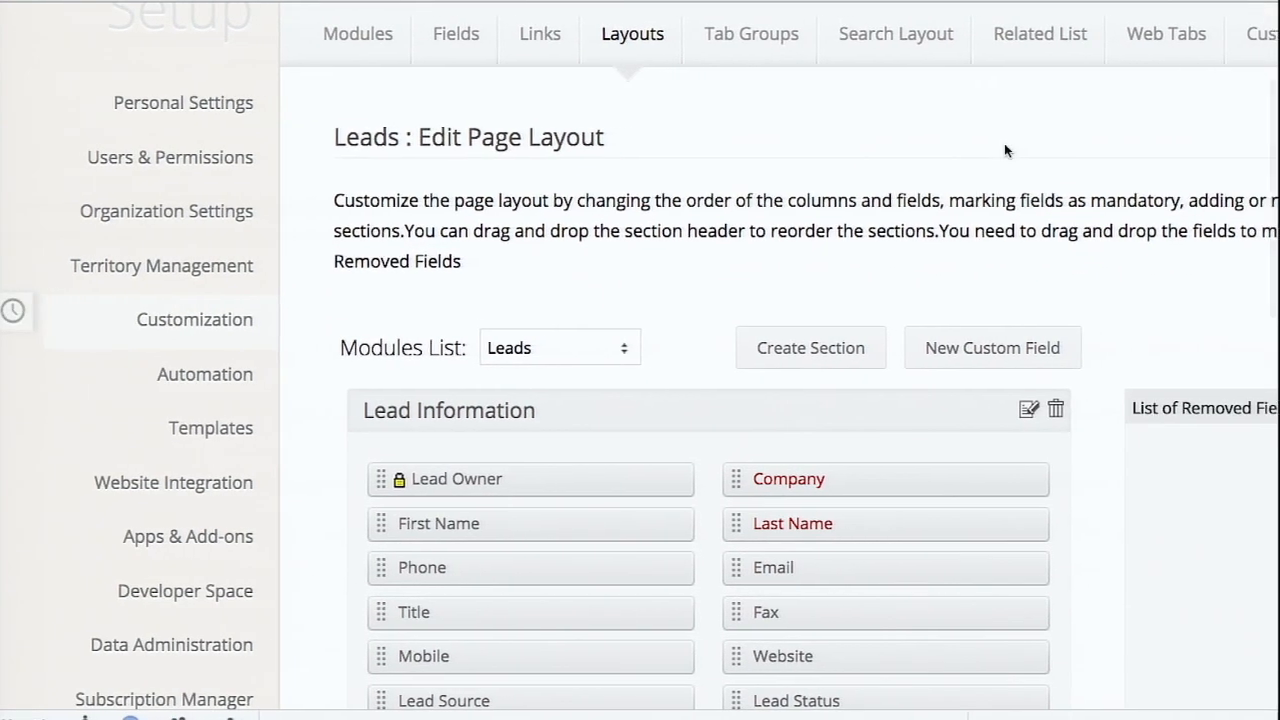
pyautogui.scroll(-3)
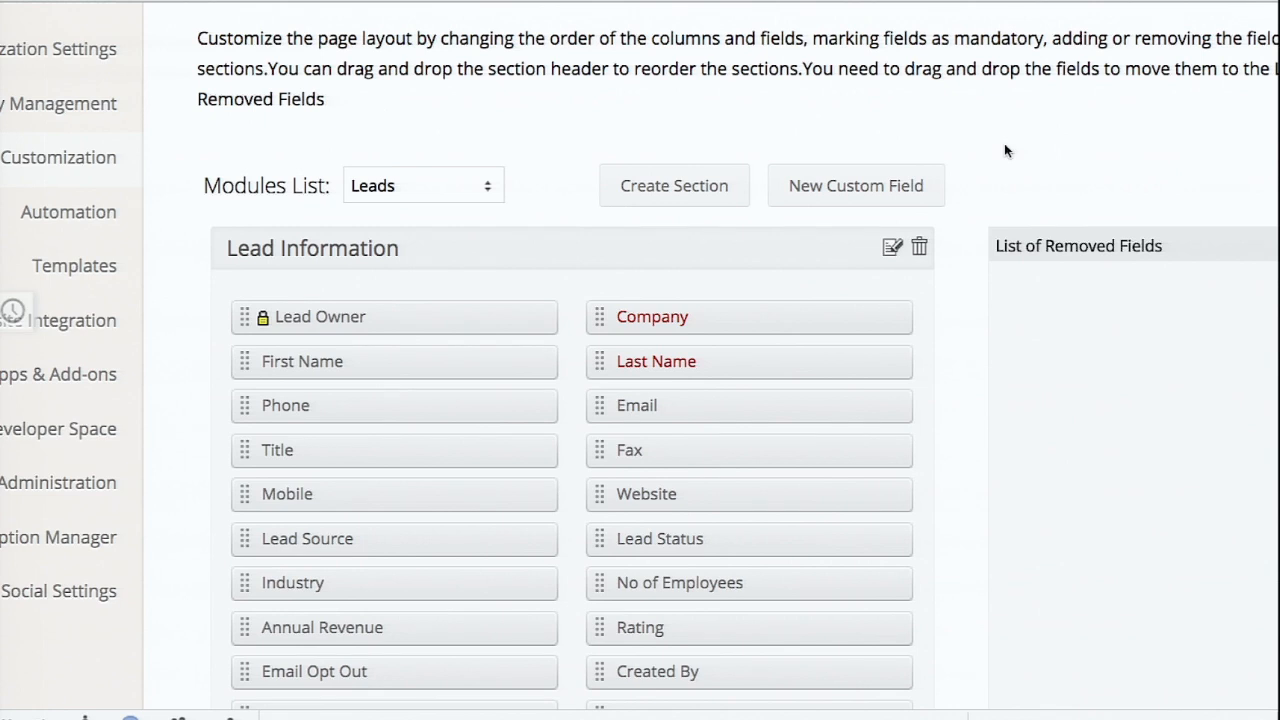
pyautogui.moveTo(845, 318)
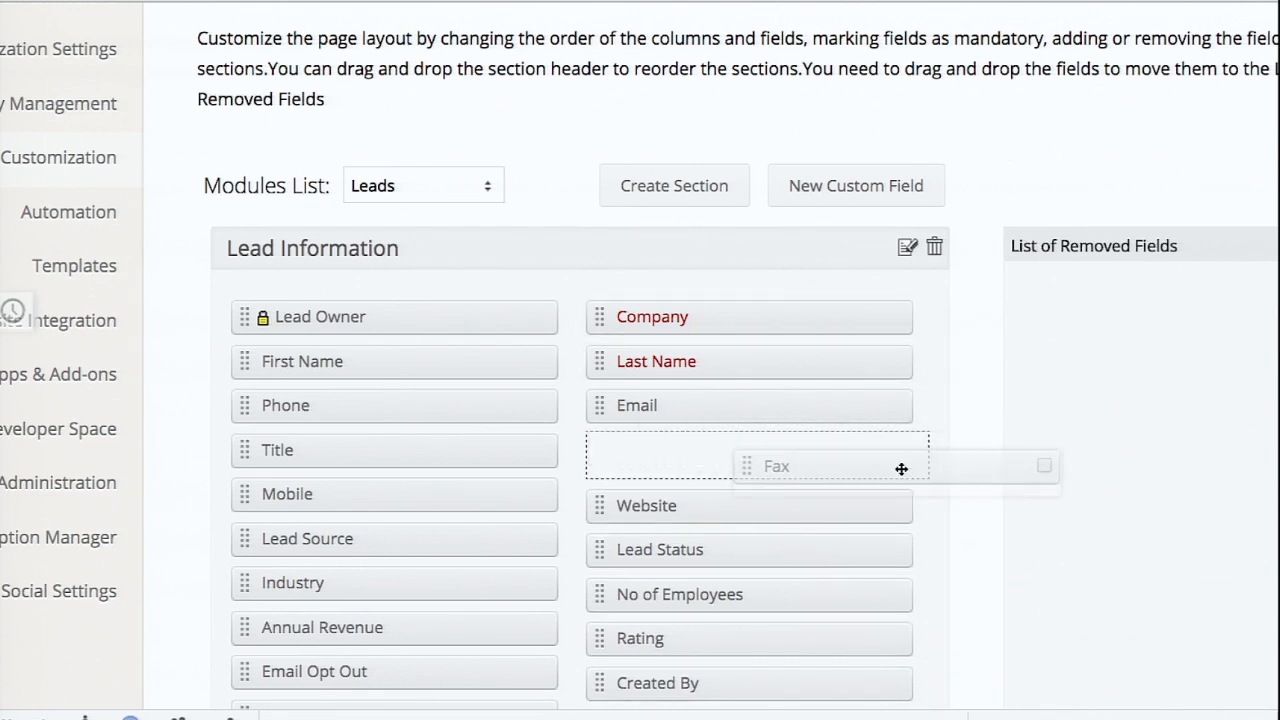
pyautogui.moveTo(830, 466); pyautogui.dragTo(1084, 301)
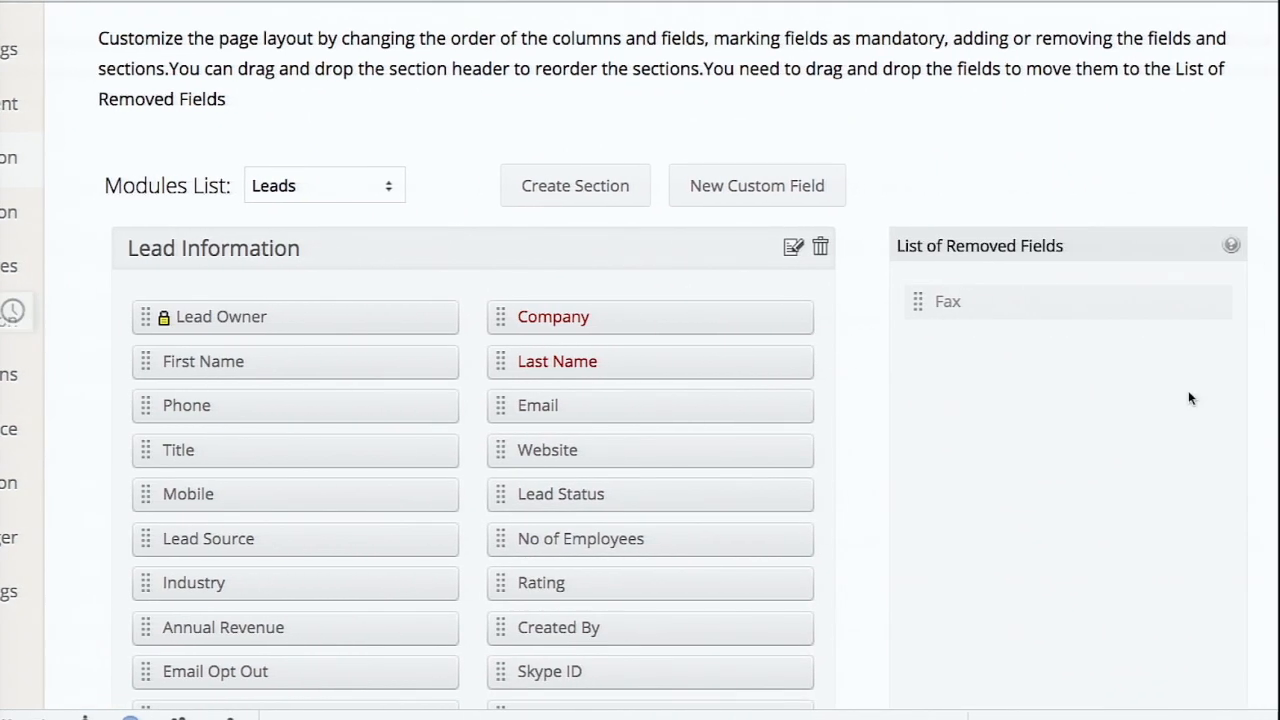
pyautogui.moveTo(1120, 400)
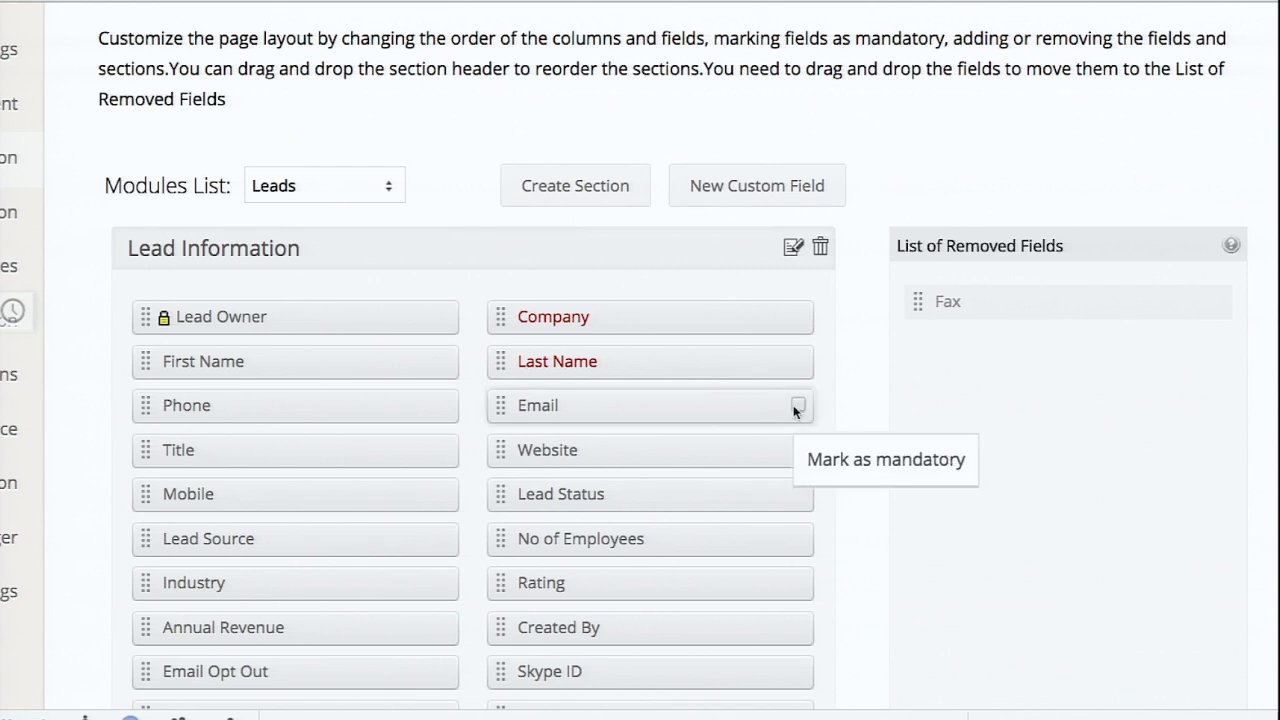
pyautogui.moveTo(790, 452)
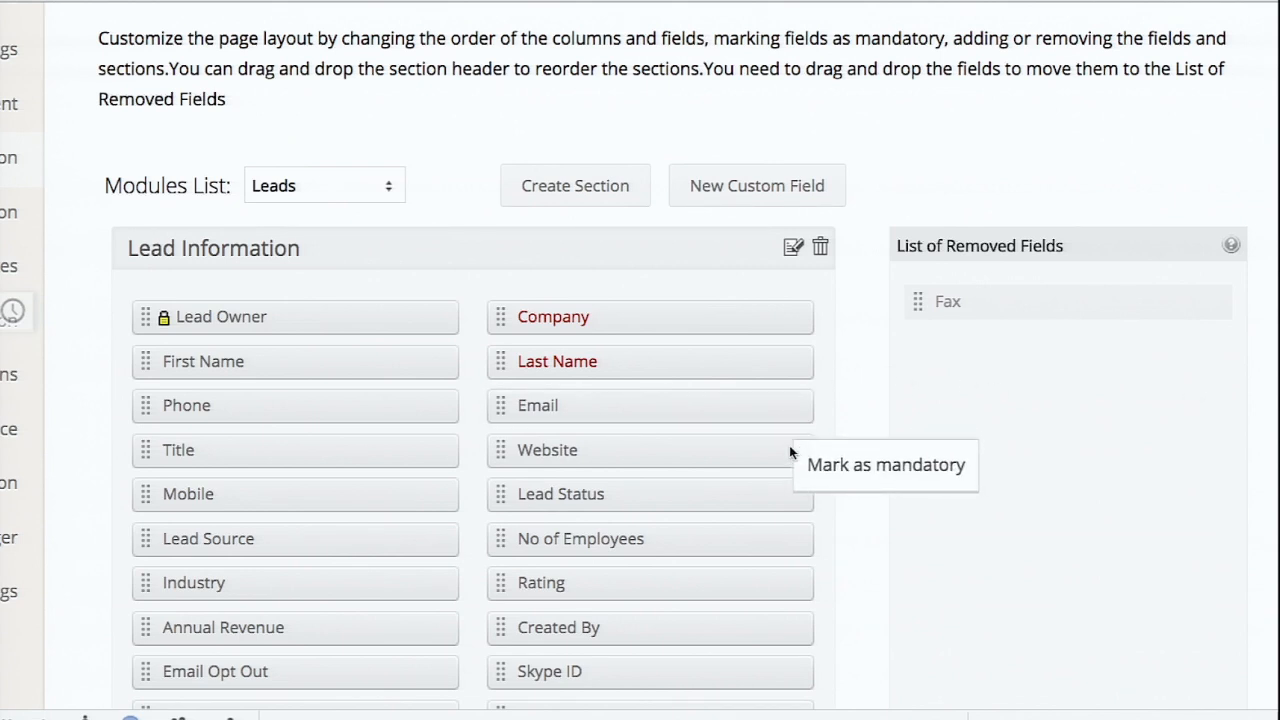
pyautogui.moveTo(800, 408)
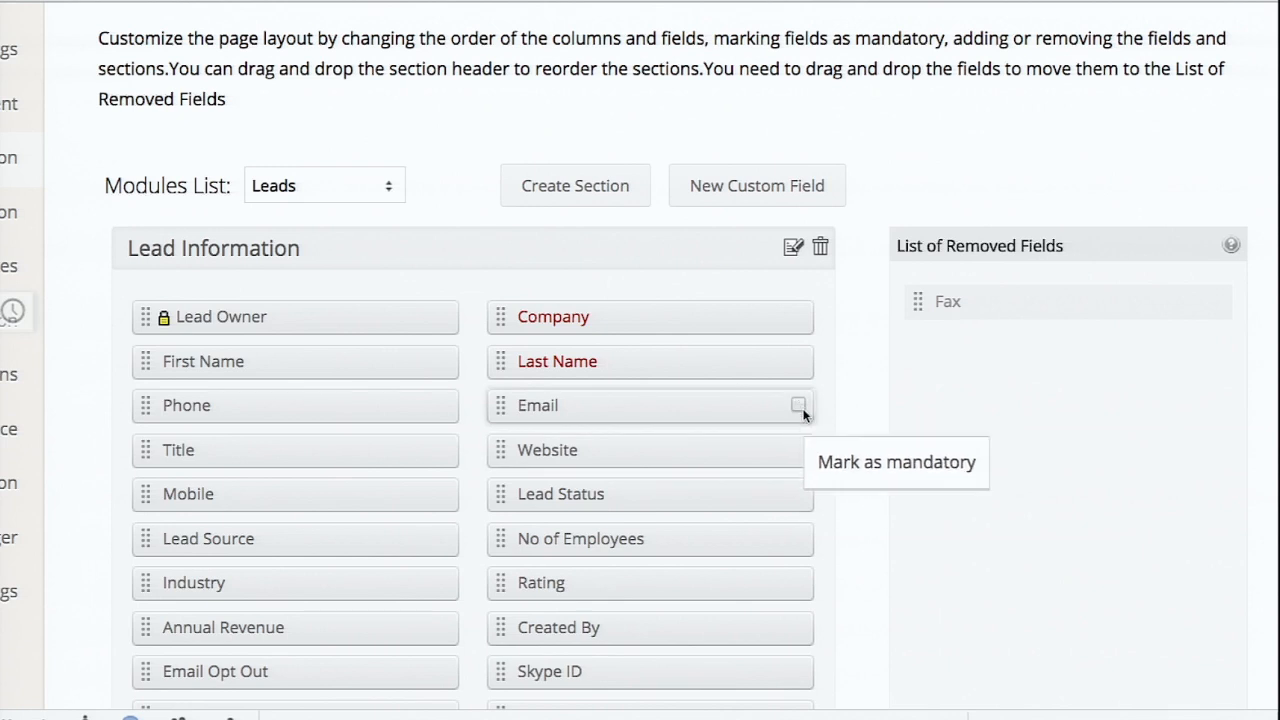
pyautogui.click(799, 405)
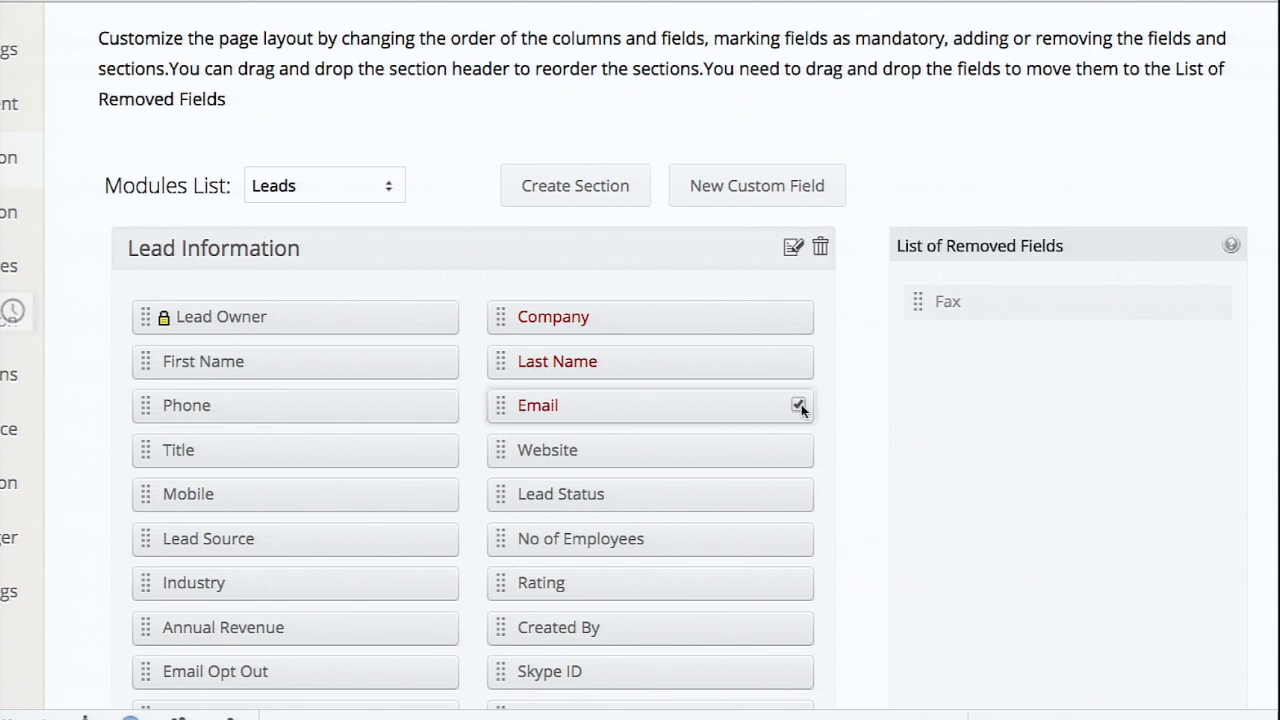
# - Create a Currency custom field labelled Estimated Budget with length 9
pyautogui.click(800, 405)
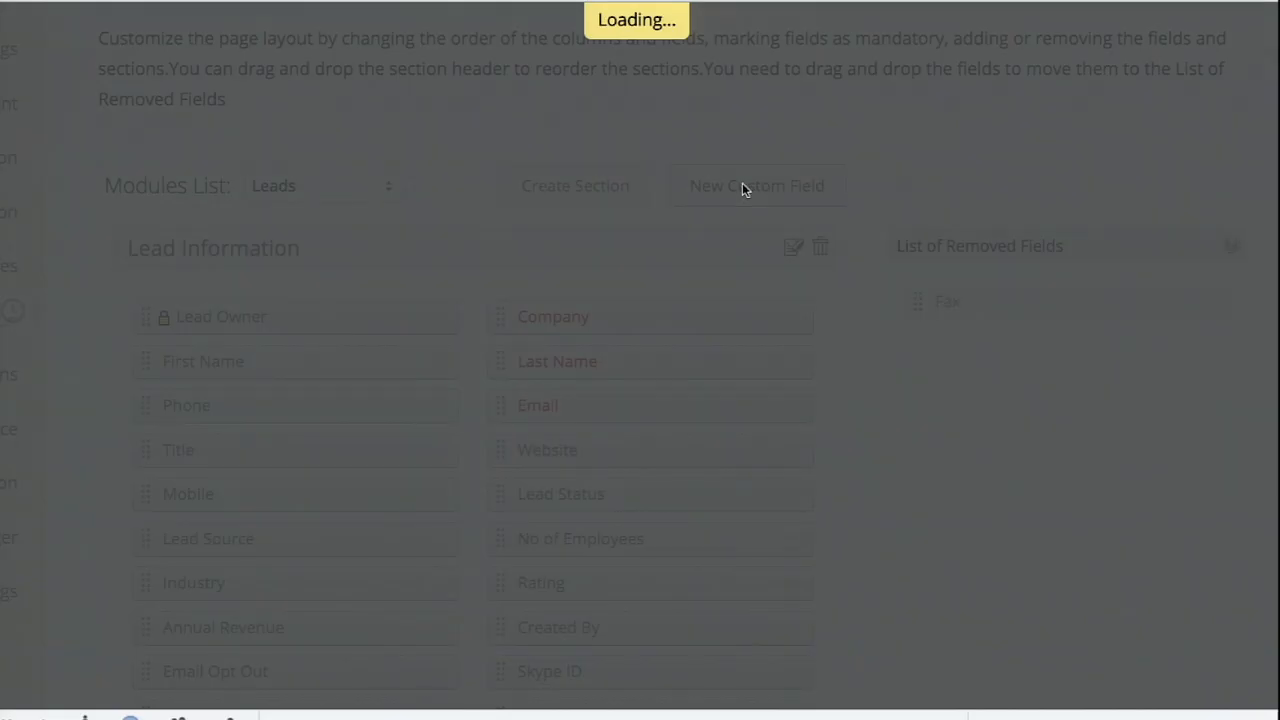
pyautogui.click(756, 185)
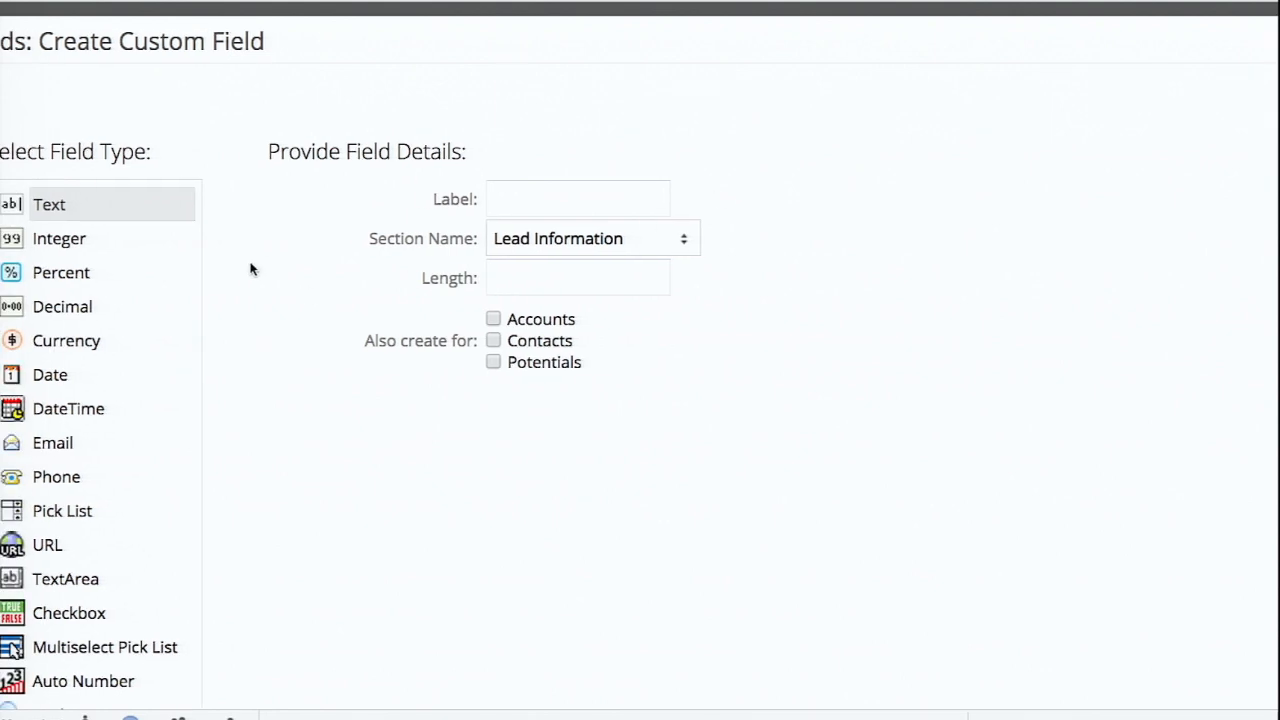
pyautogui.moveTo(185, 320)
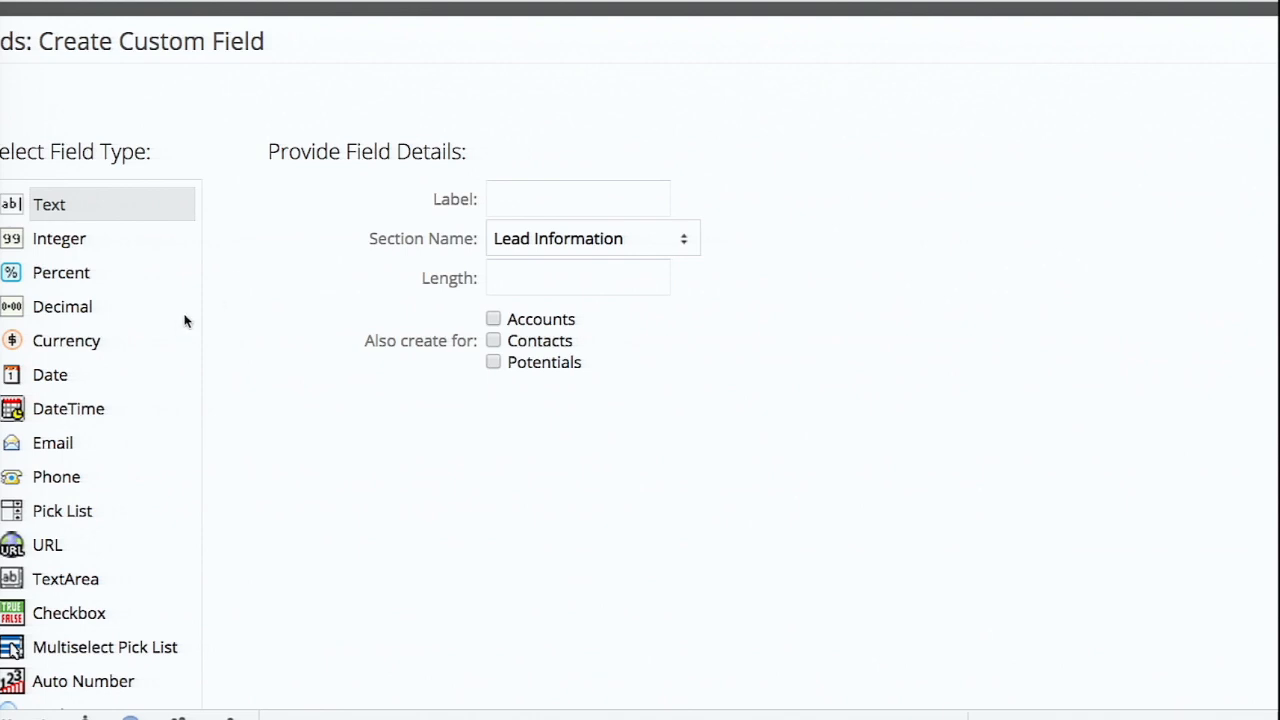
pyautogui.click(67, 340)
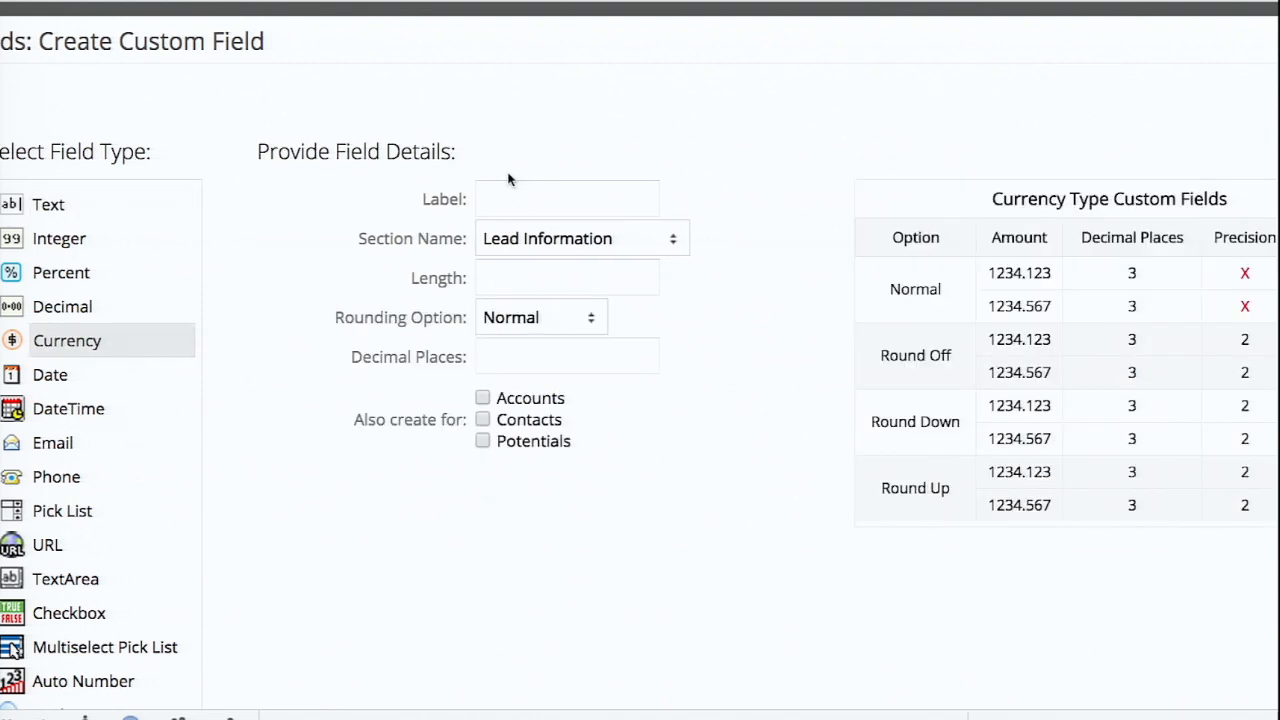
pyautogui.write('Est')
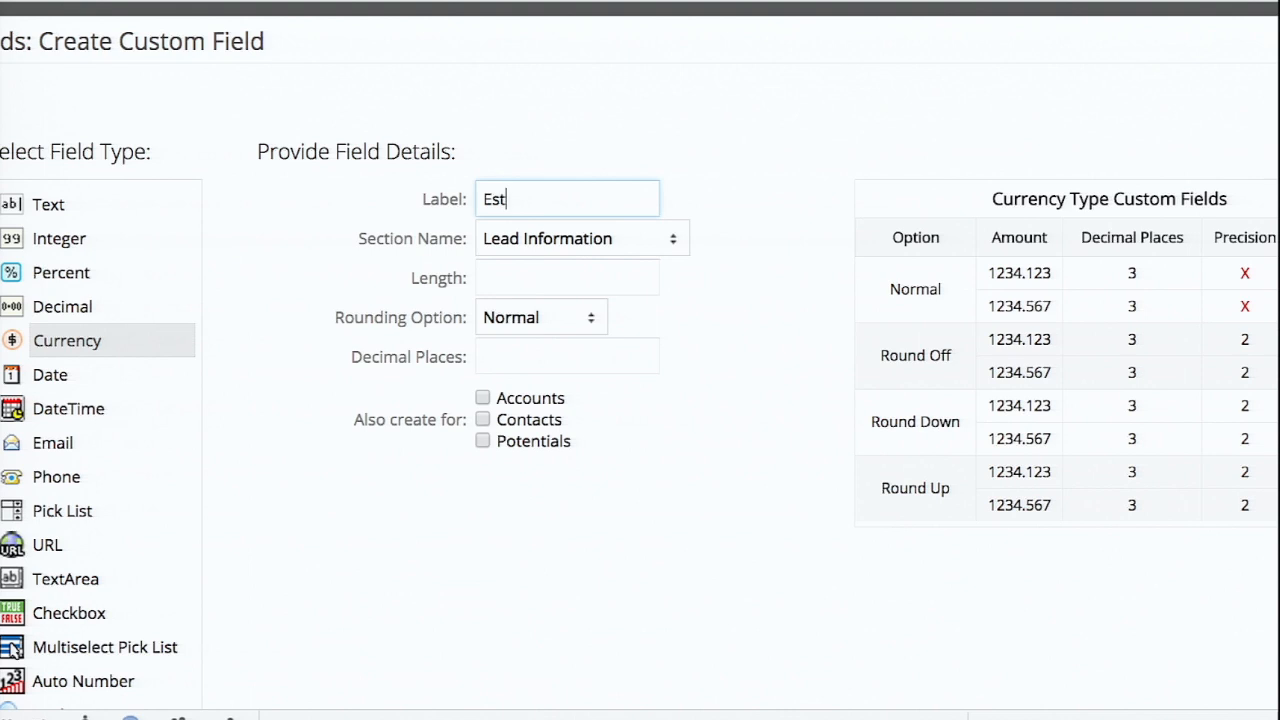
pyautogui.write('imated')
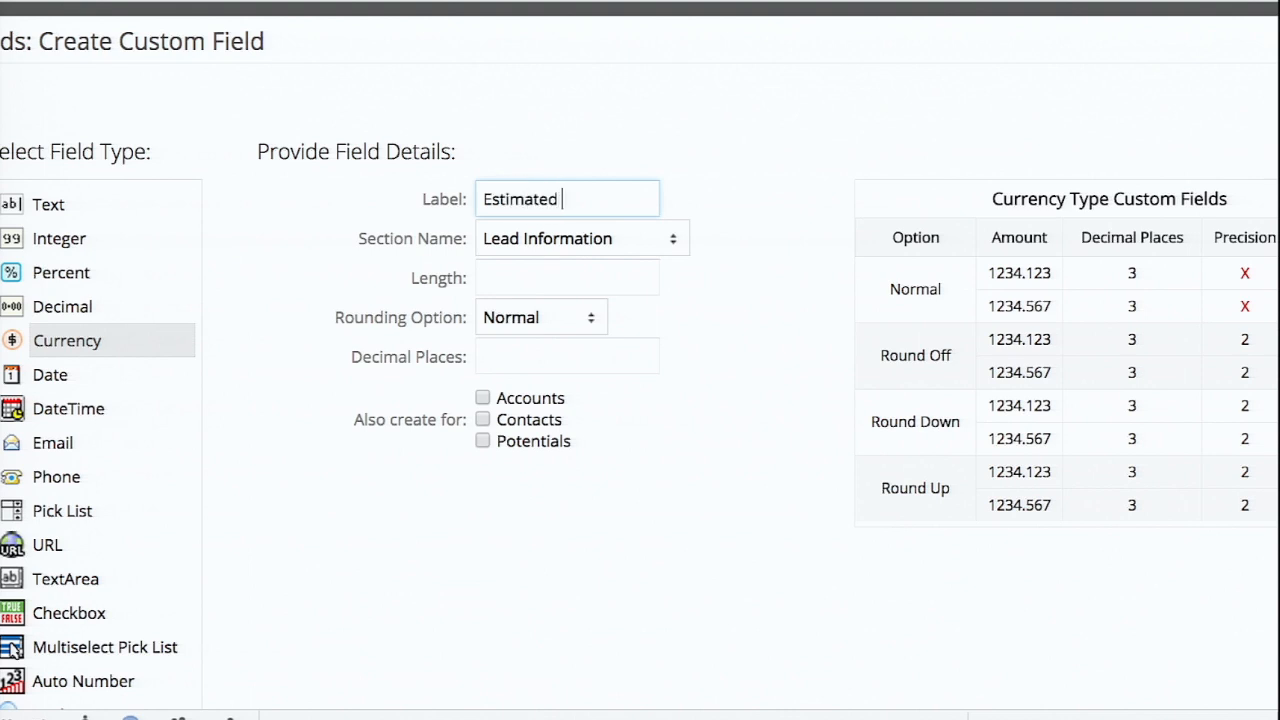
pyautogui.write('Budg')
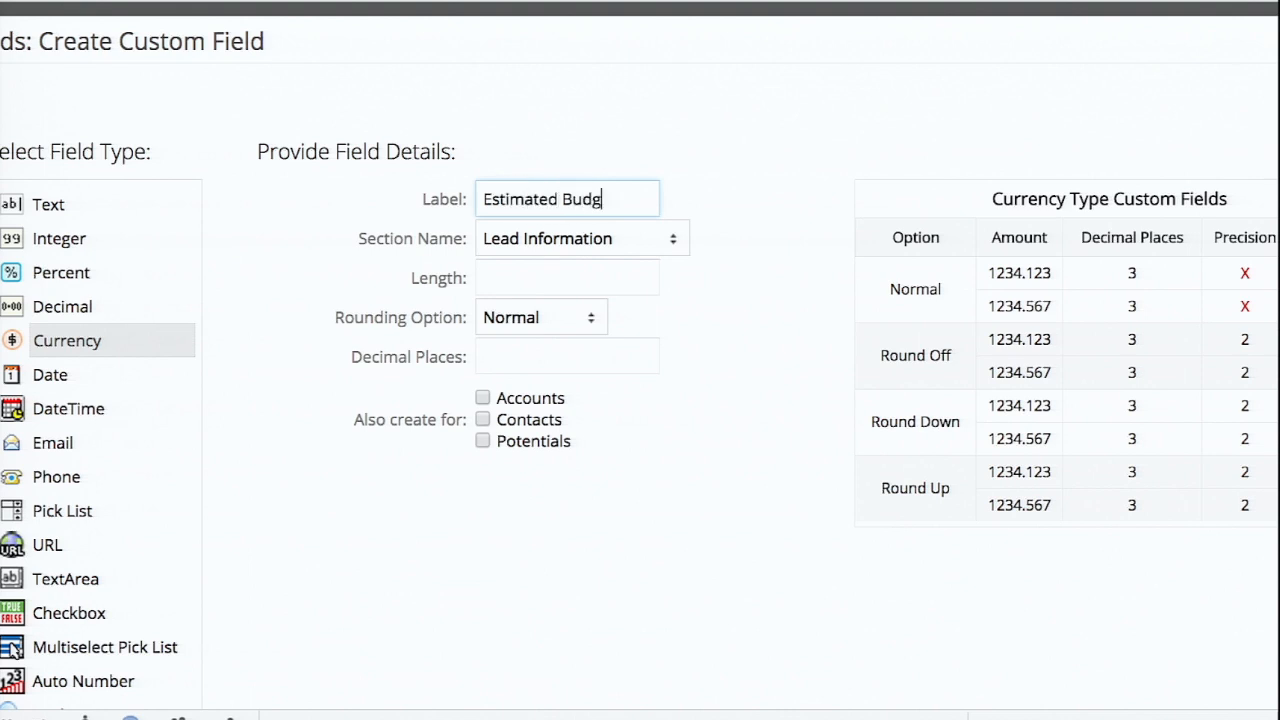
pyautogui.click(567, 277)
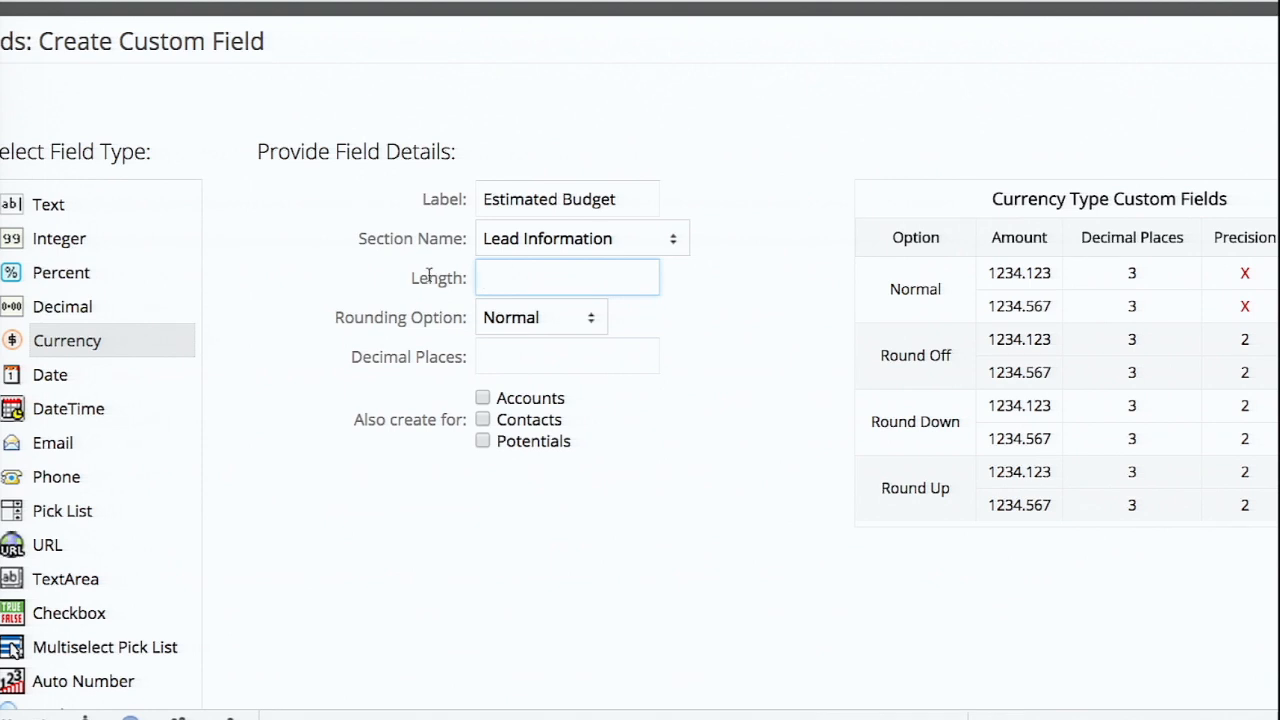
pyautogui.write('9')
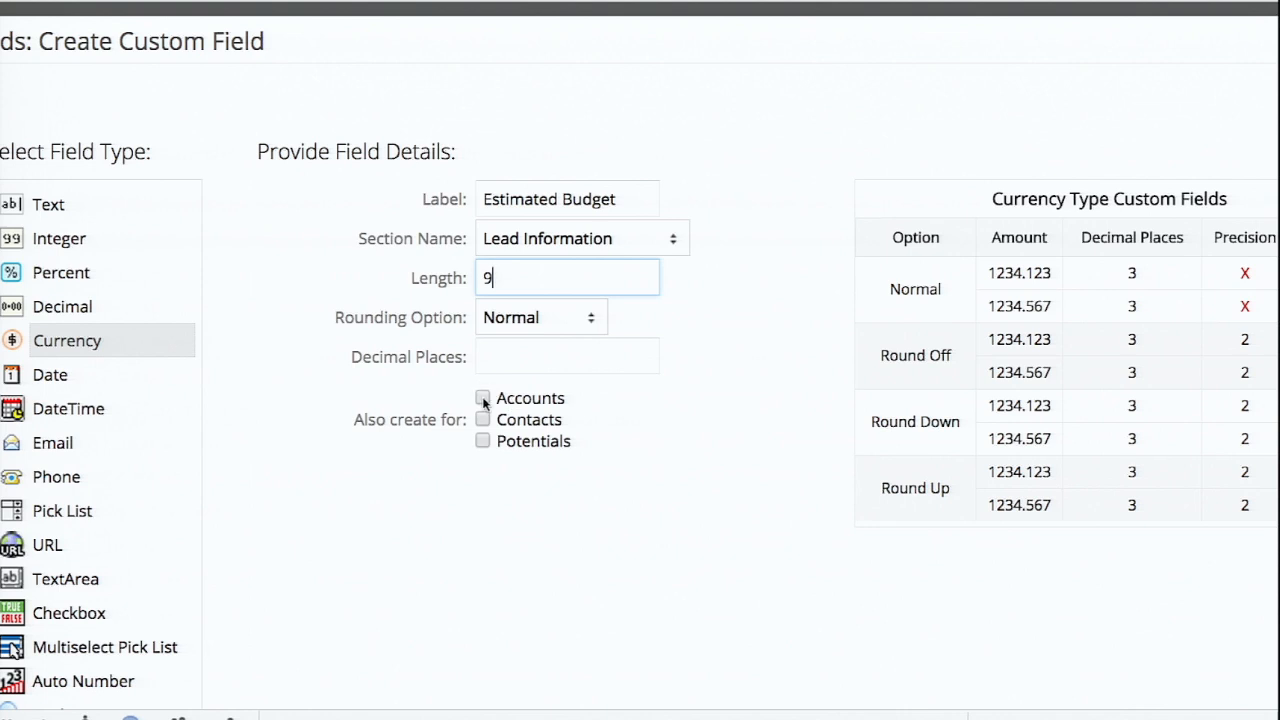
# - Set 2 decimal places, include Accounts, Contacts and Potentials, and save the field
pyautogui.click(482, 397)
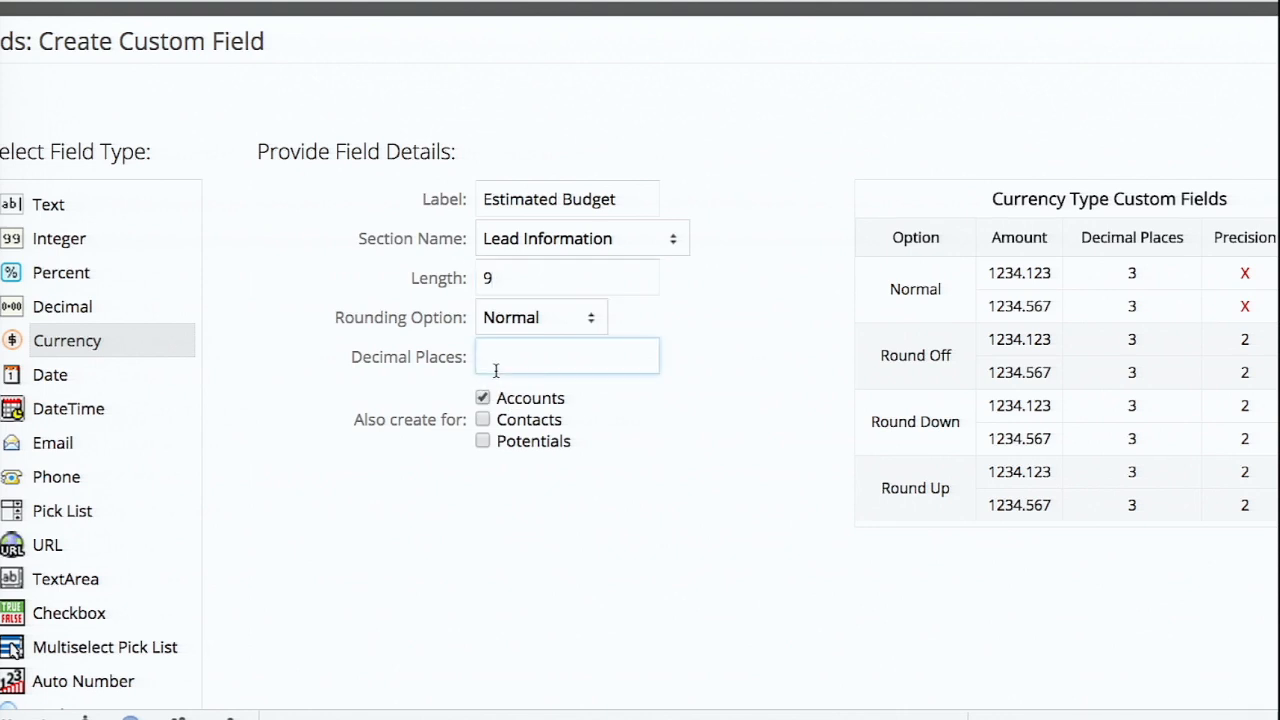
pyautogui.write('2')
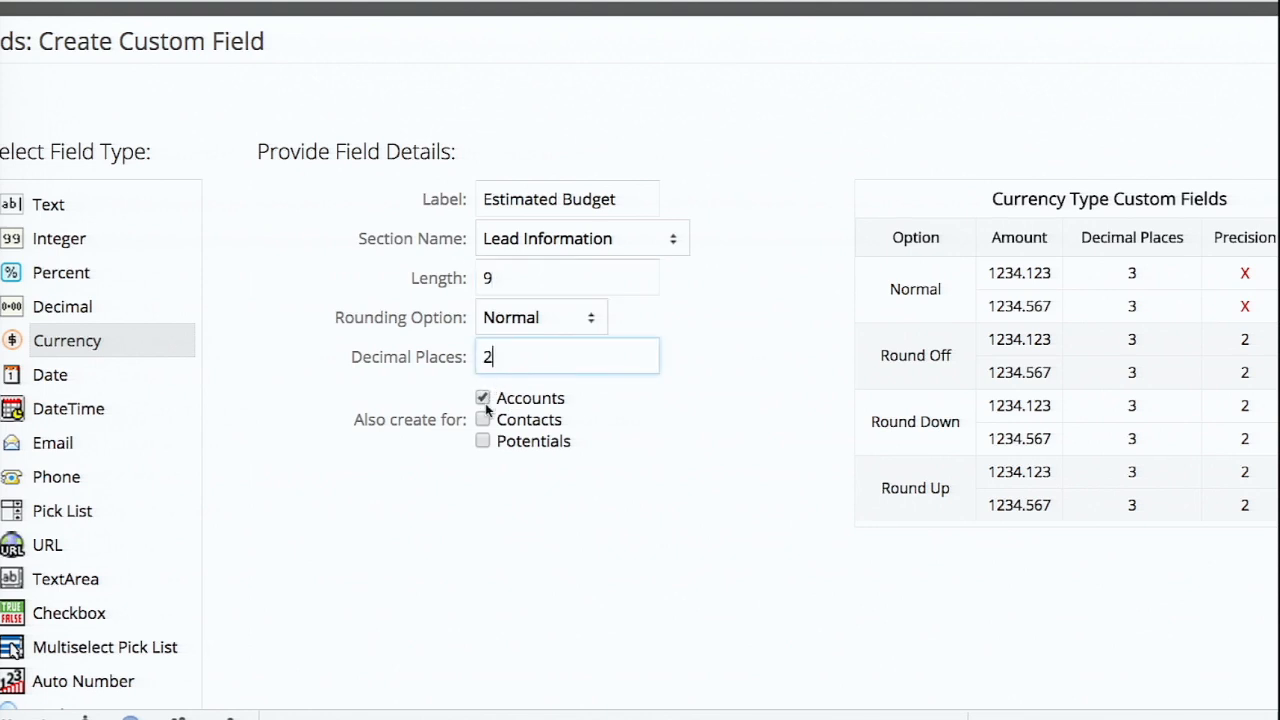
pyautogui.click(483, 398)
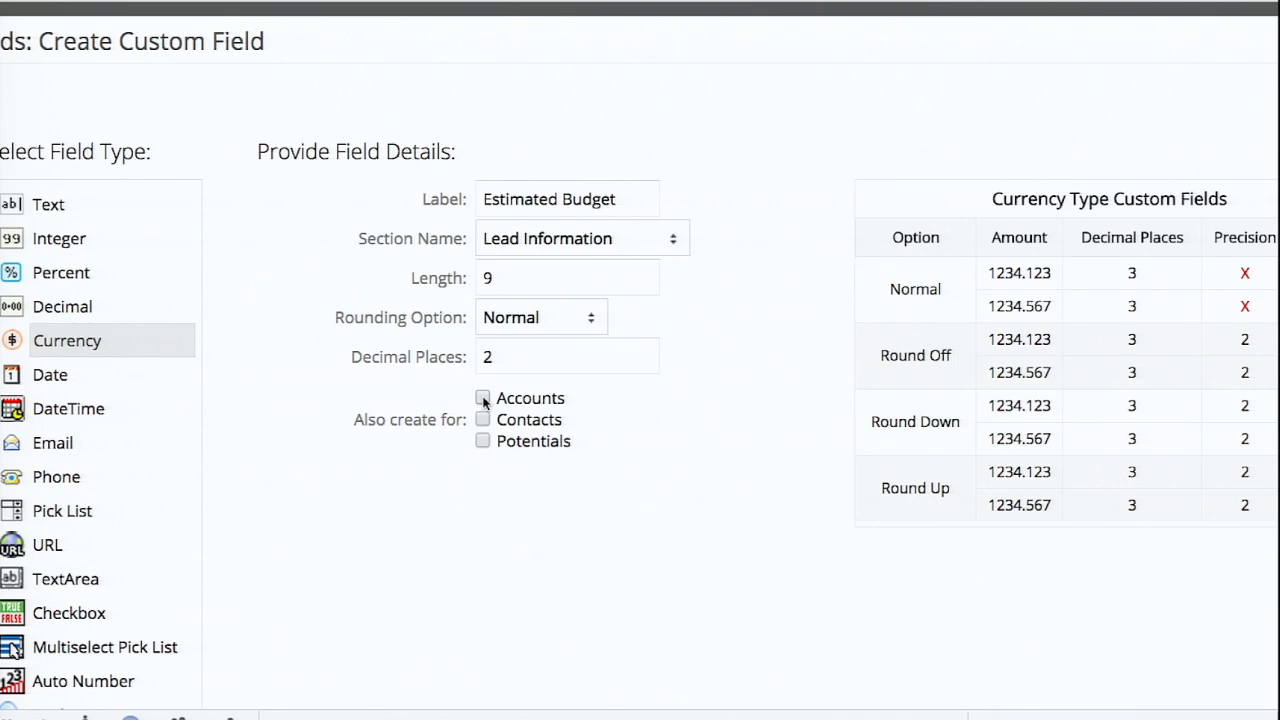
pyautogui.click(483, 398)
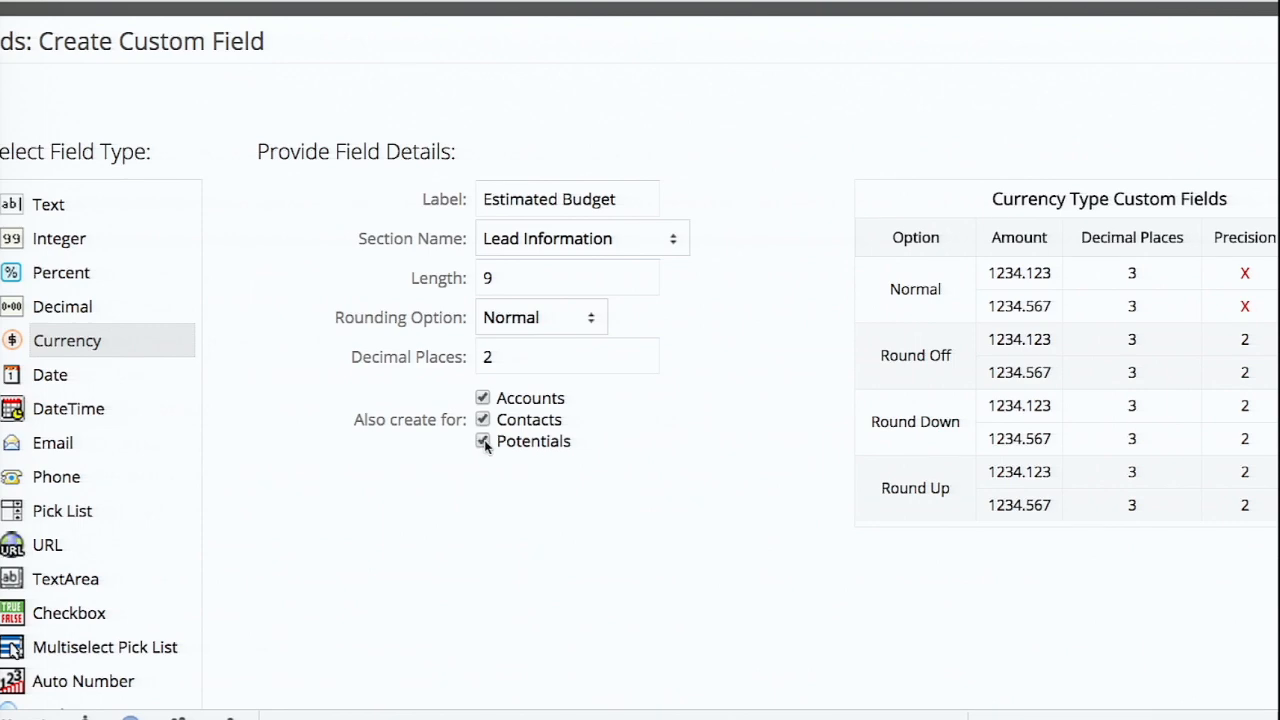
pyautogui.click(539, 525)
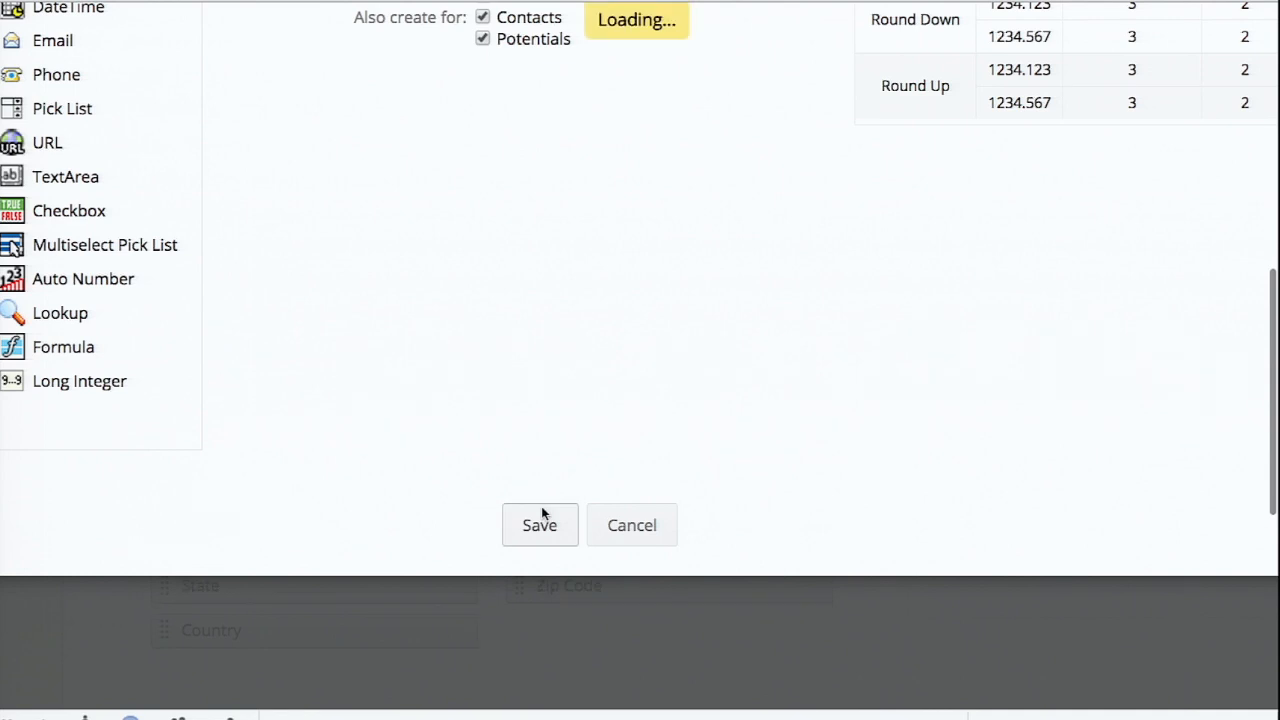
pyautogui.click(539, 525)
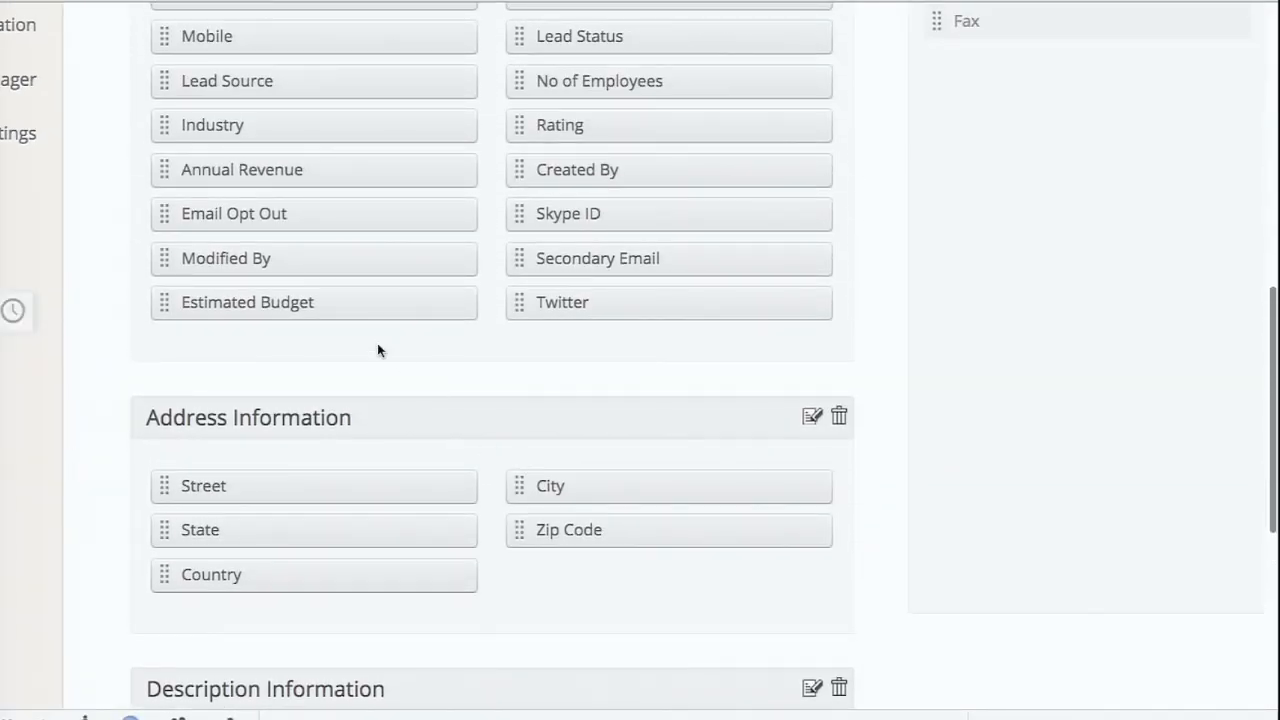
pyautogui.moveTo(335, 302)
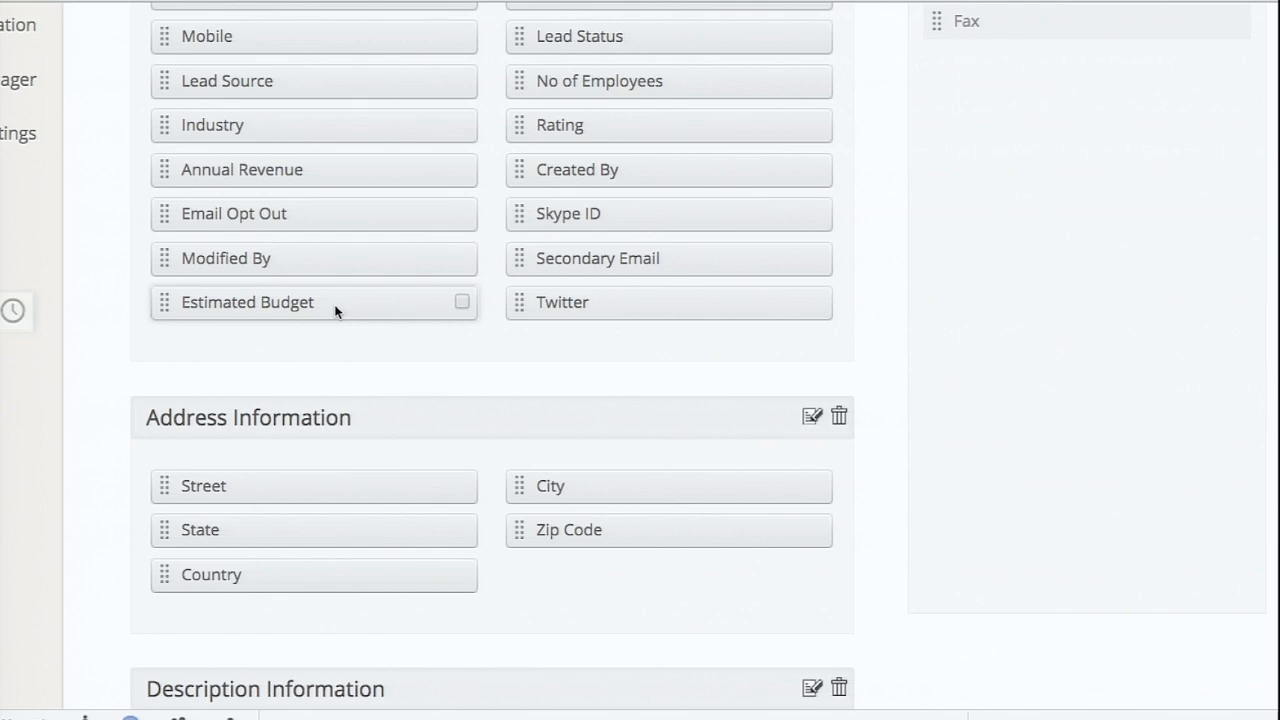
pyautogui.scroll(3)
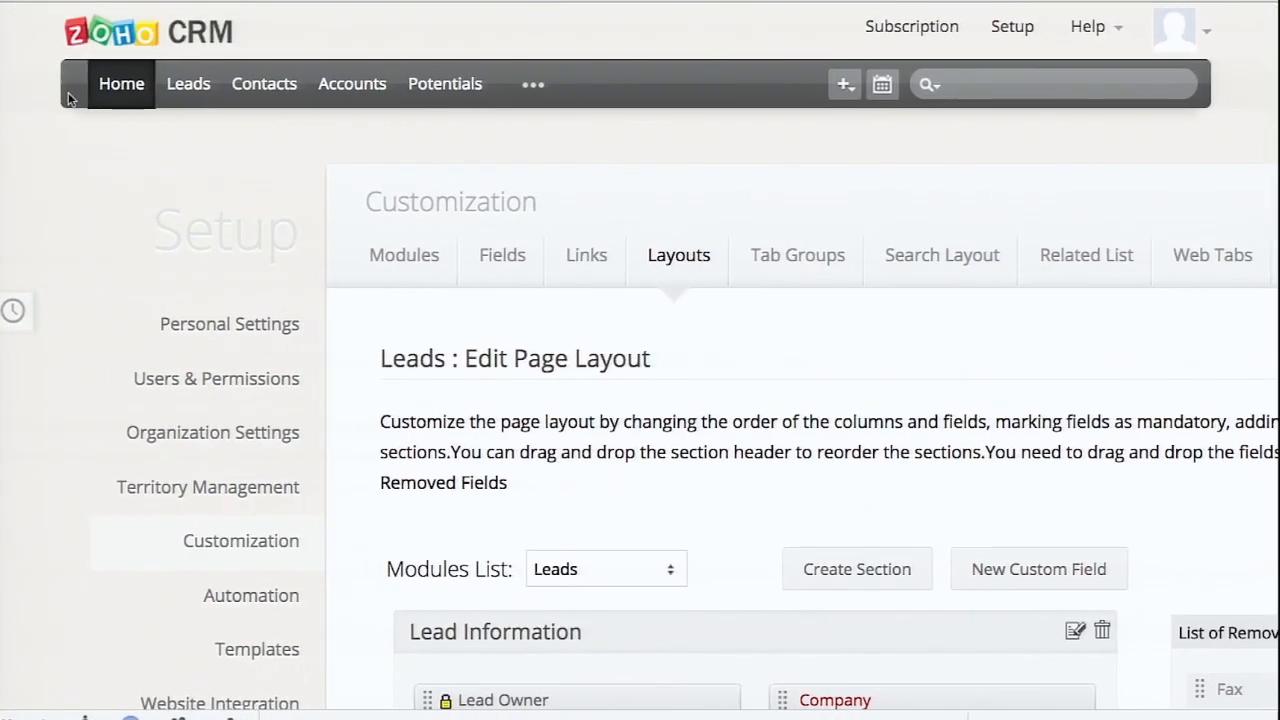
# - From Home, reach Setup's Users & Permissions and review the five active users
pyautogui.click(121, 83)
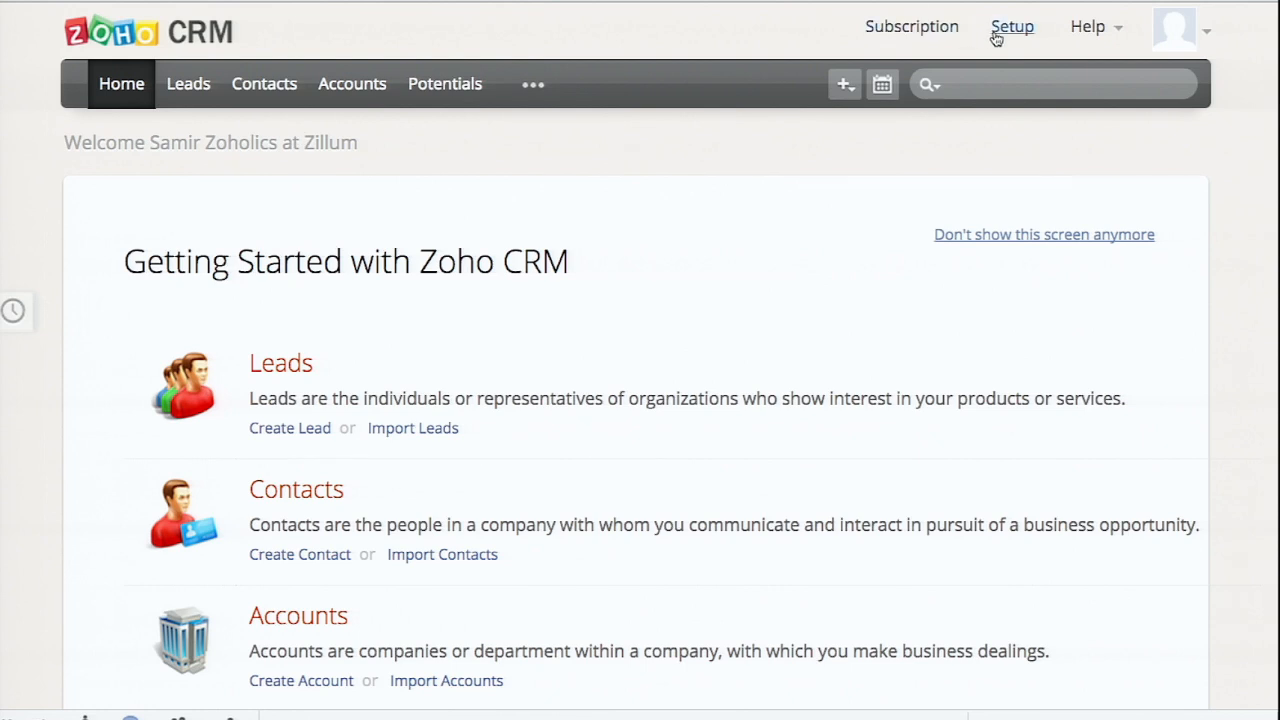
pyautogui.click(1012, 26)
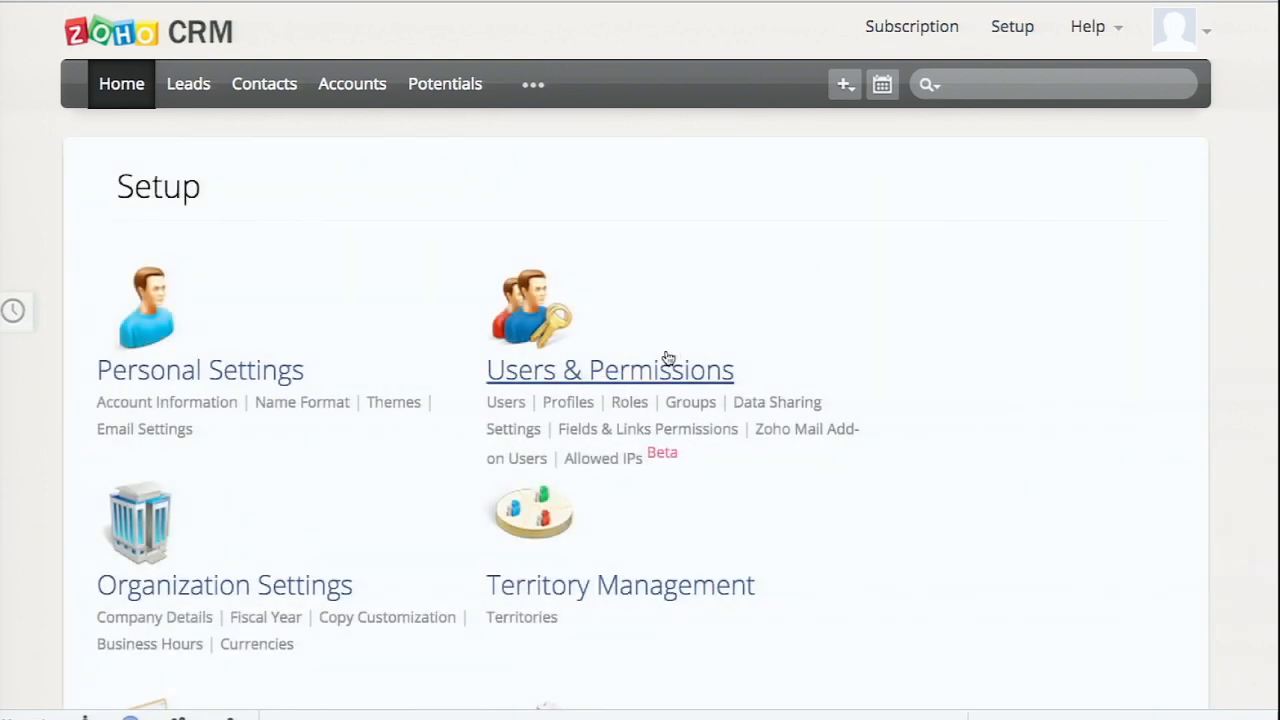
pyautogui.click(609, 369)
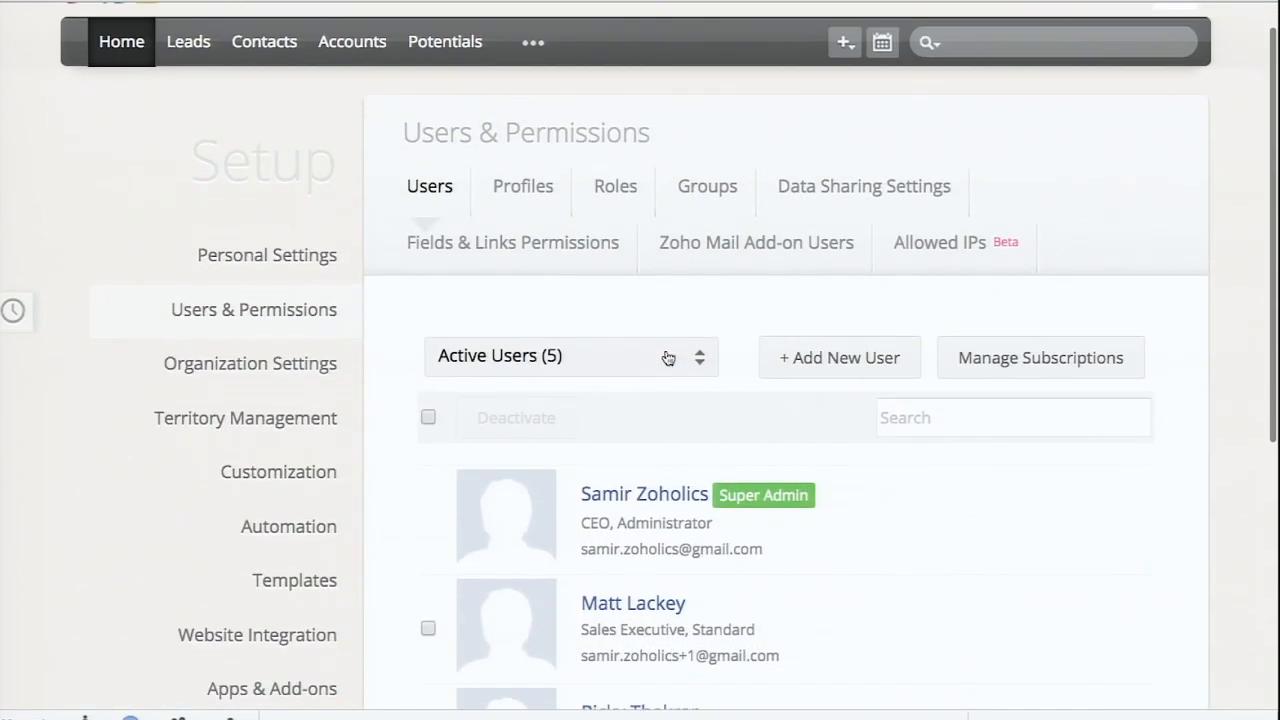
pyautogui.scroll(-3)
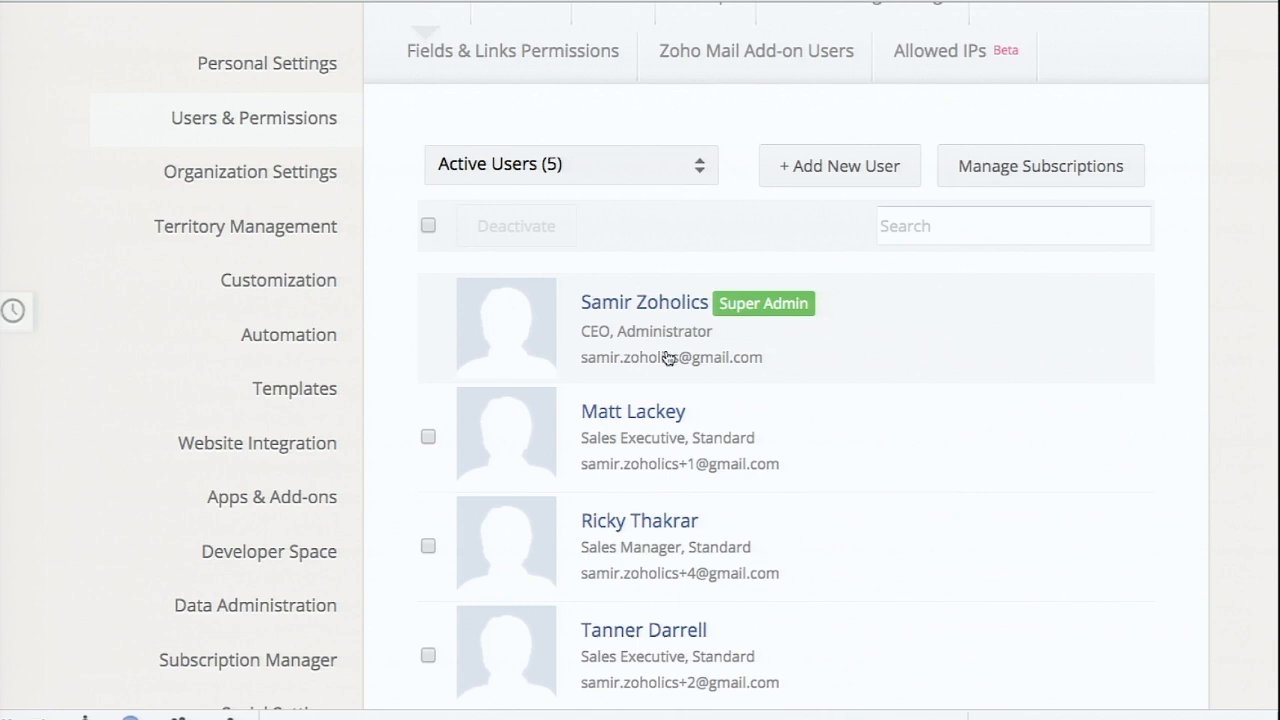
pyautogui.scroll(-3)
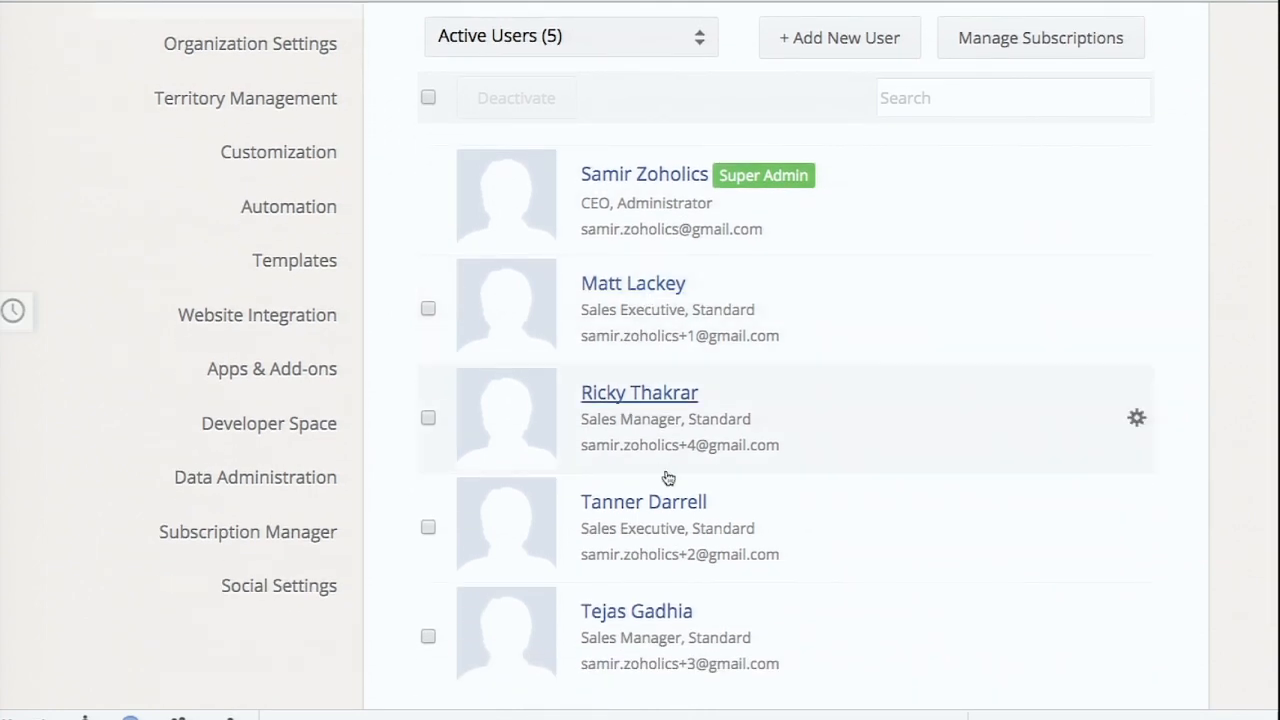
pyautogui.moveTo(686, 590)
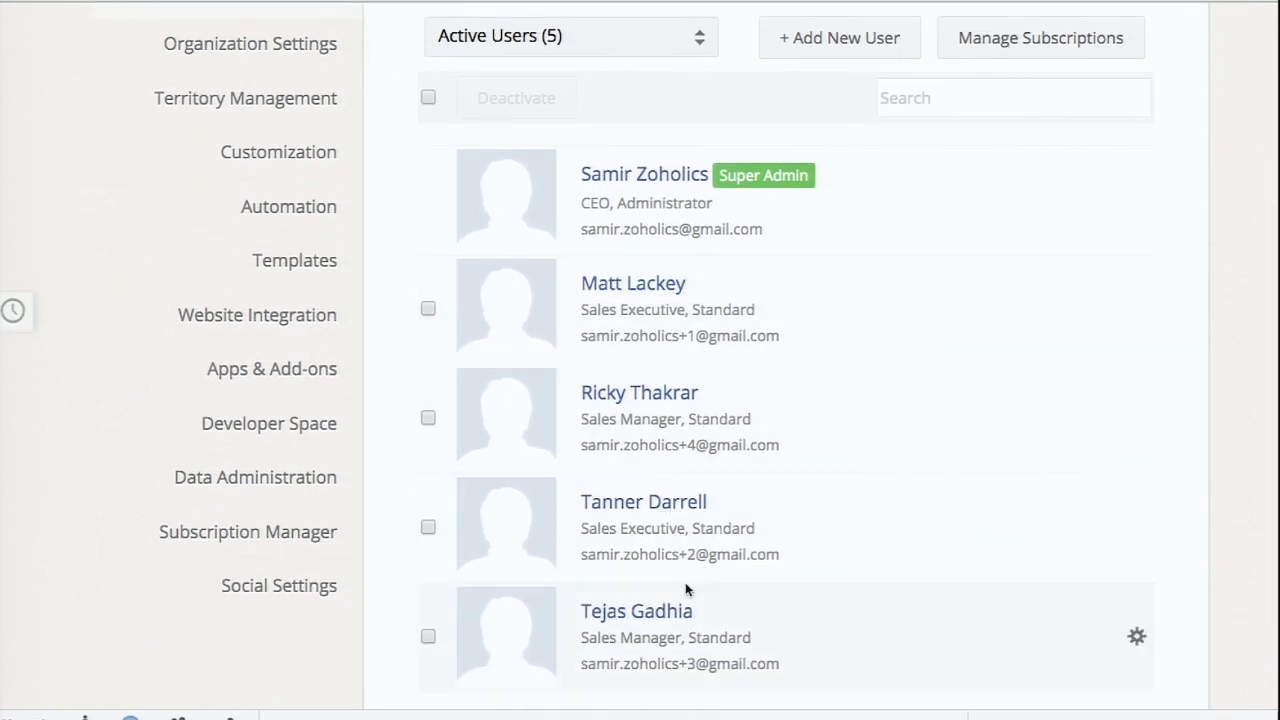
pyautogui.moveTo(673, 631)
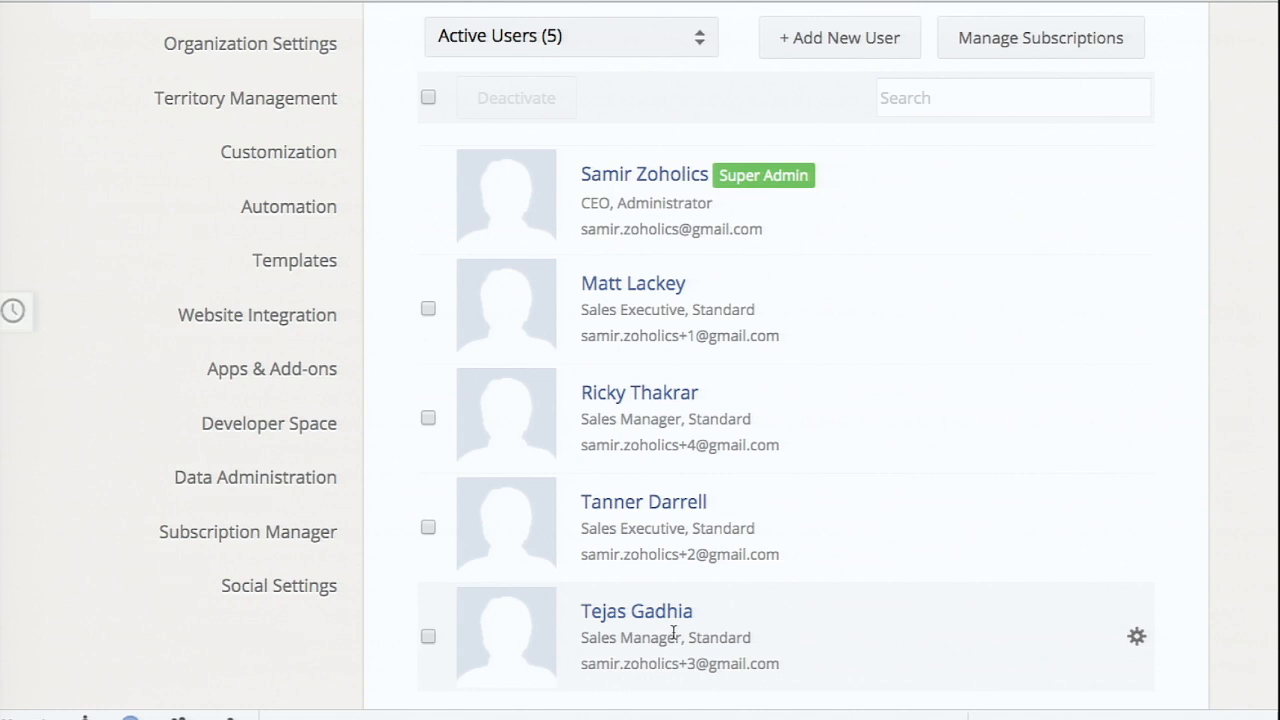
pyautogui.scroll(3)
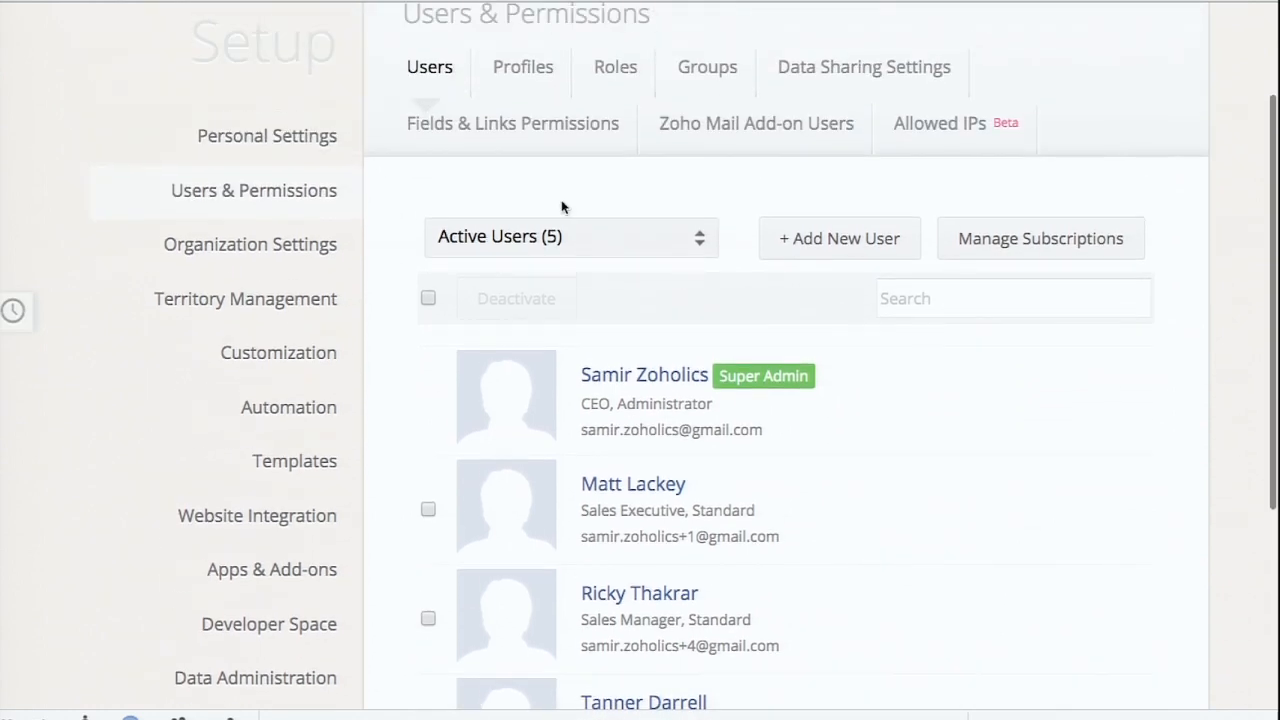
# - Show the Profiles list with the Administrator and Standard profiles
pyautogui.click(522, 67)
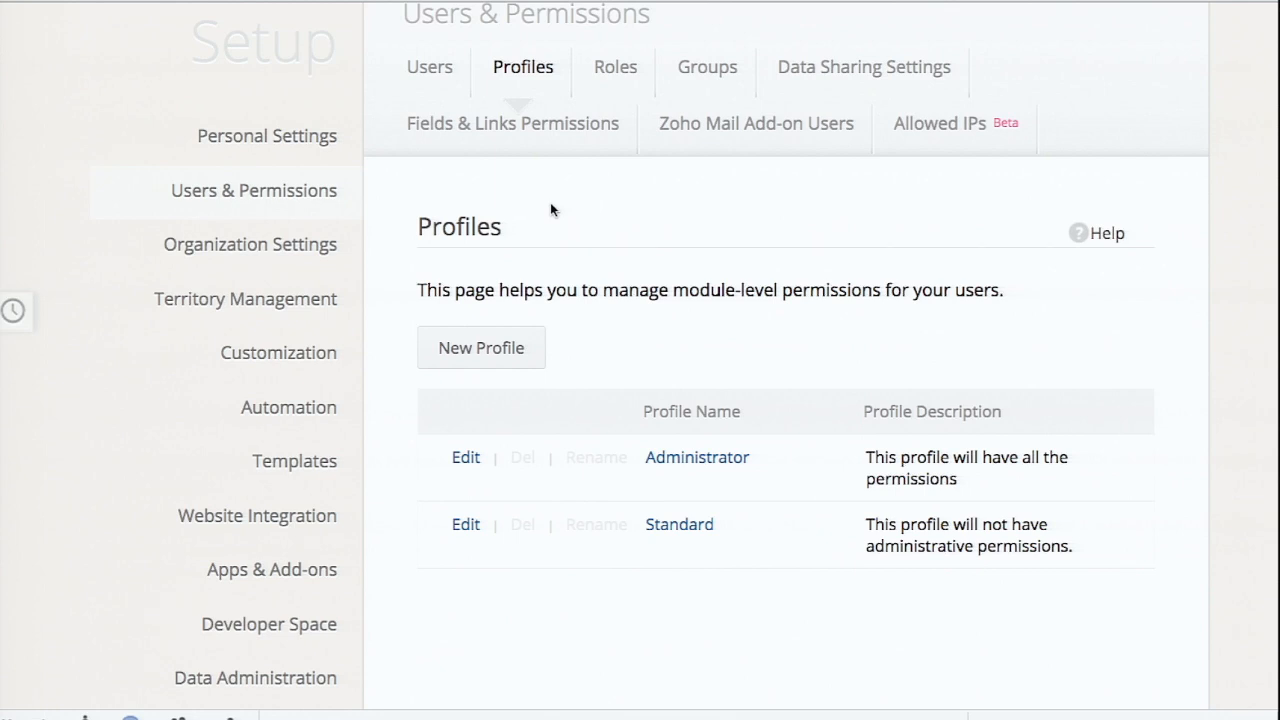
pyautogui.moveTo(670, 550)
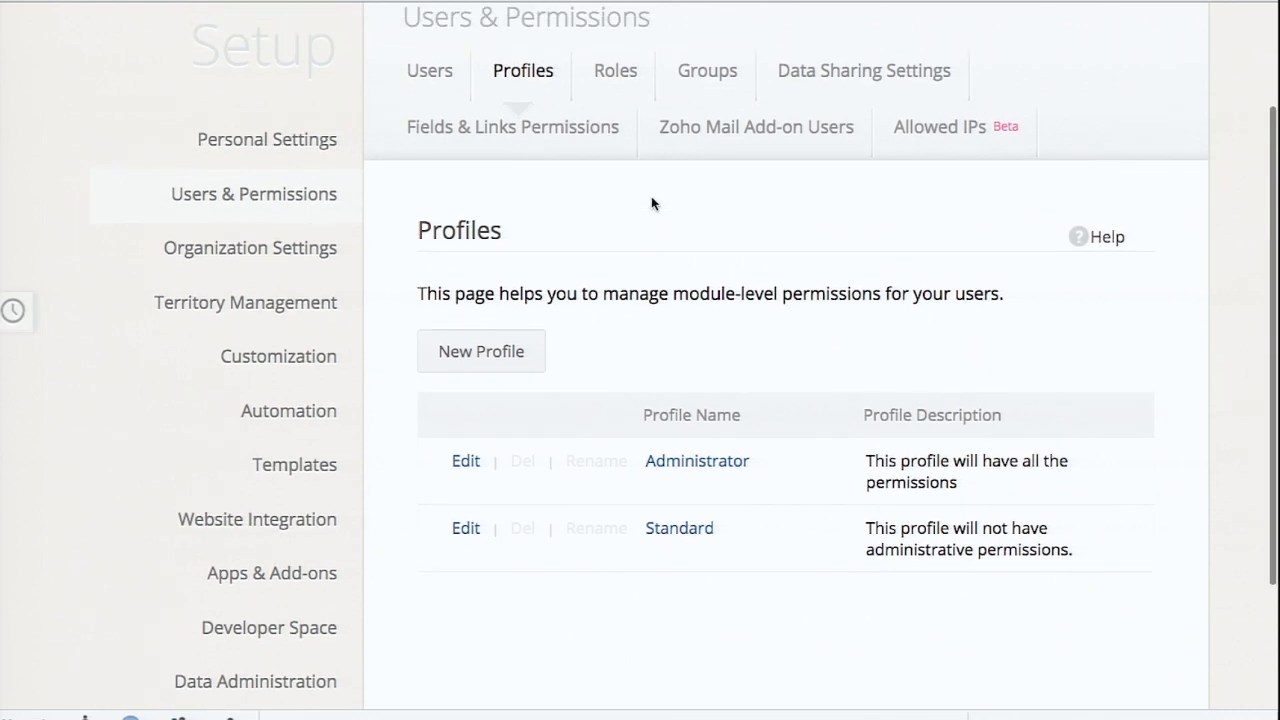
pyautogui.click(615, 71)
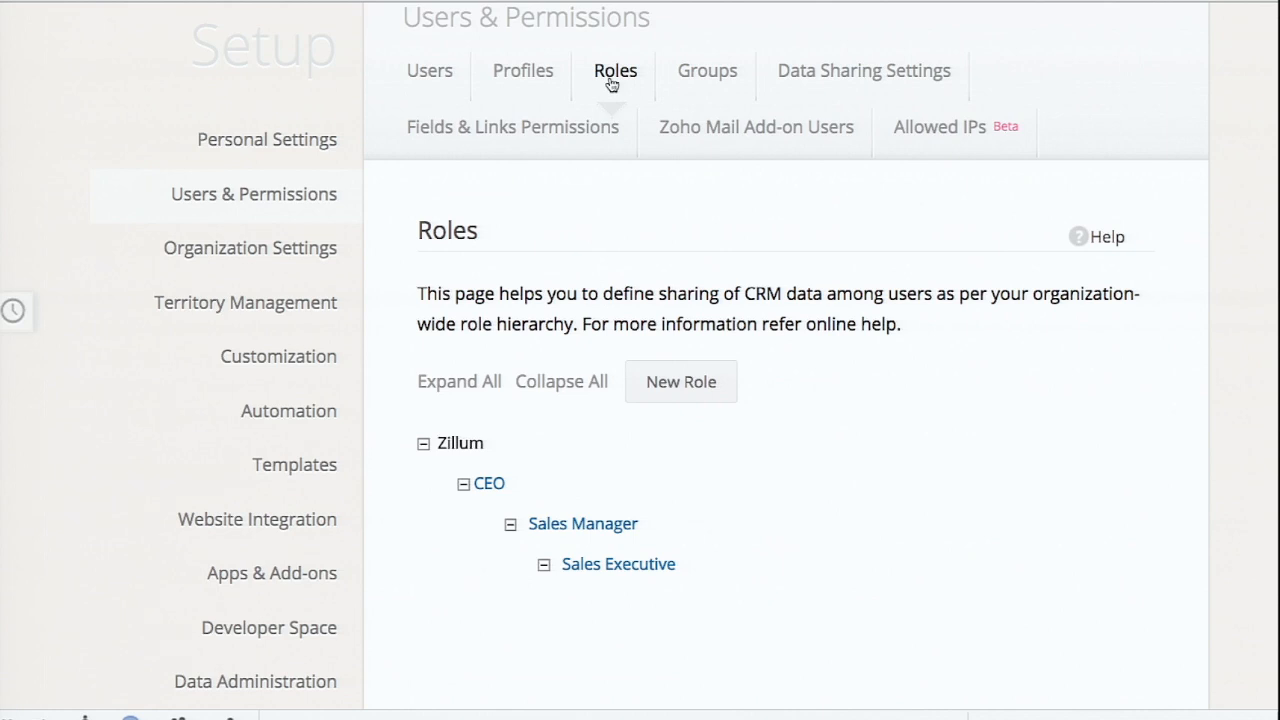
pyautogui.moveTo(668, 517)
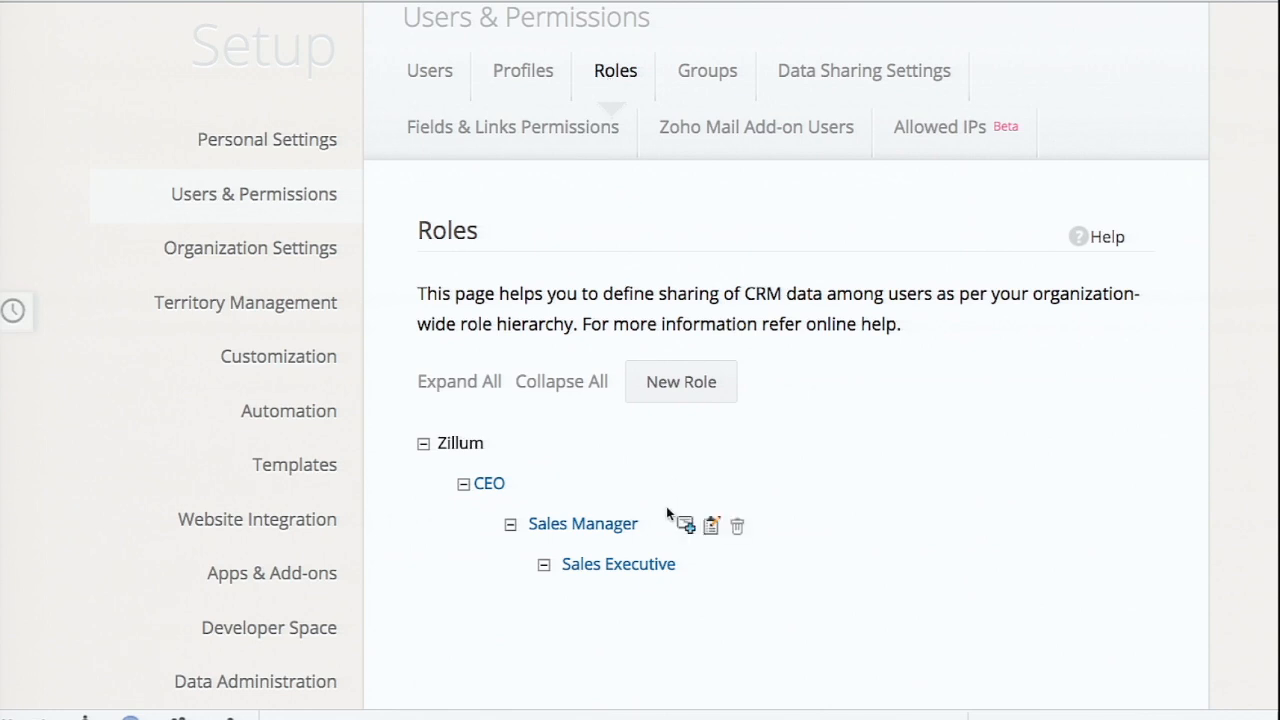
pyautogui.moveTo(655, 564)
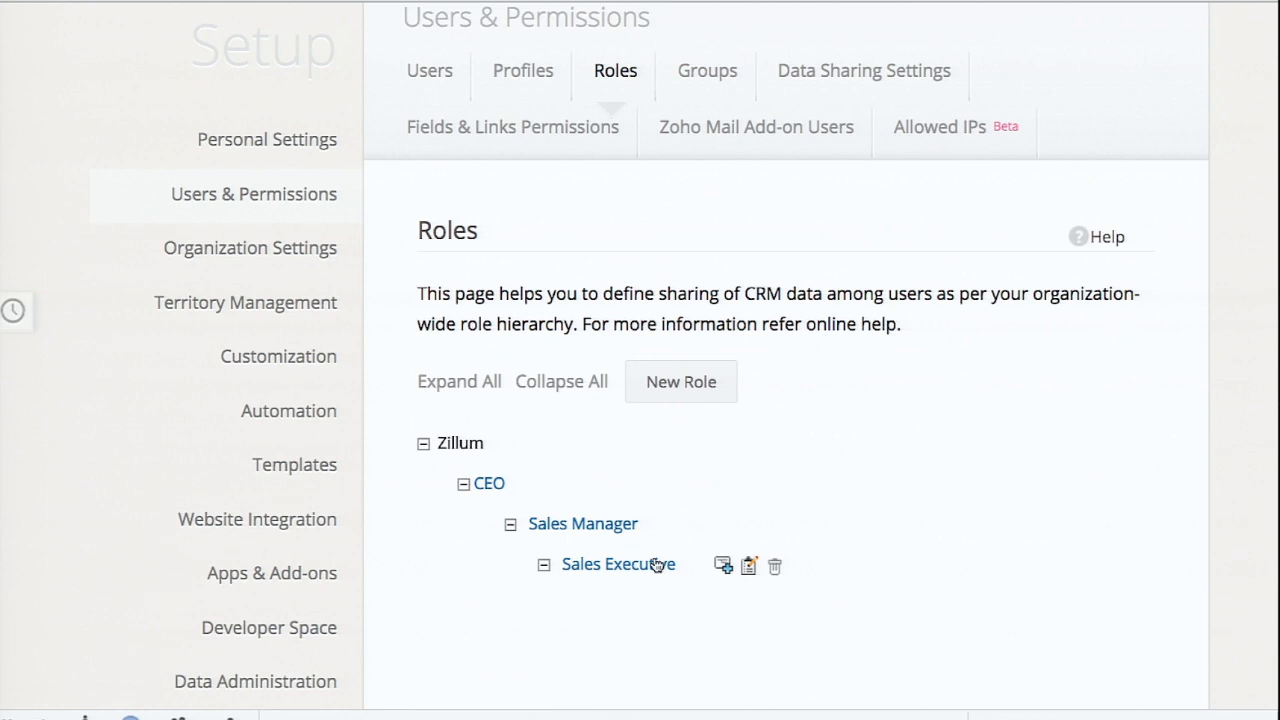
pyautogui.moveTo(489, 484)
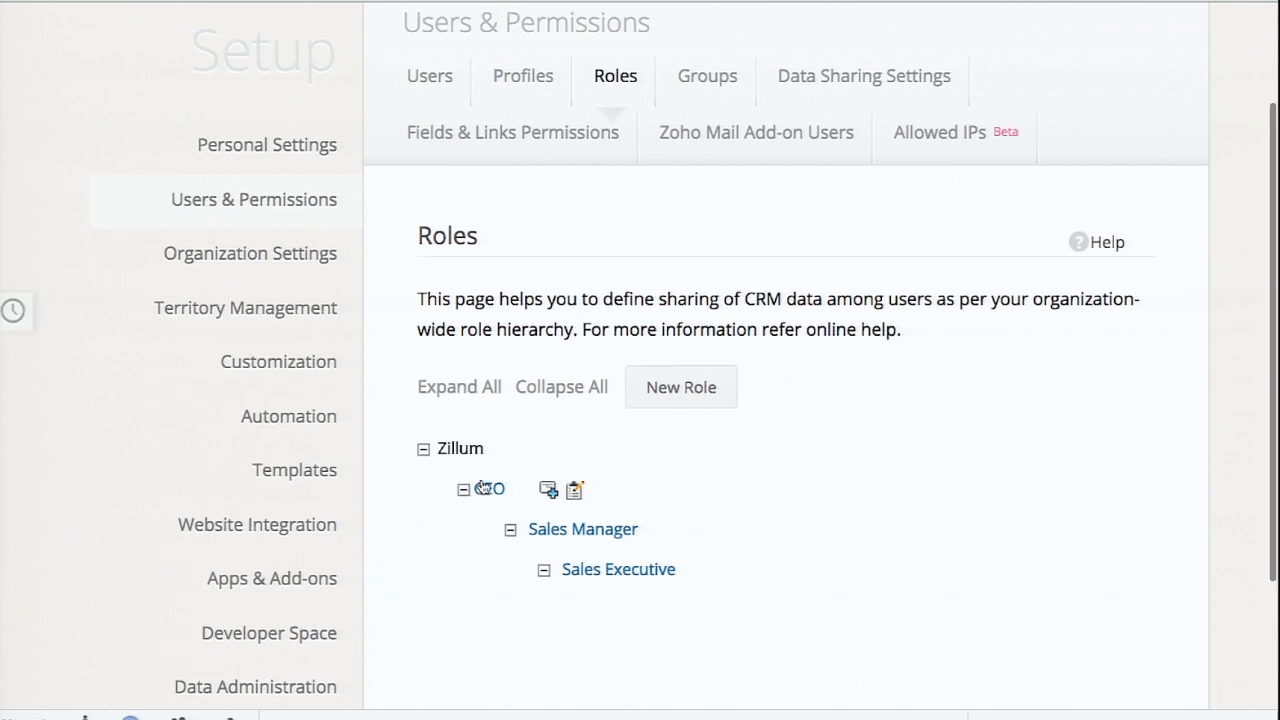
pyautogui.scroll(3)
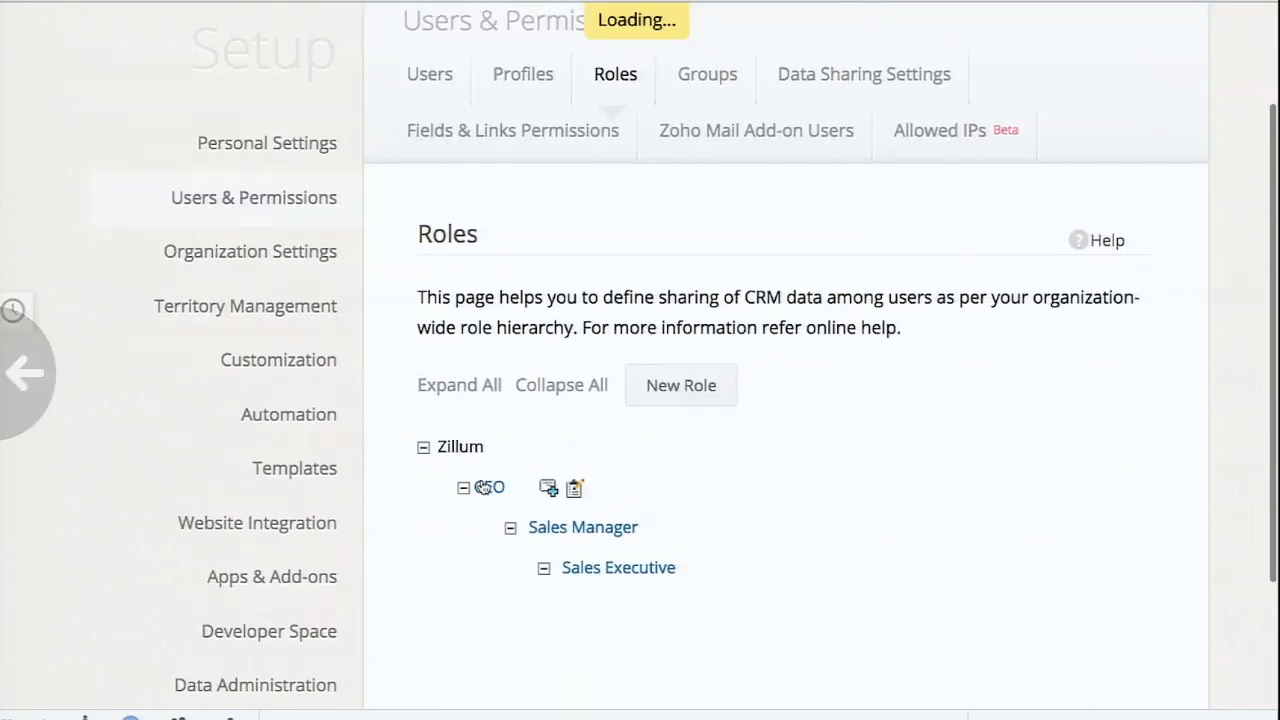
pyautogui.click(522, 74)
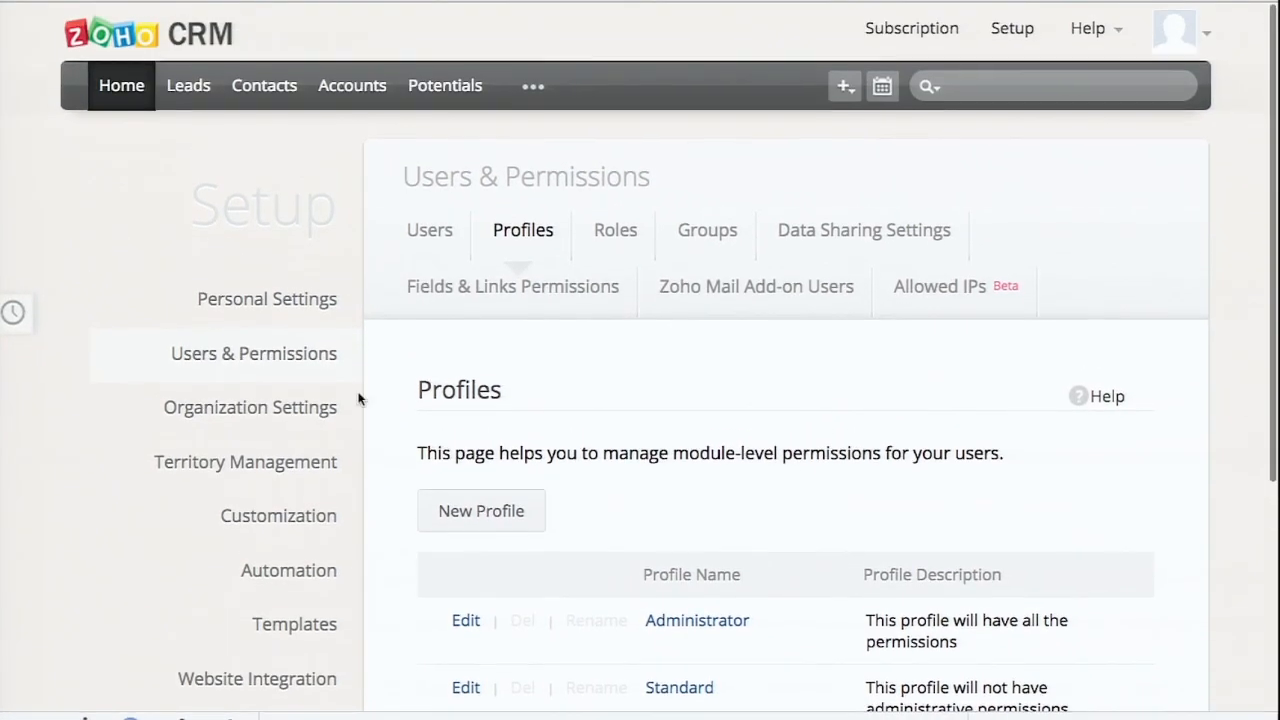
# - Leave the open leads list for the Zoho Docs All Files page listing Leads_Import_Zoholics.xlsx
pyautogui.click(188, 84)
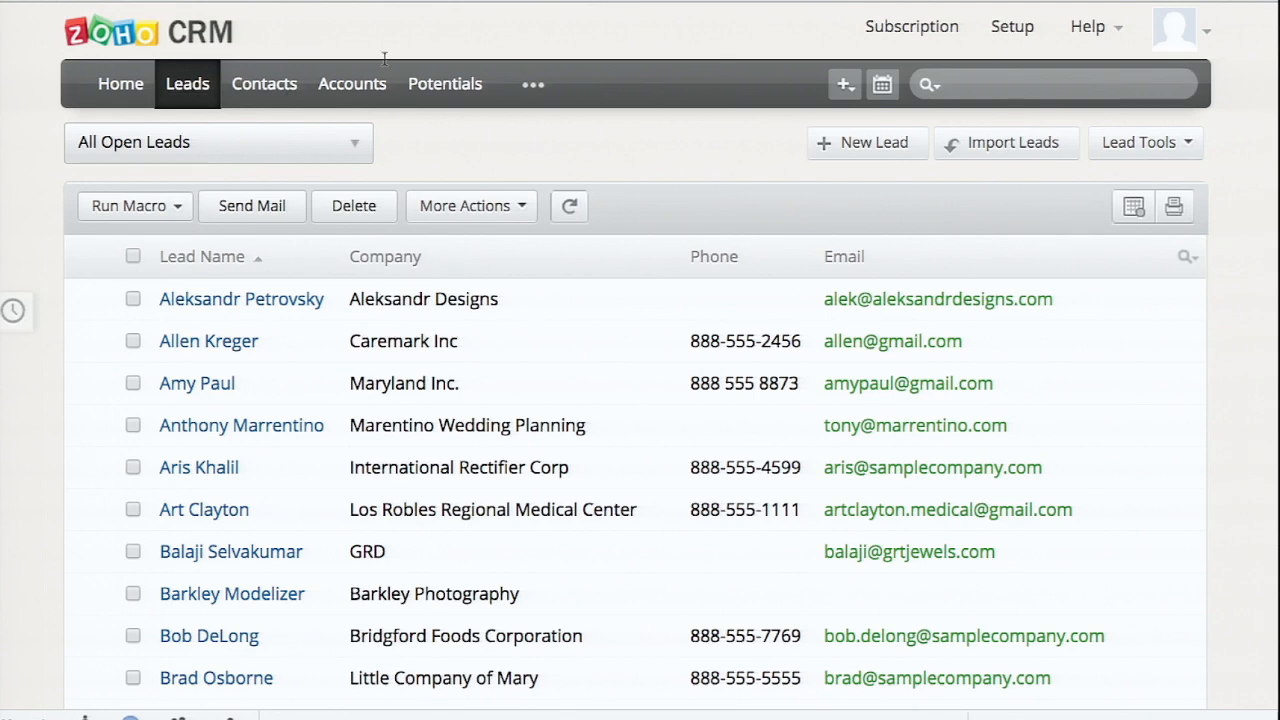
pyautogui.moveTo(492, 18)
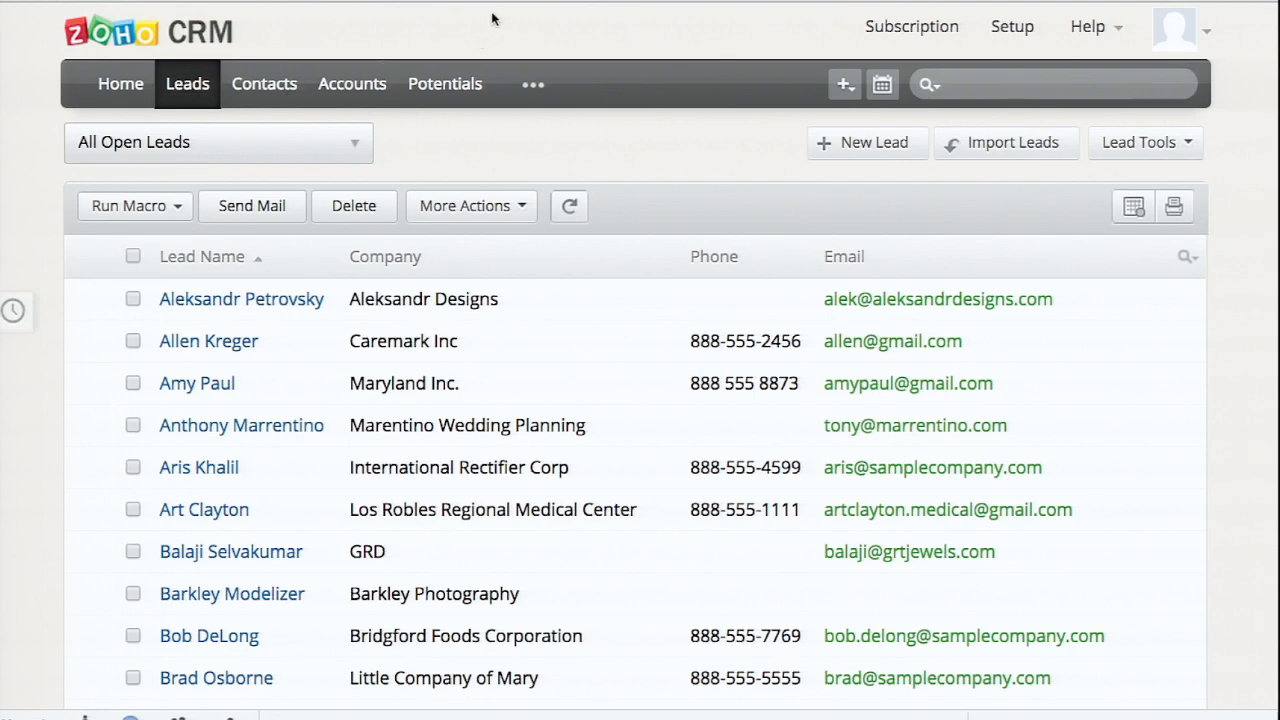
pyautogui.click(1004, 142)
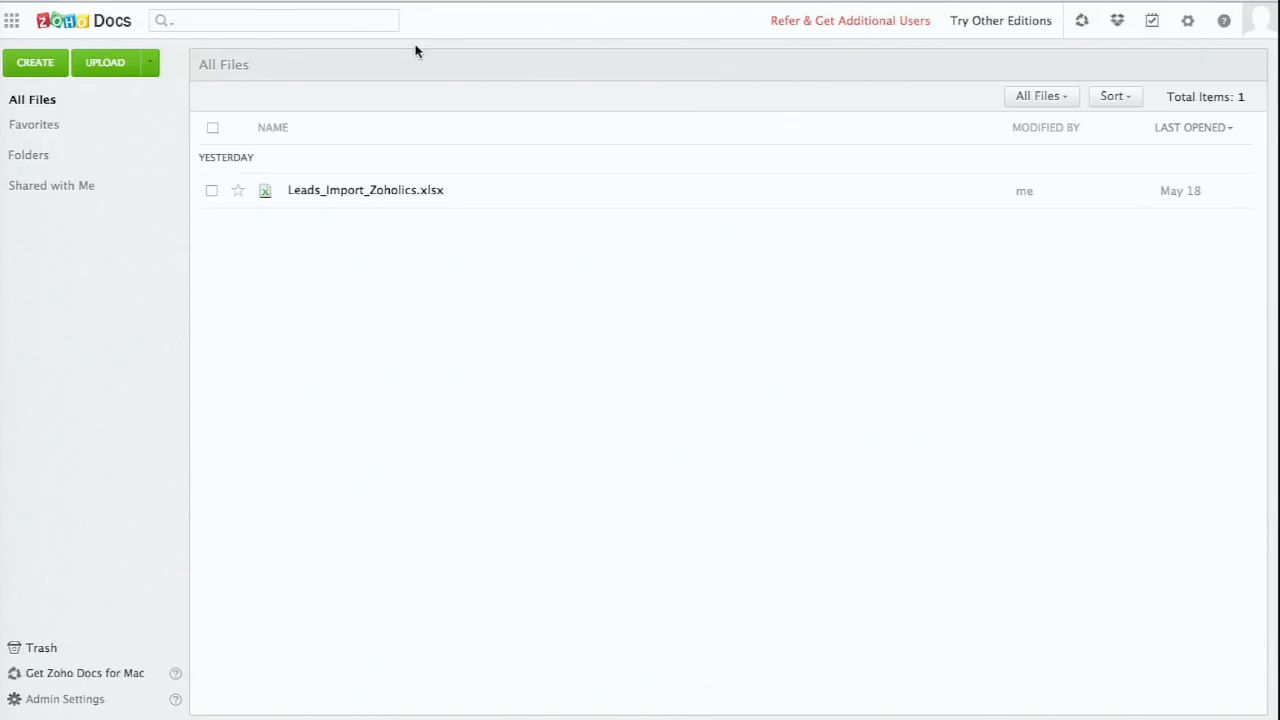
pyautogui.moveTo(365, 190)
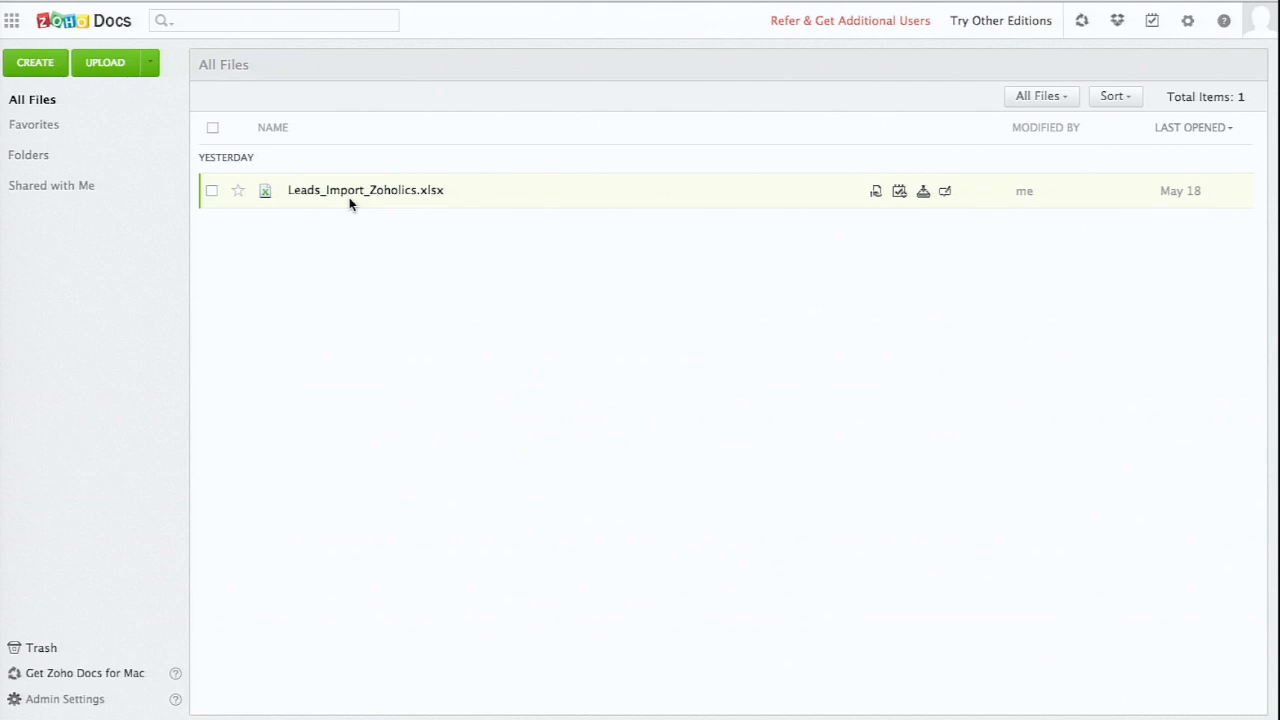
pyautogui.moveTo(365, 190)
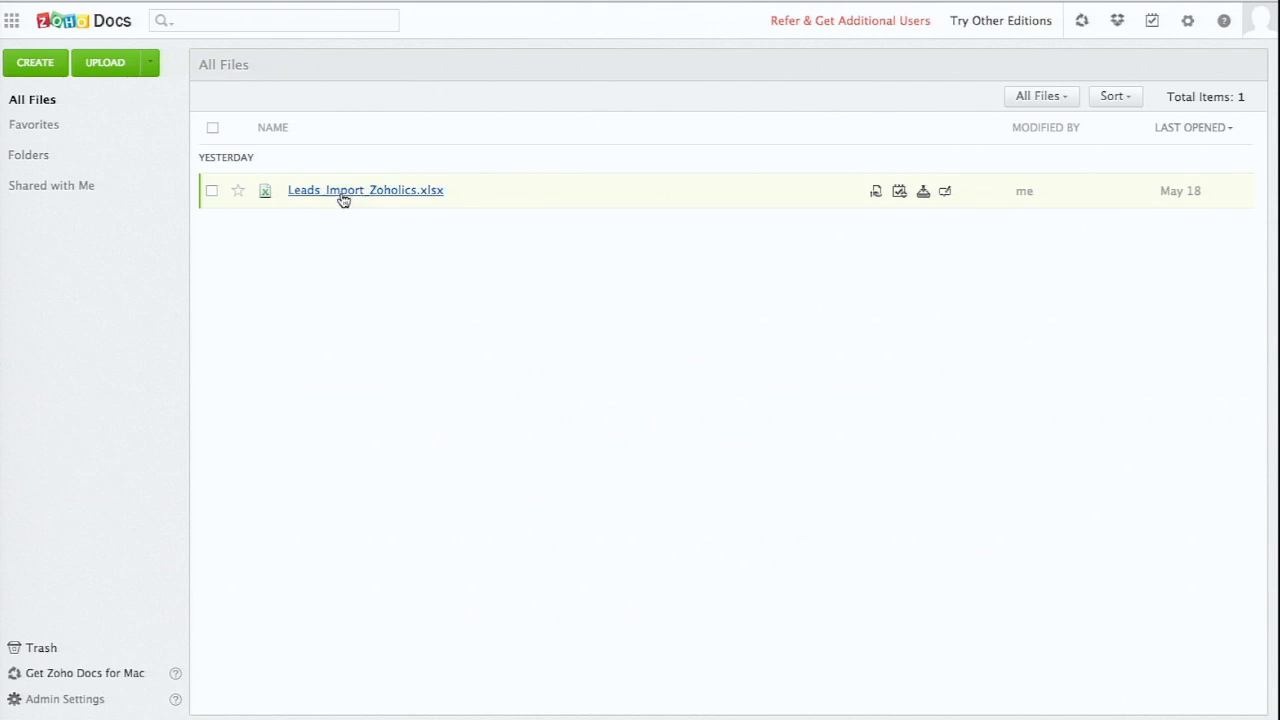
# - View the Leads_Import_Zoholics.xlsx spreadsheet's lead columns in Zoho Sheet
pyautogui.click(365, 189)
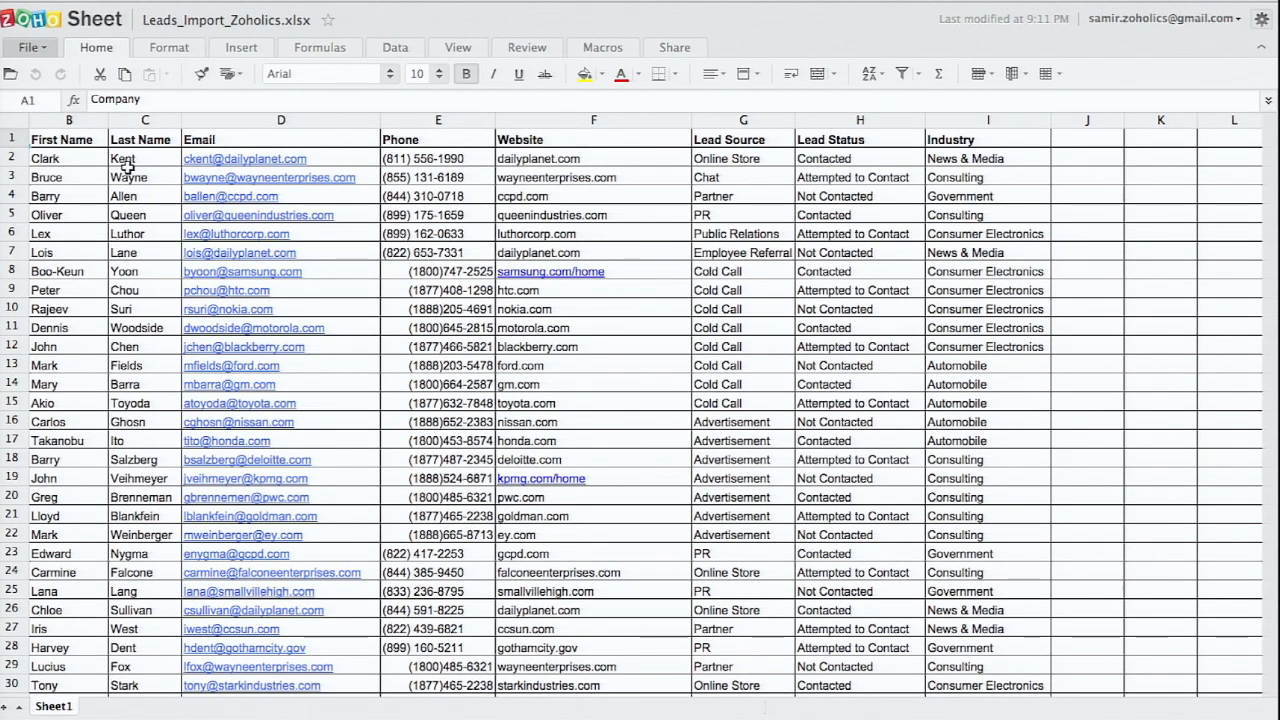
pyautogui.moveTo(172, 165)
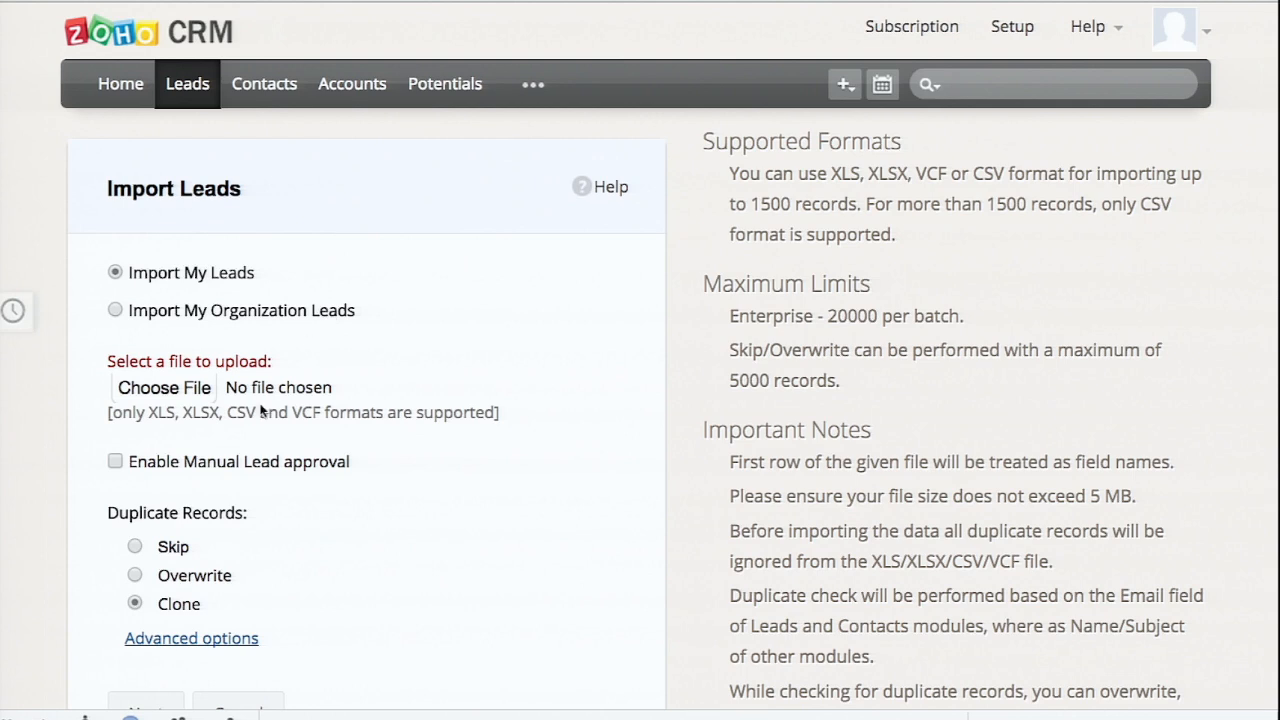
# - Attach Leads_Import_Zoholics.xlsx from Downloads as the import file and continue to mapping
pyautogui.click(163, 387)
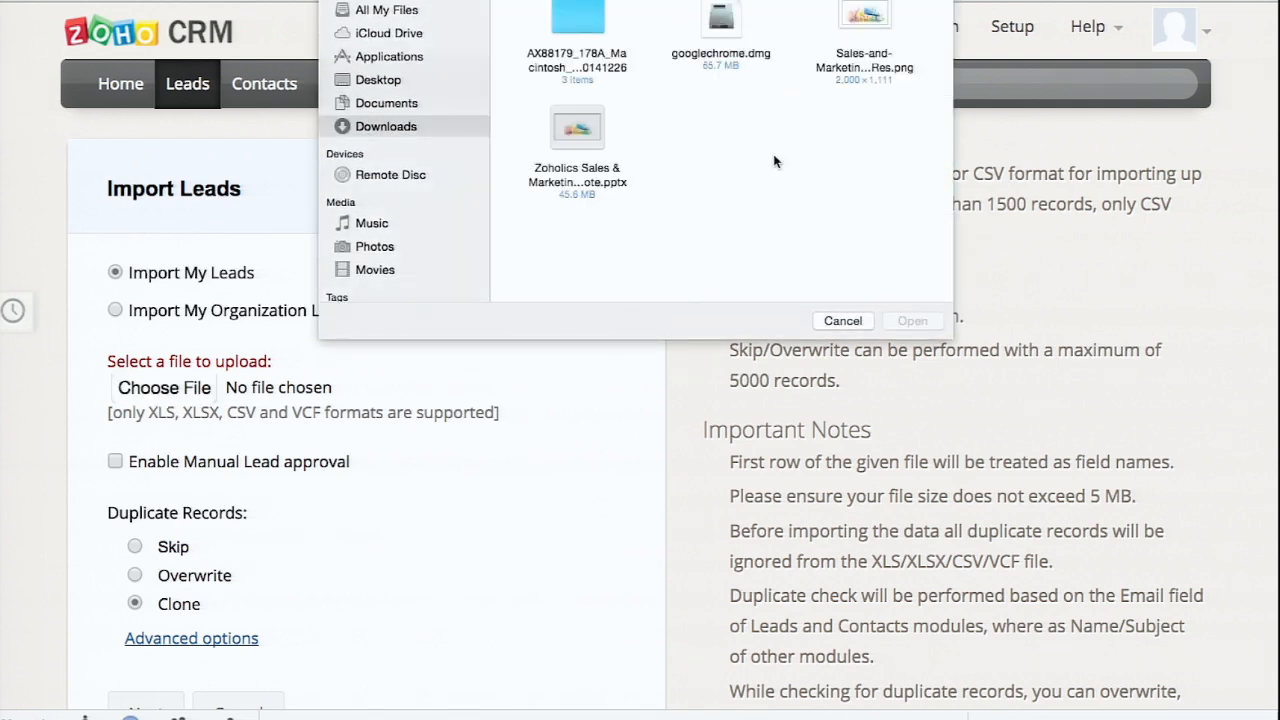
pyautogui.moveTo(390, 115)
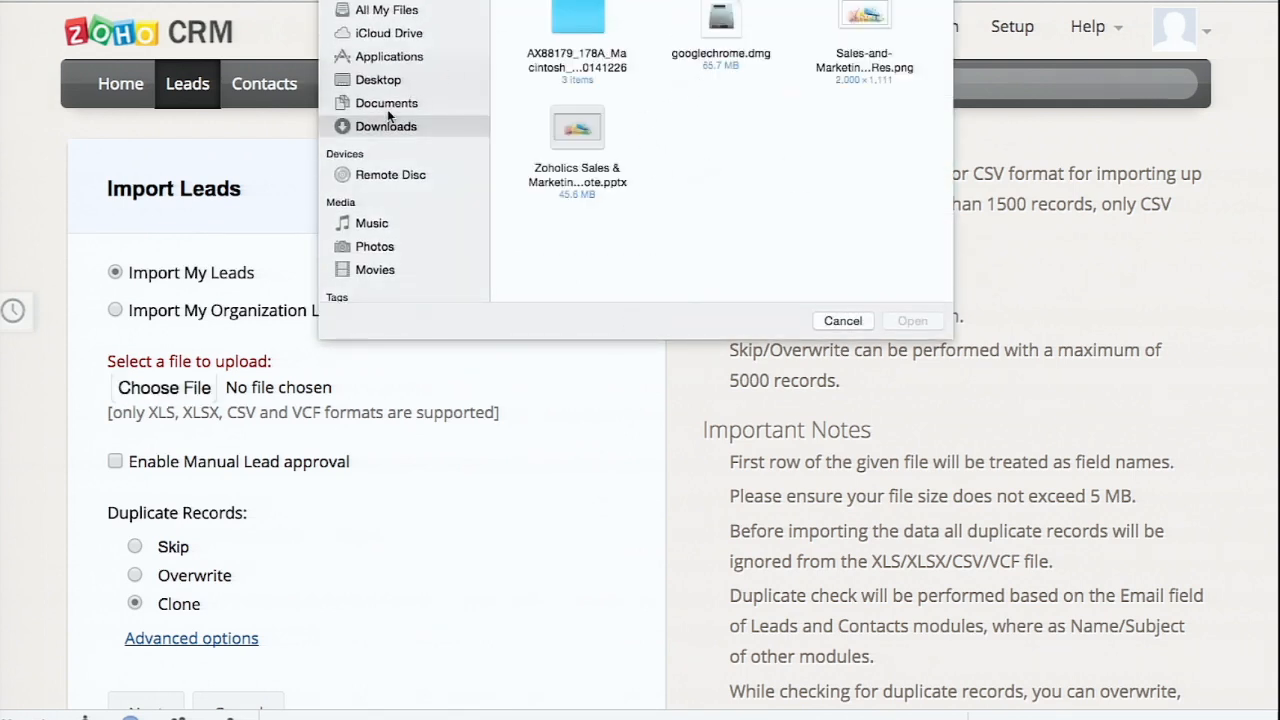
pyautogui.click(386, 103)
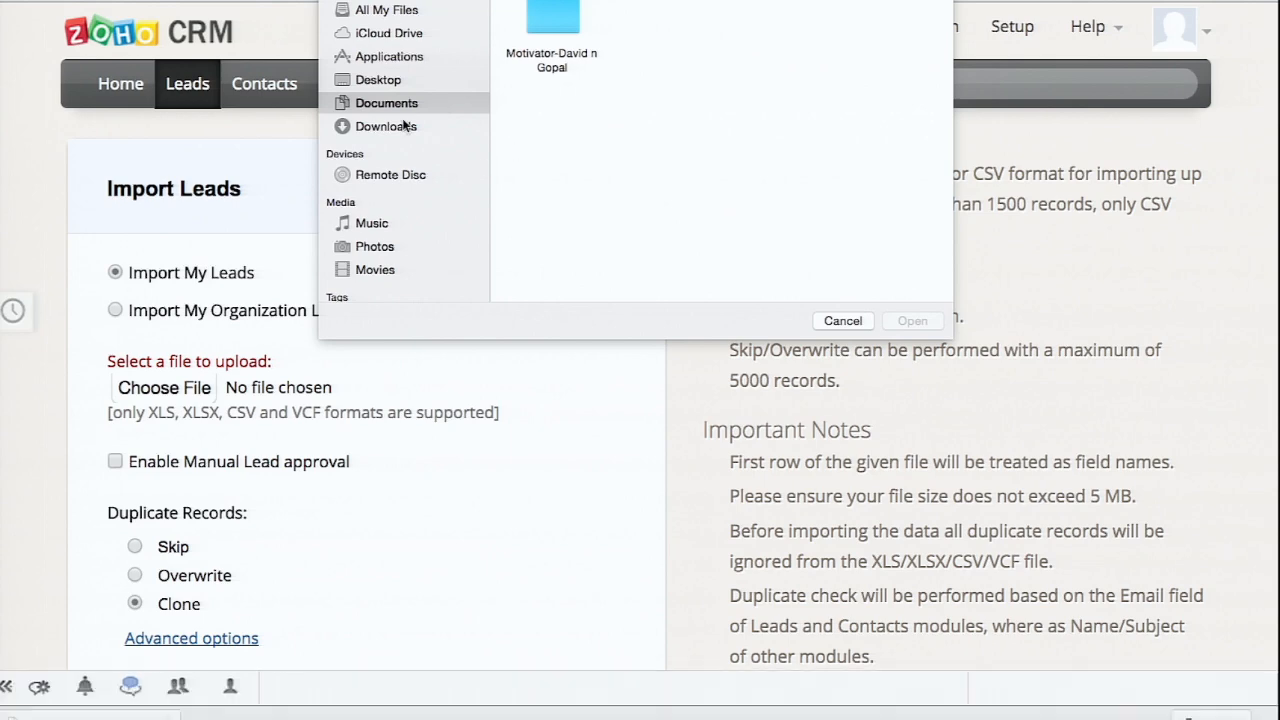
pyautogui.click(385, 126)
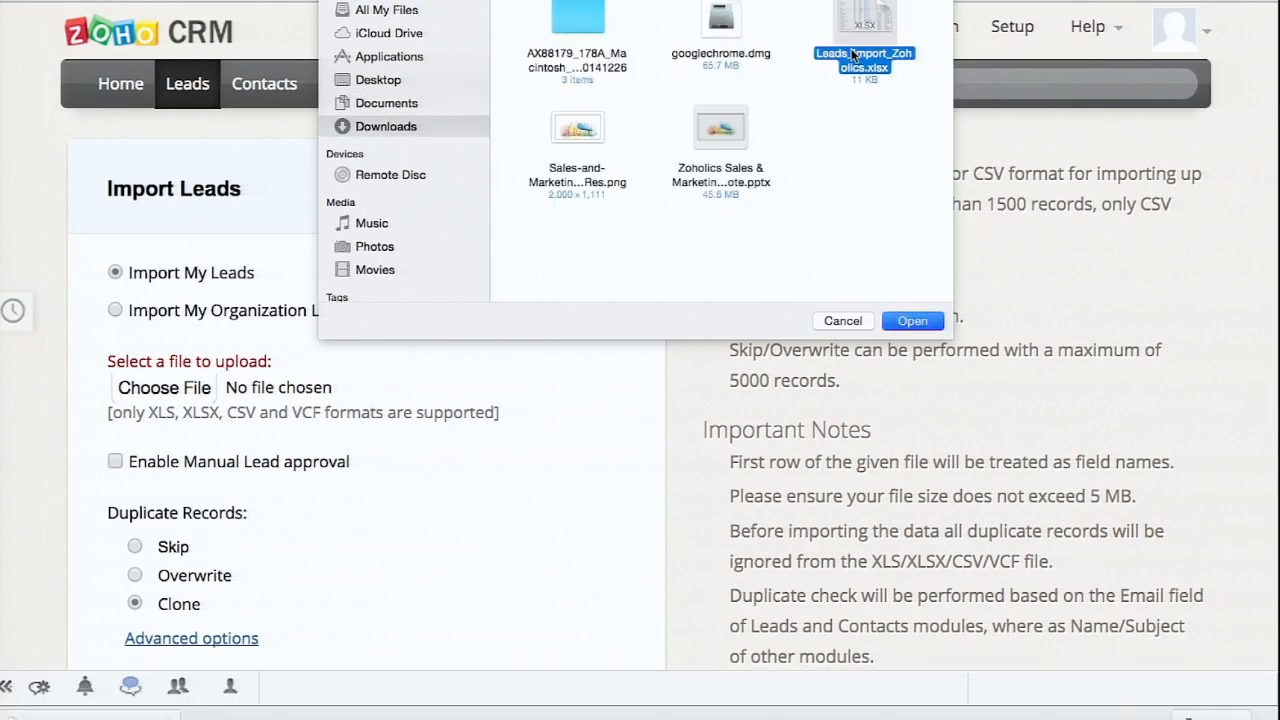
pyautogui.click(911, 321)
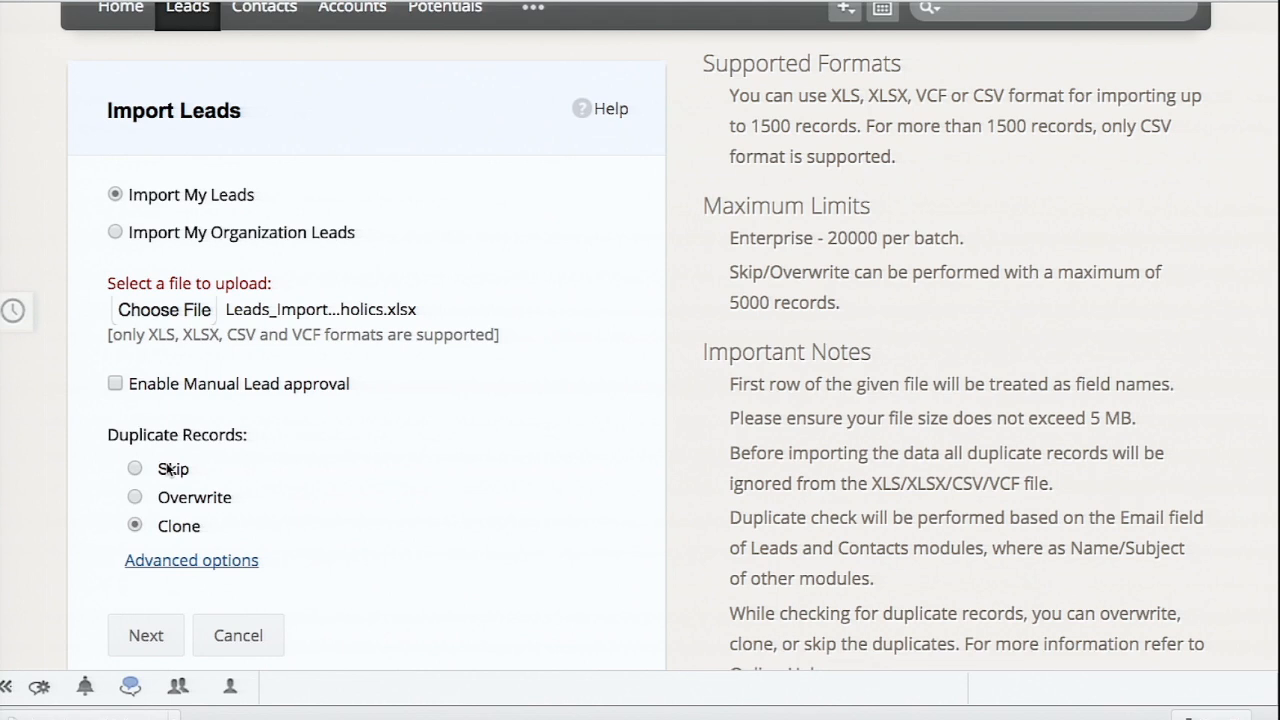
pyautogui.moveTo(170, 513)
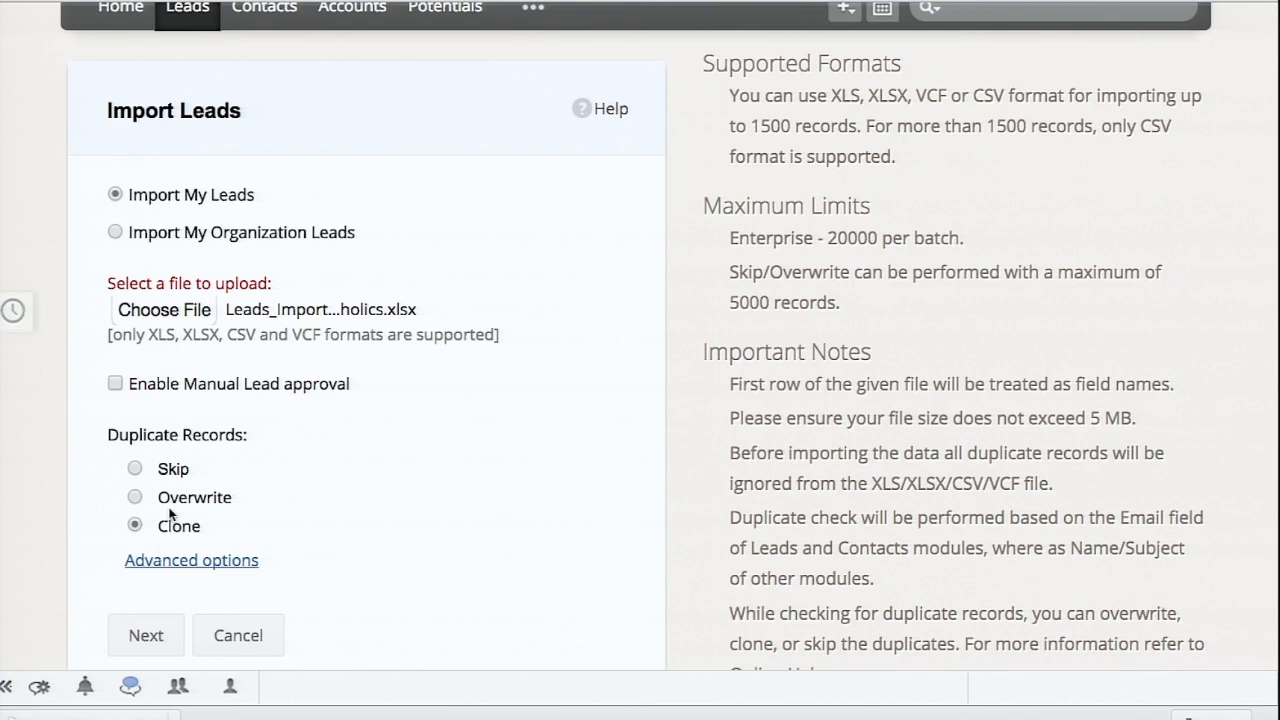
pyautogui.click(145, 635)
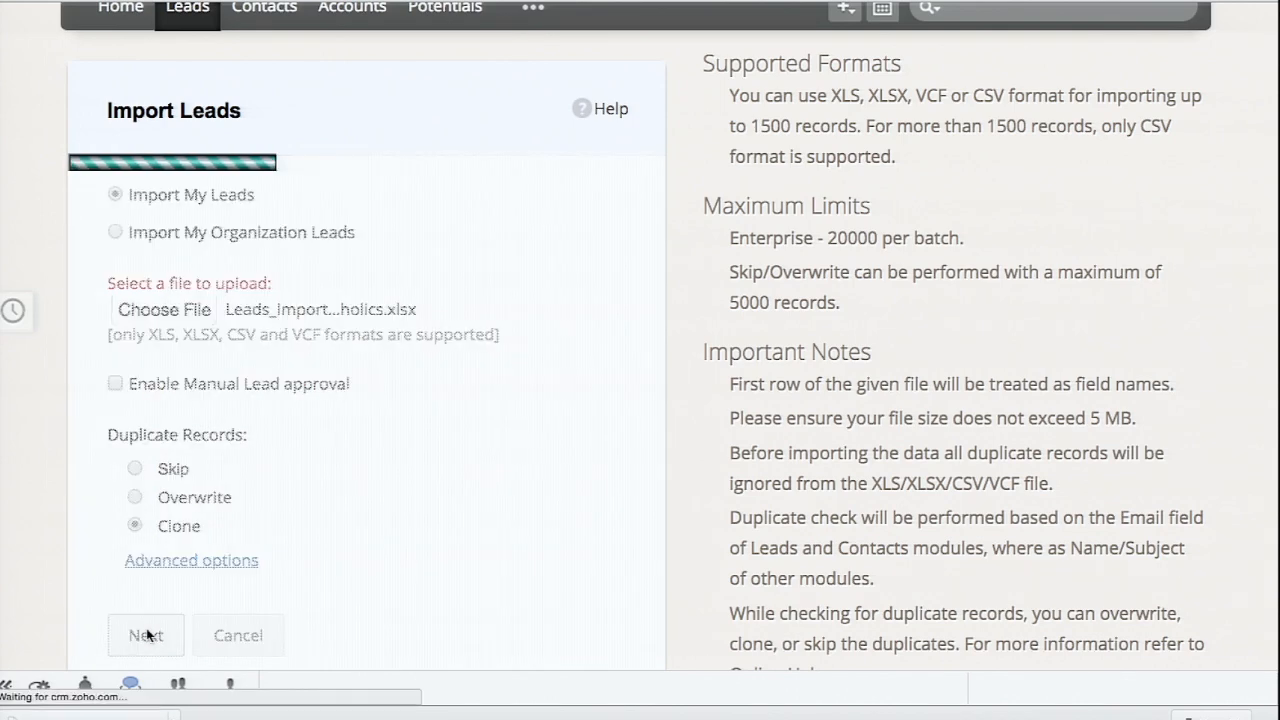
# - Keep Company(Col: 1) for the Company field and proceed to Confirm Mapping
pyautogui.click(145, 635)
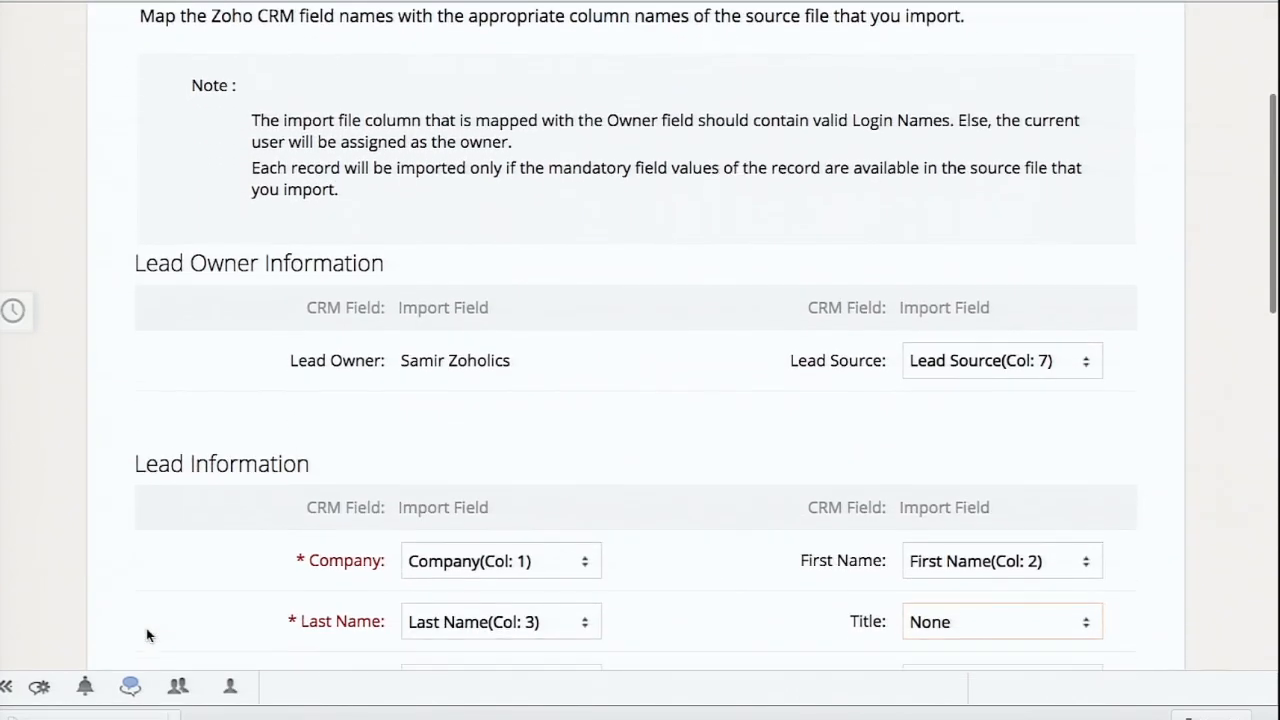
pyautogui.scroll(-3)
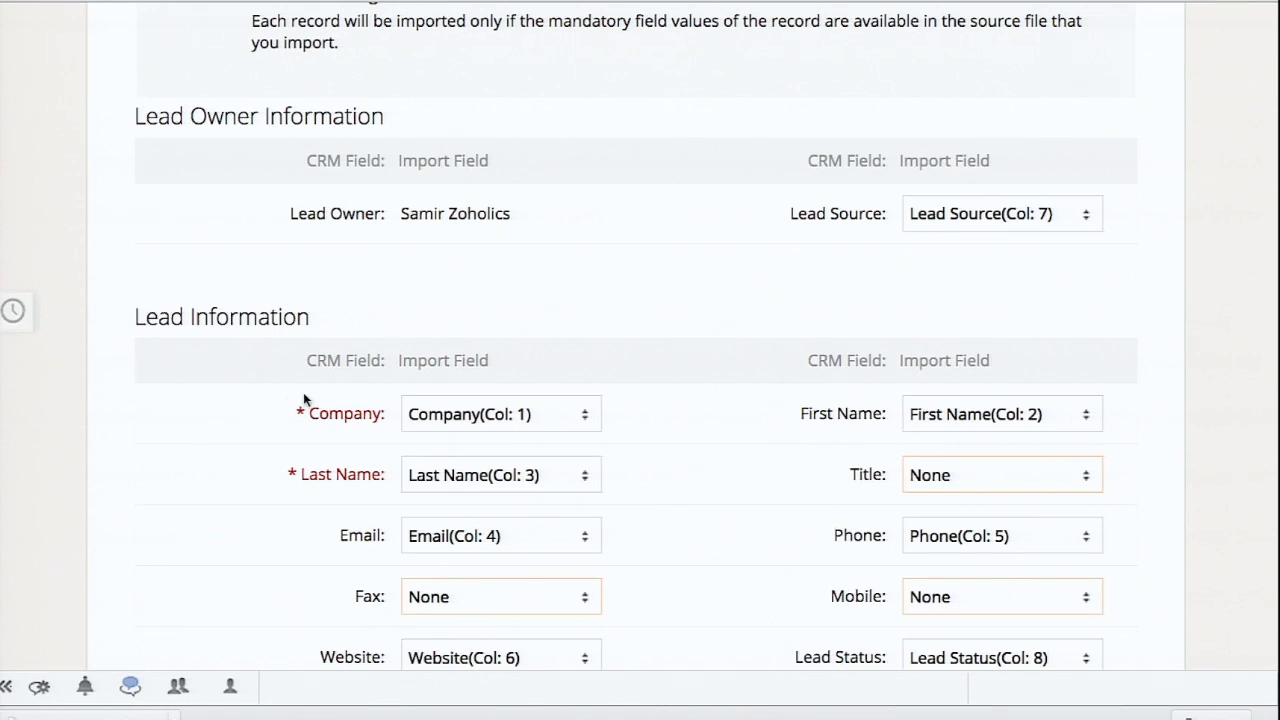
pyautogui.moveTo(311, 399)
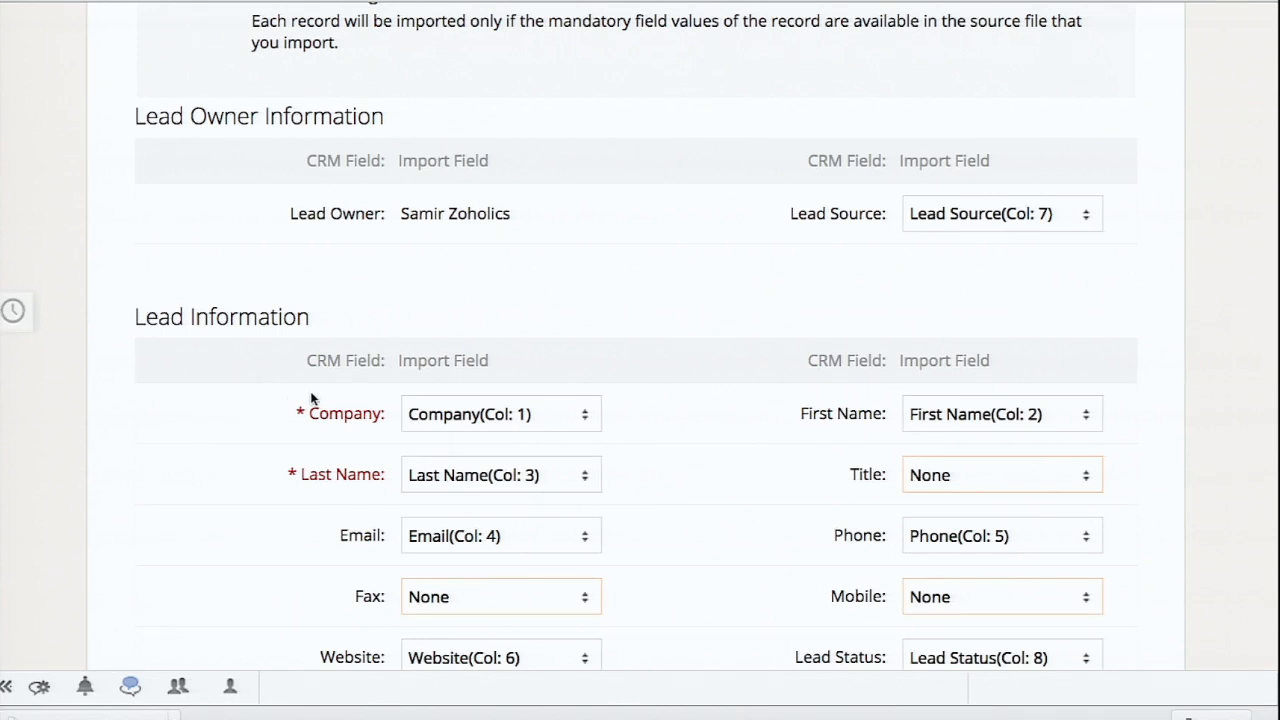
pyautogui.moveTo(414, 389)
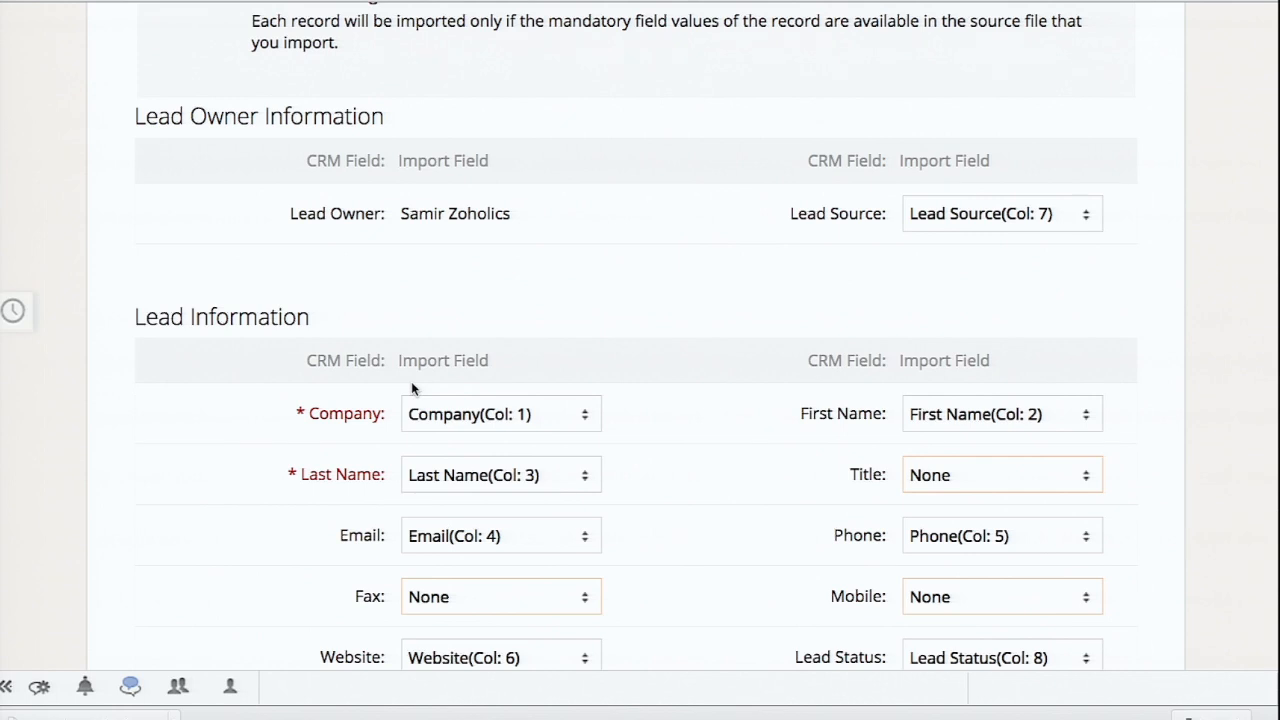
pyautogui.click(500, 414)
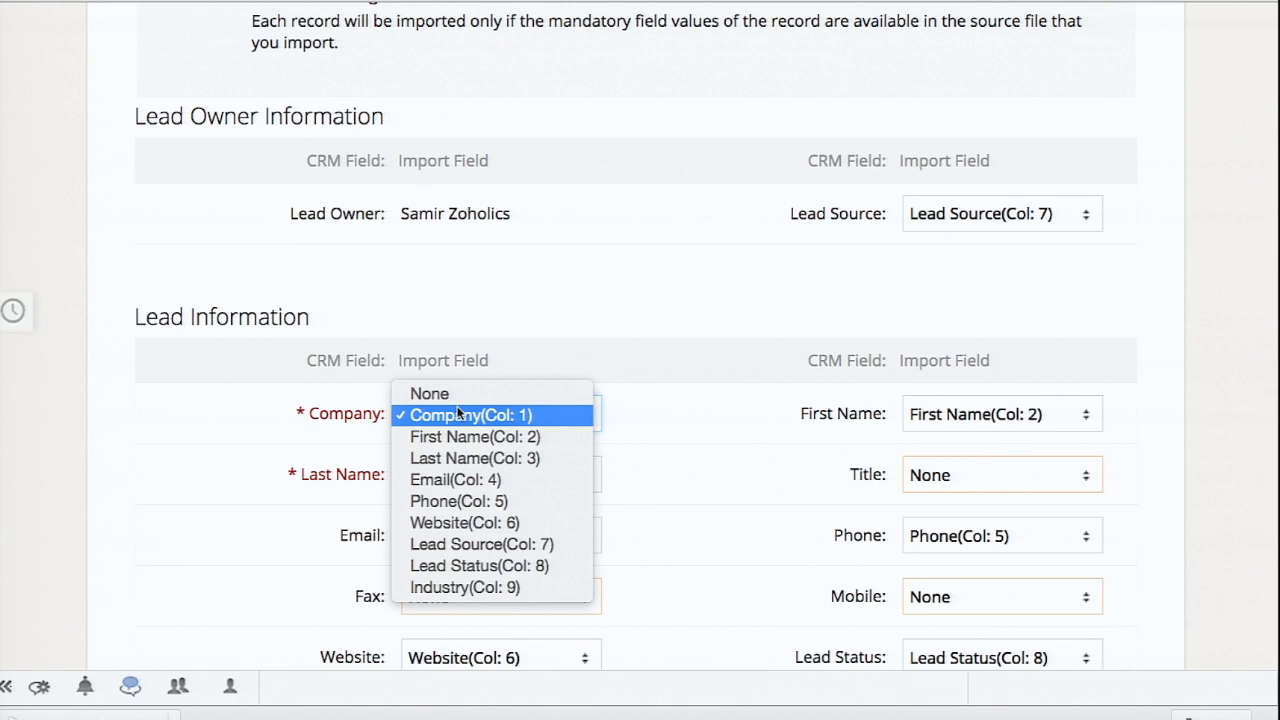
pyautogui.moveTo(378, 422)
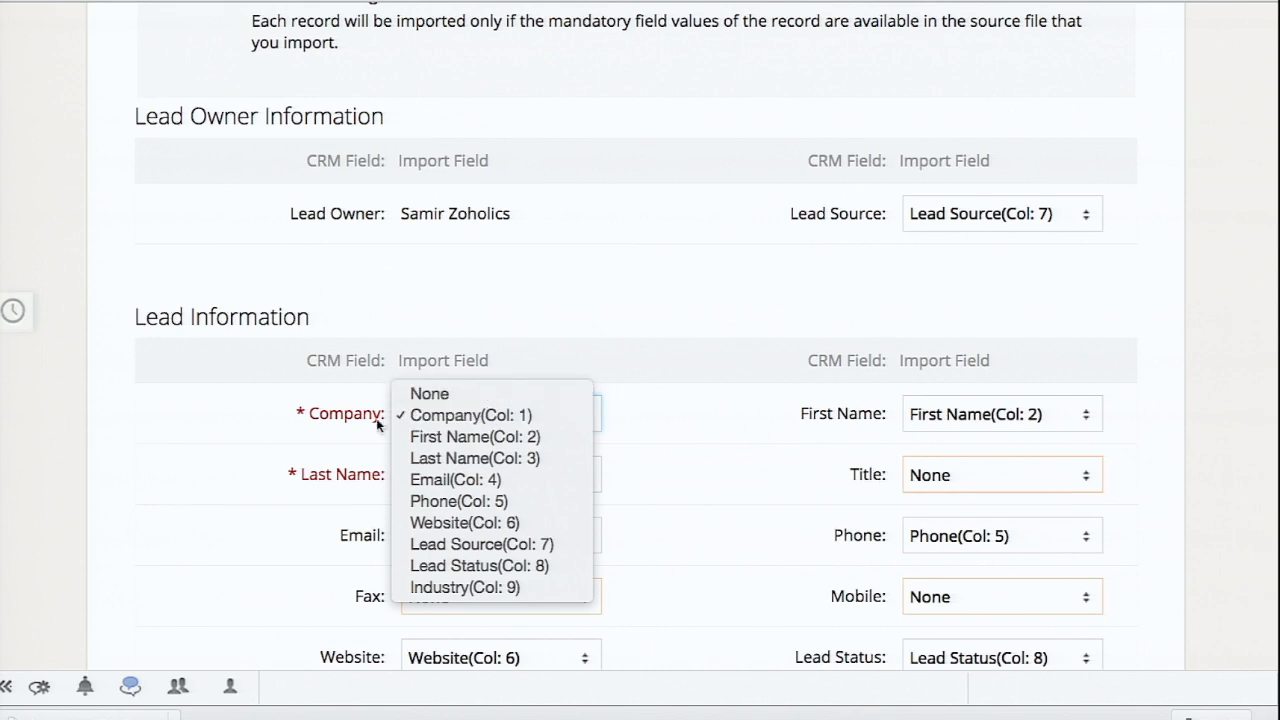
pyautogui.click(469, 414)
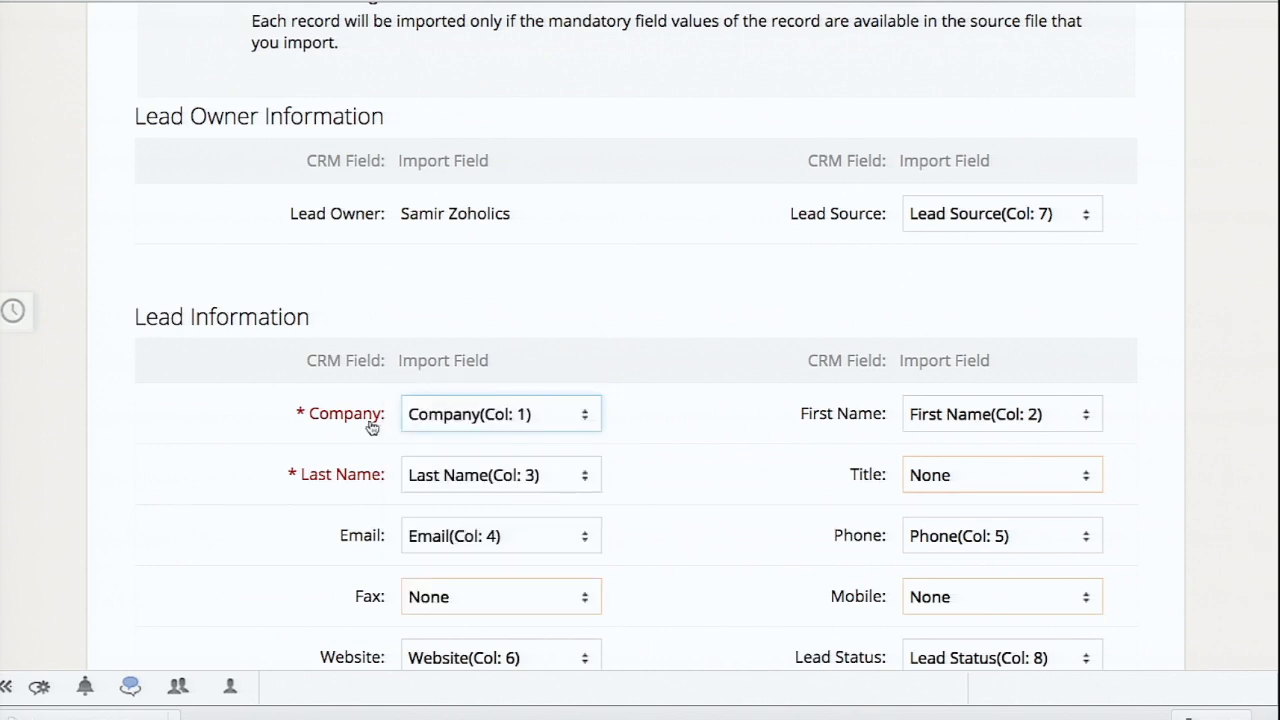
pyautogui.scroll(-3)
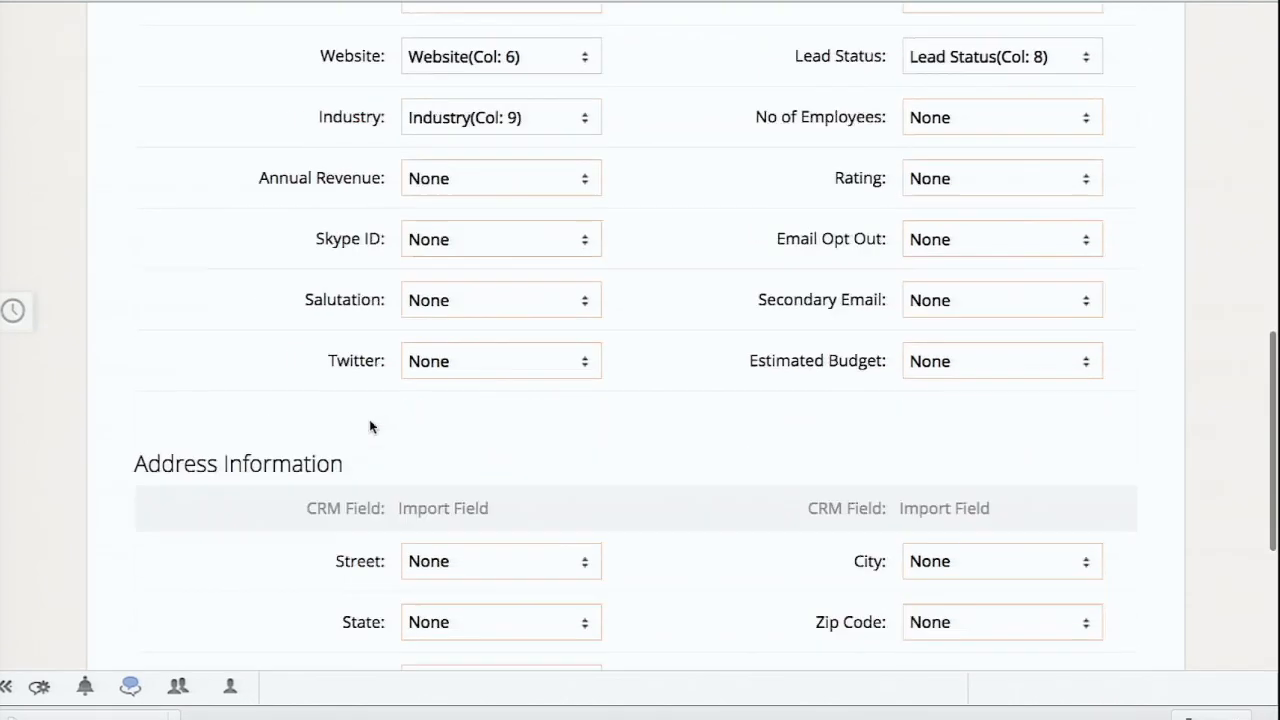
pyautogui.scroll(-3)
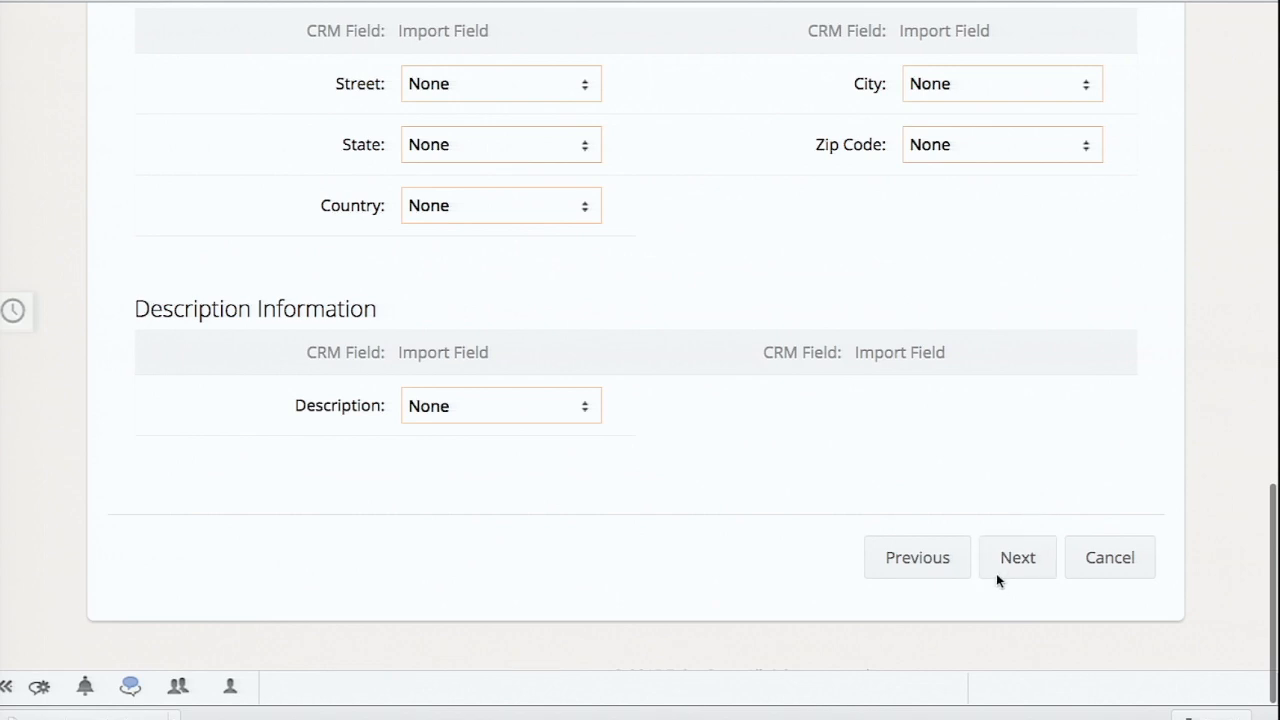
pyautogui.click(1017, 557)
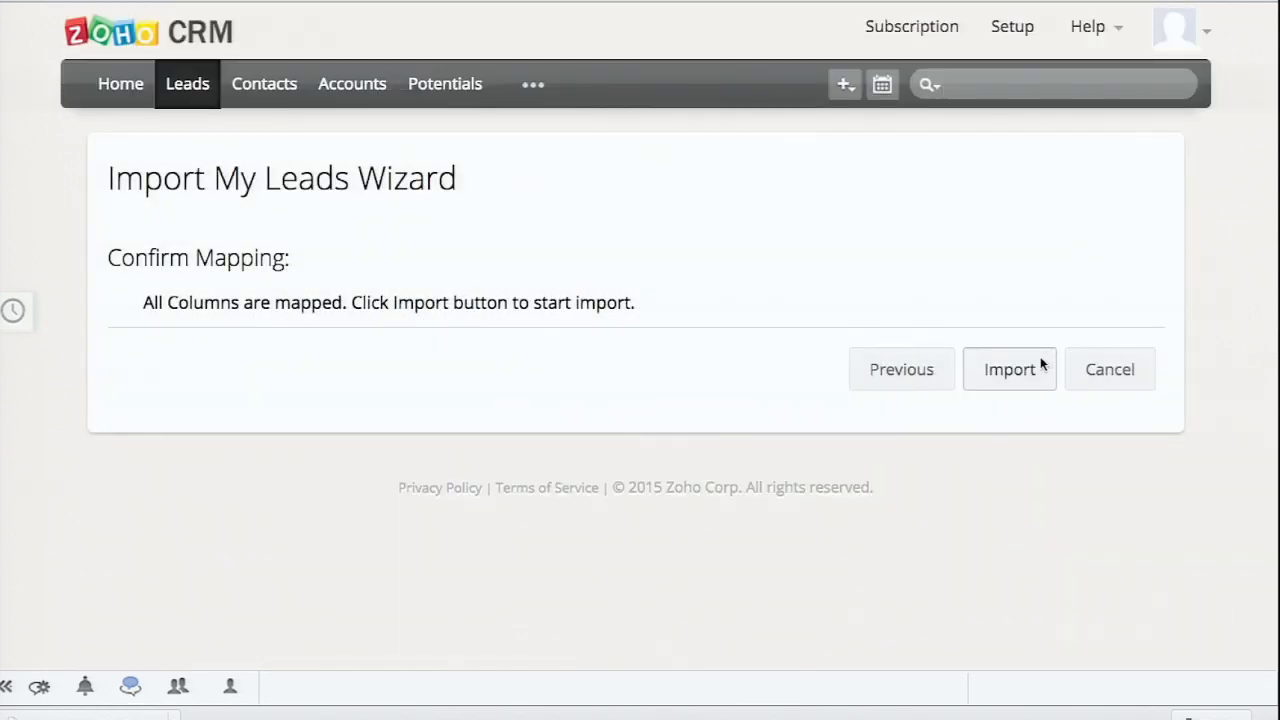
# - Run the import and return to the open leads list
pyautogui.click(1009, 369)
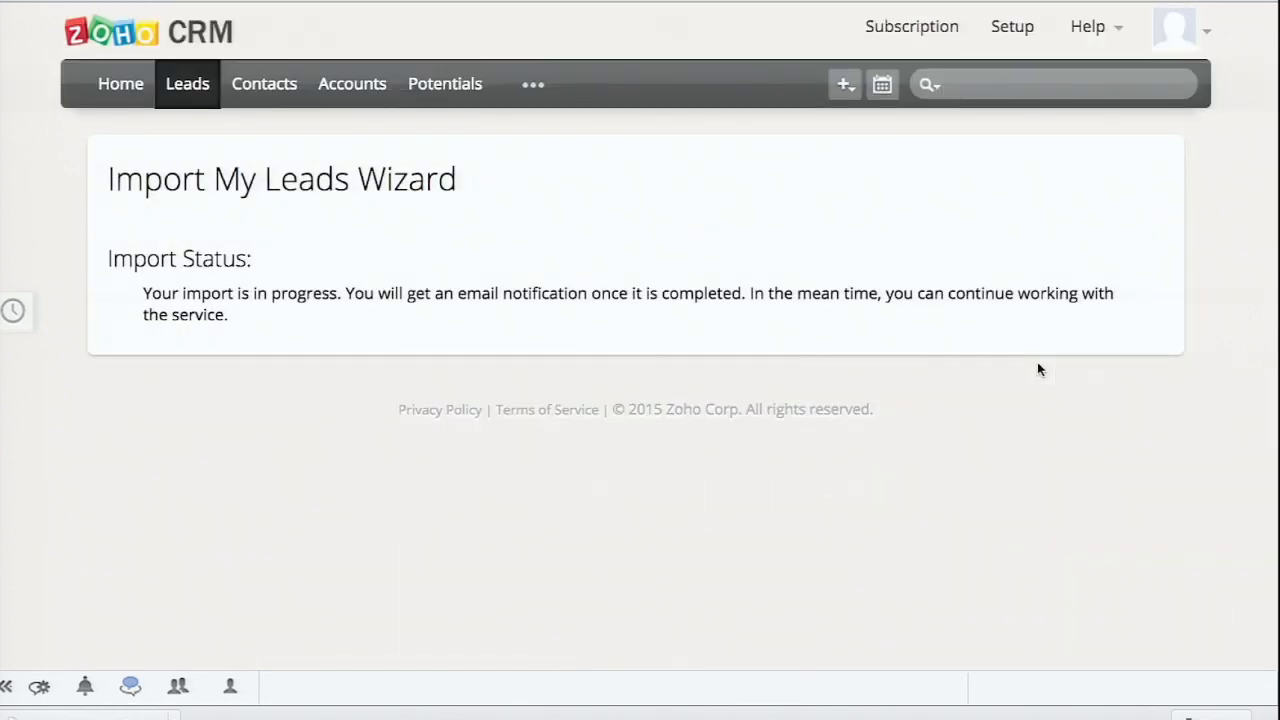
pyautogui.moveTo(735, 258)
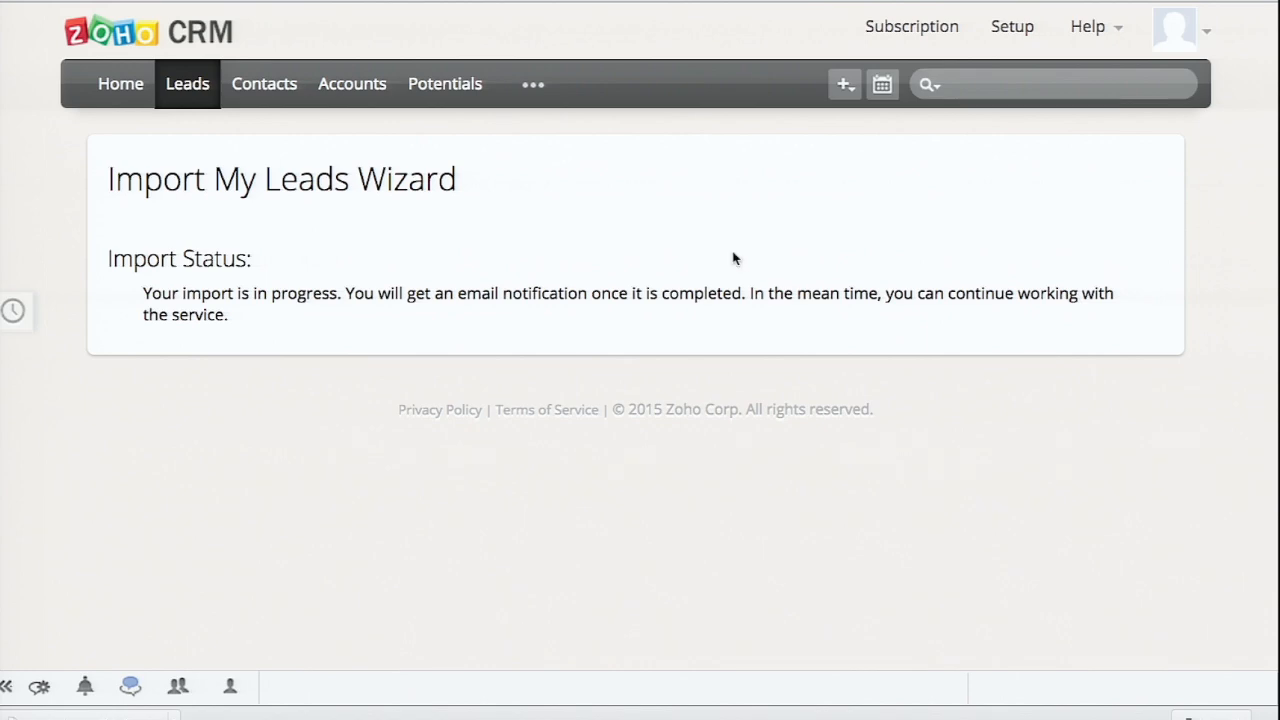
pyautogui.moveTo(187, 83)
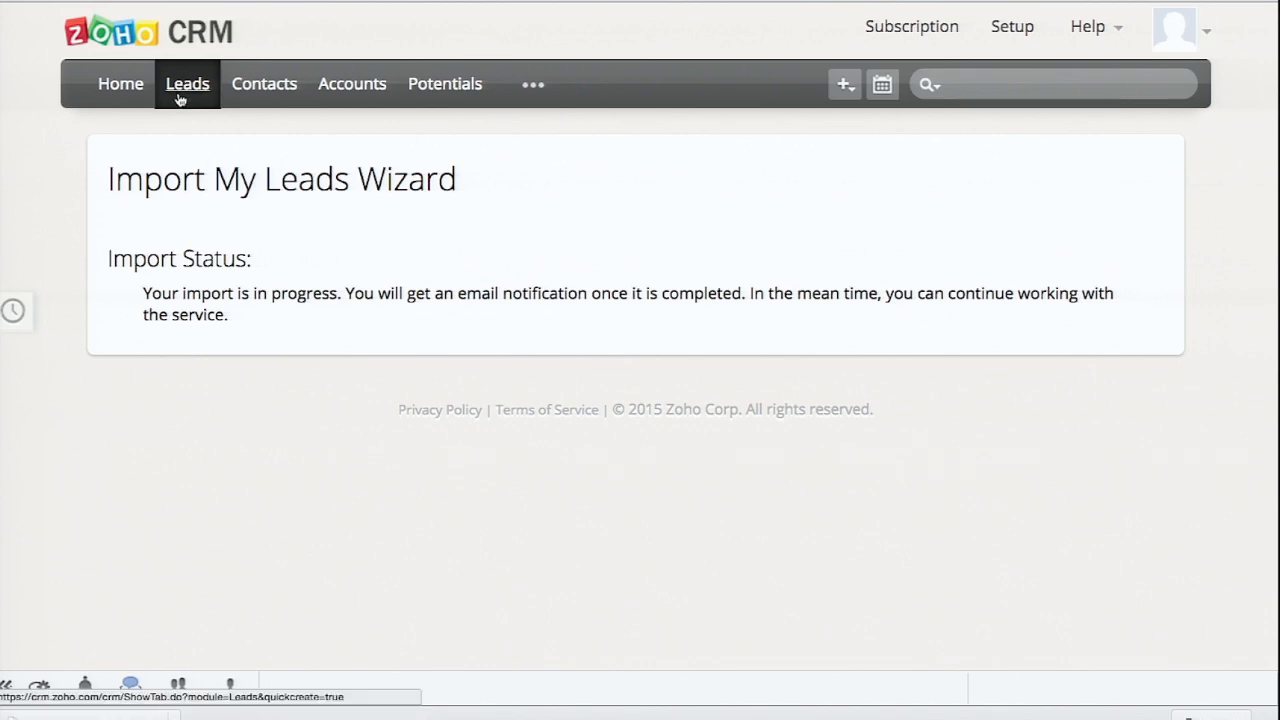
pyautogui.click(187, 83)
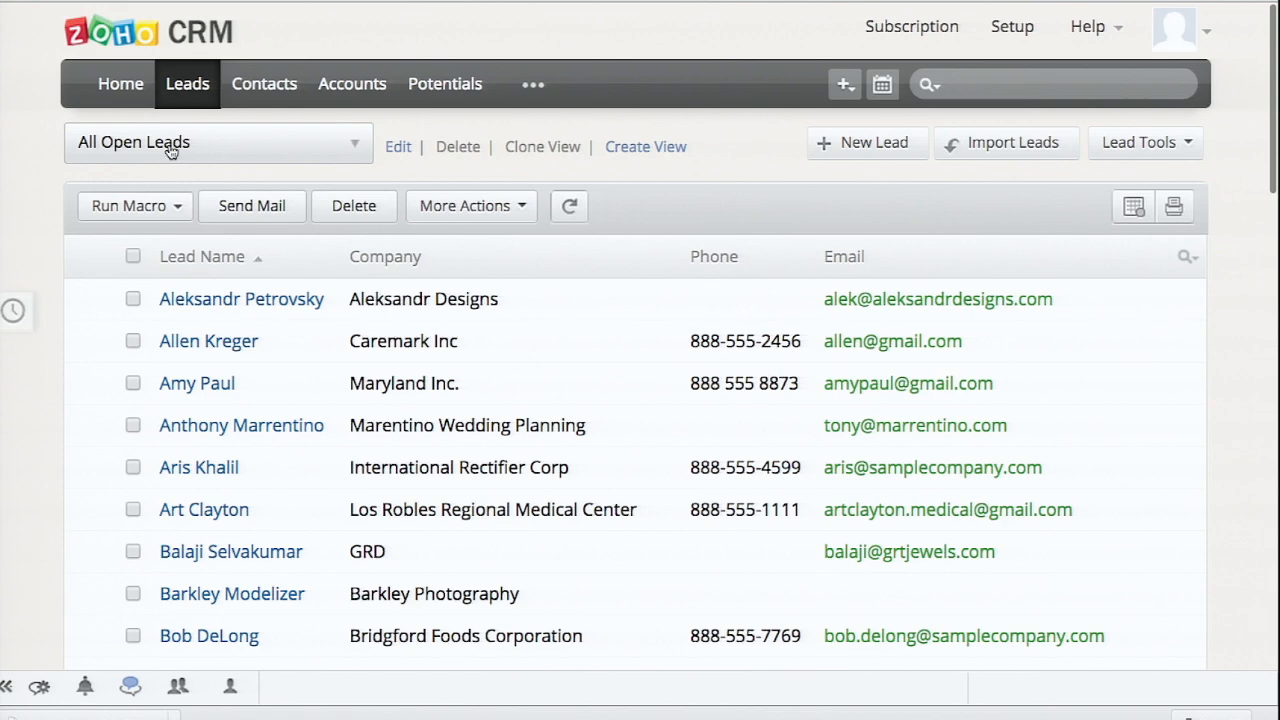
# - Check the empty Todays Leads view, then switch the leads list to My Leads
pyautogui.click(218, 142)
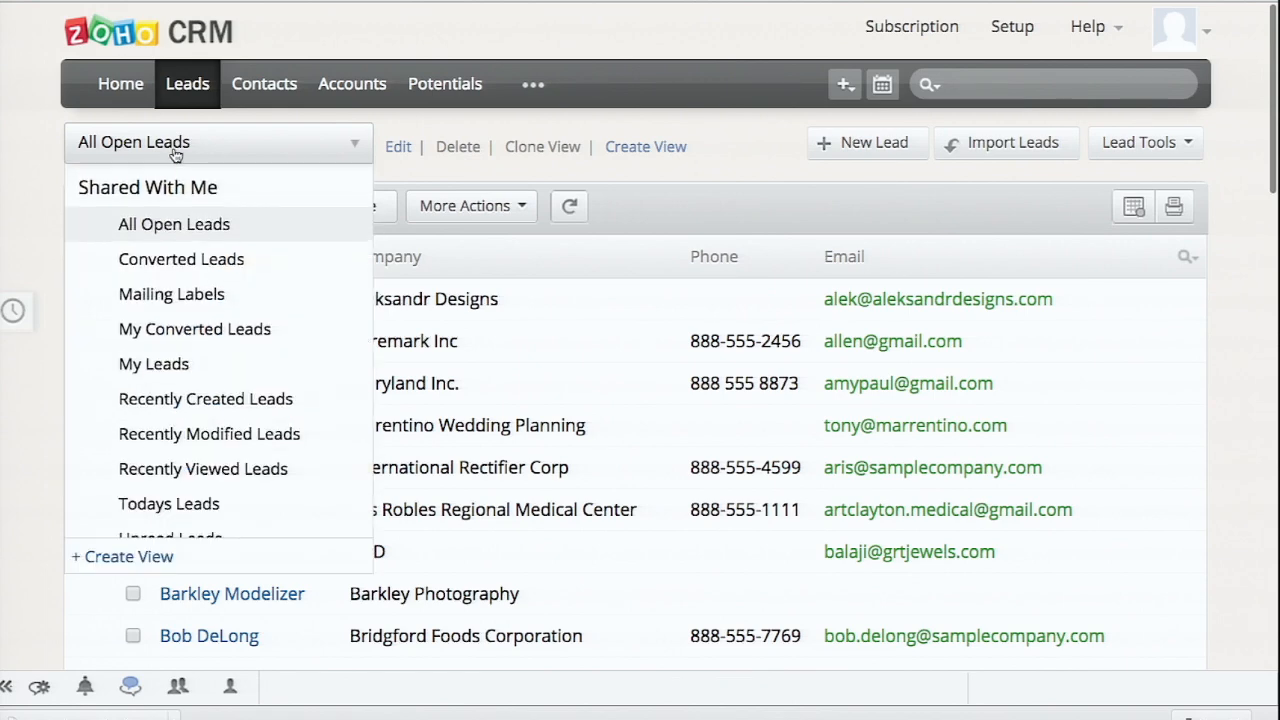
pyautogui.moveTo(197, 245)
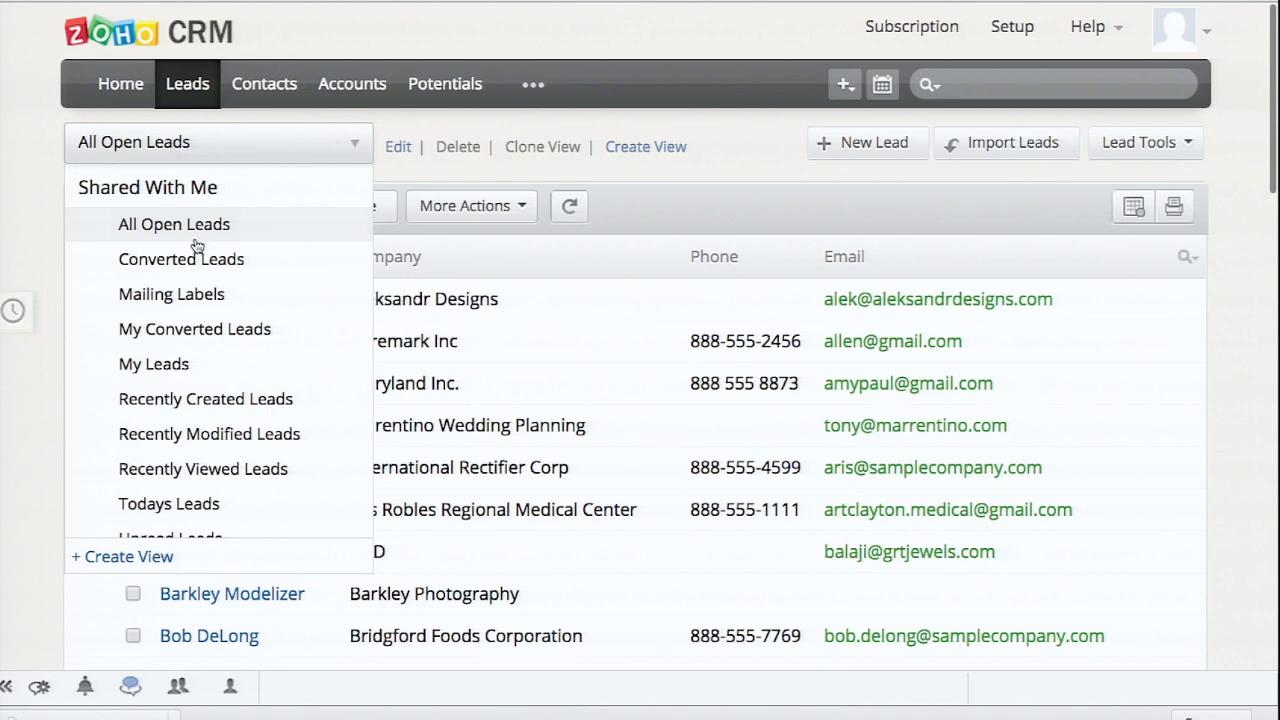
pyautogui.moveTo(225, 329)
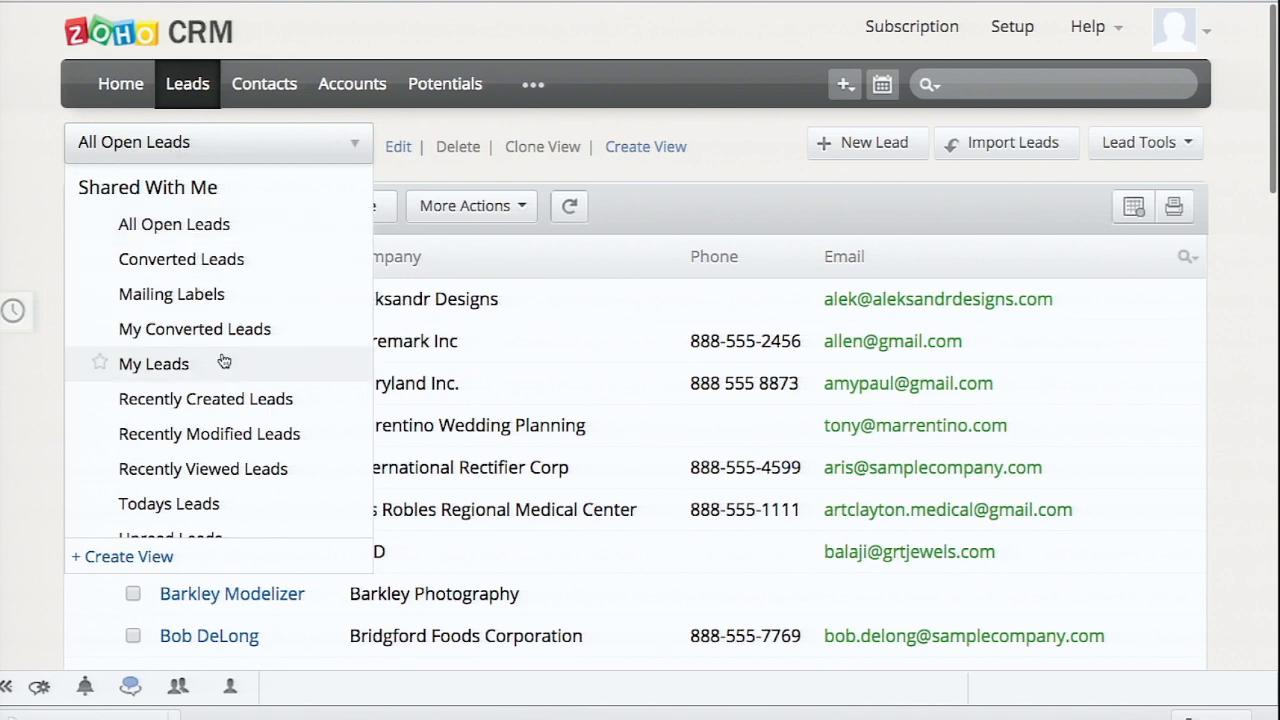
pyautogui.moveTo(206, 398)
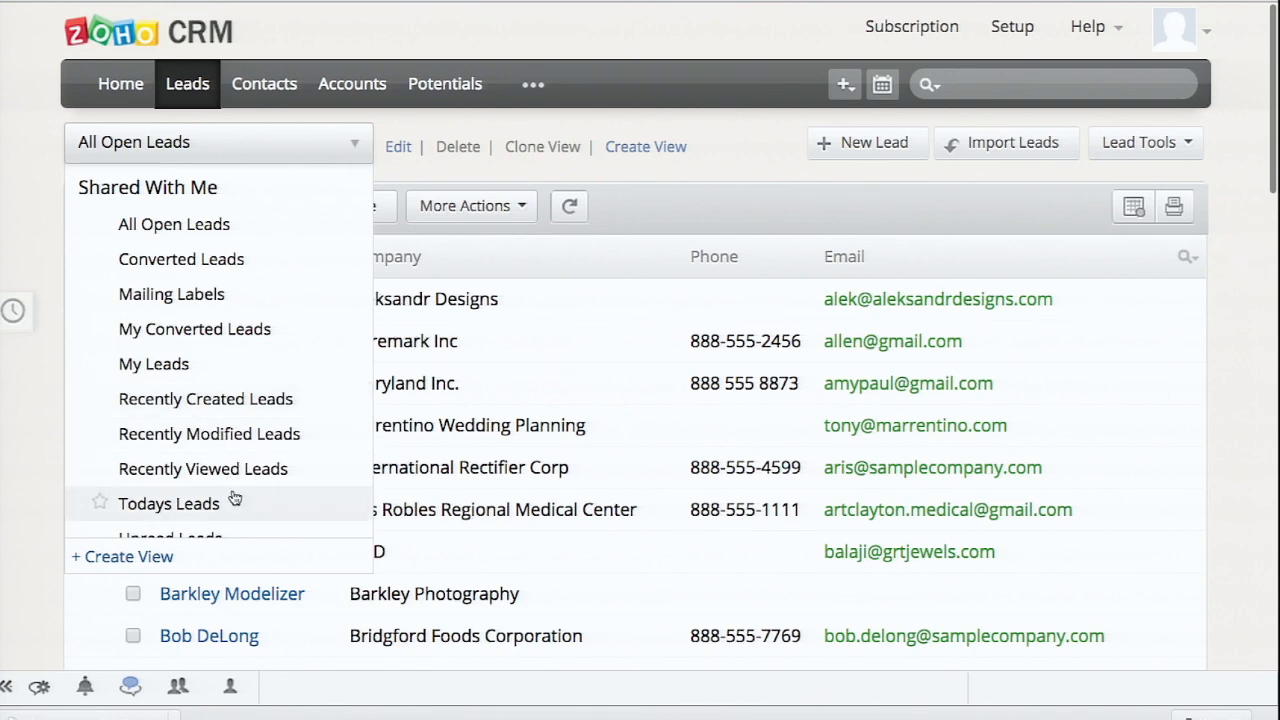
pyautogui.click(168, 503)
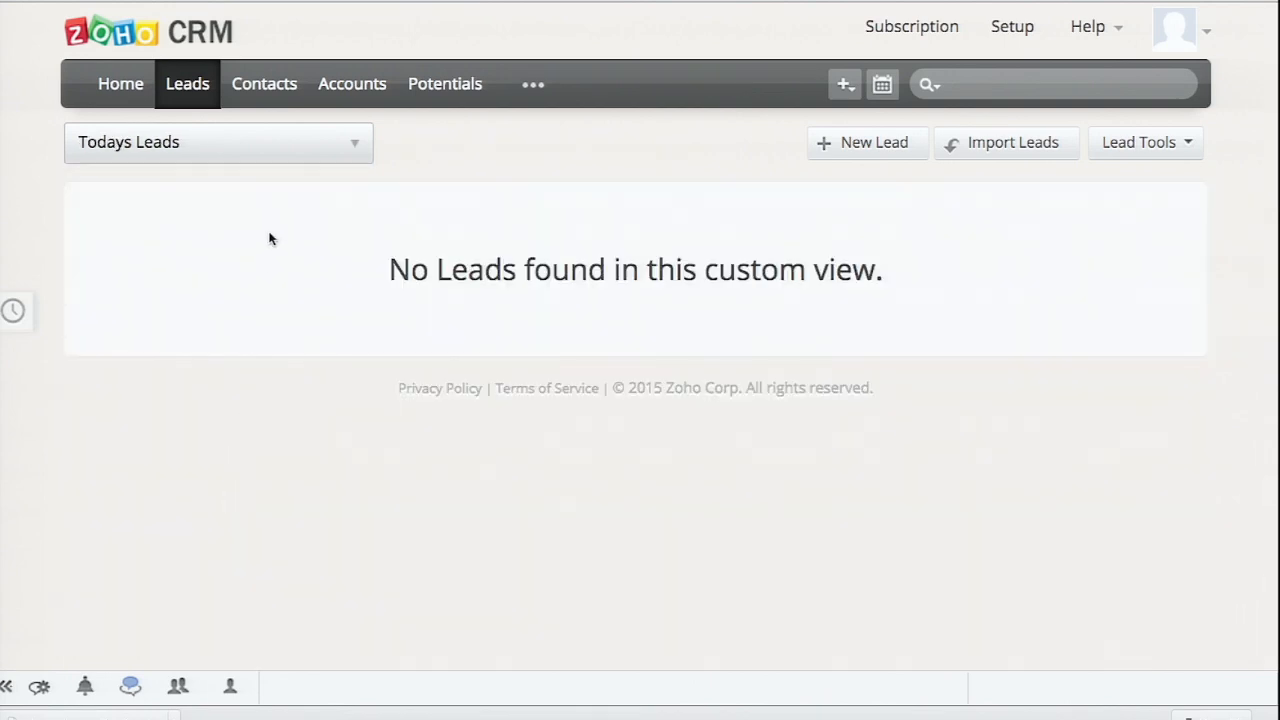
pyautogui.click(218, 142)
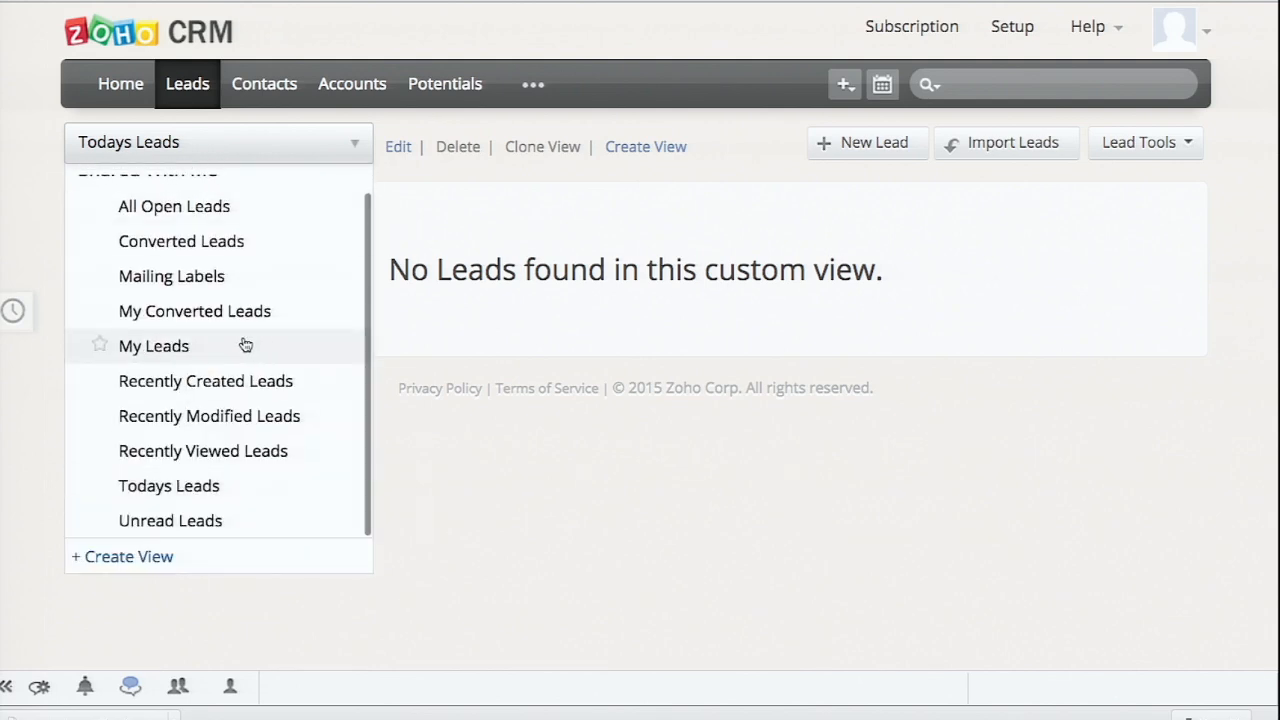
pyautogui.click(154, 345)
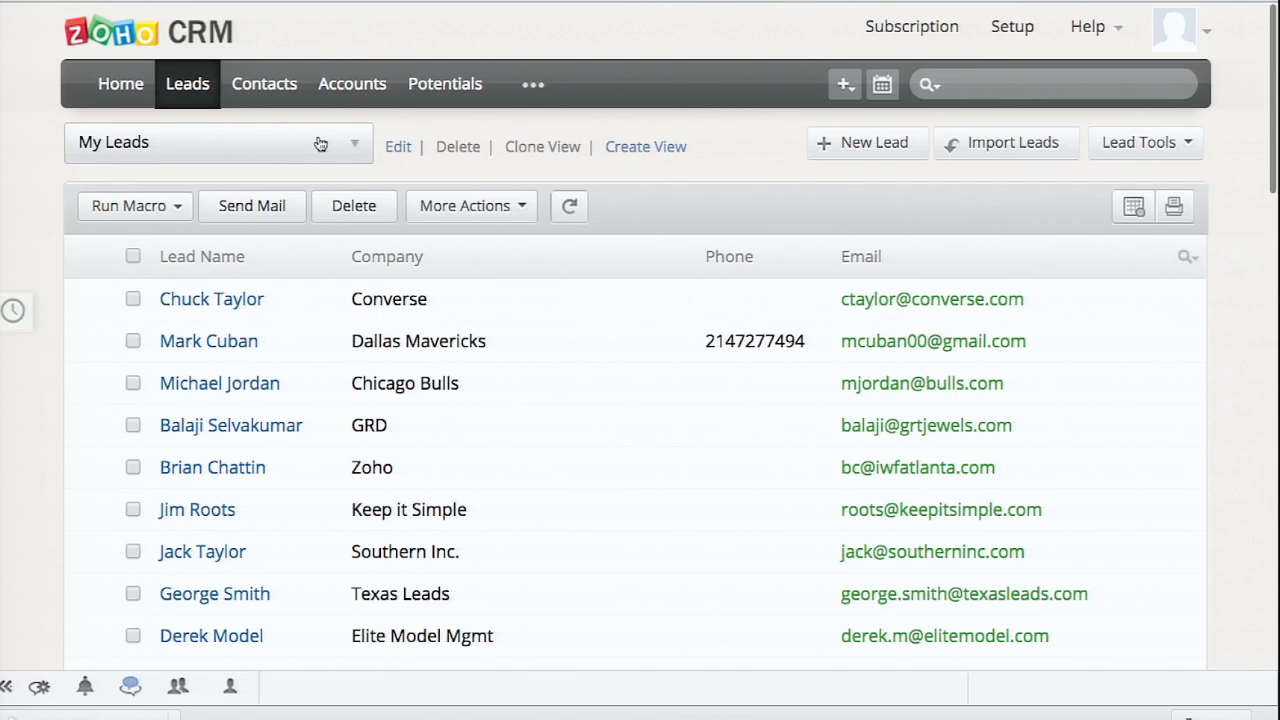
pyautogui.moveTo(352, 84)
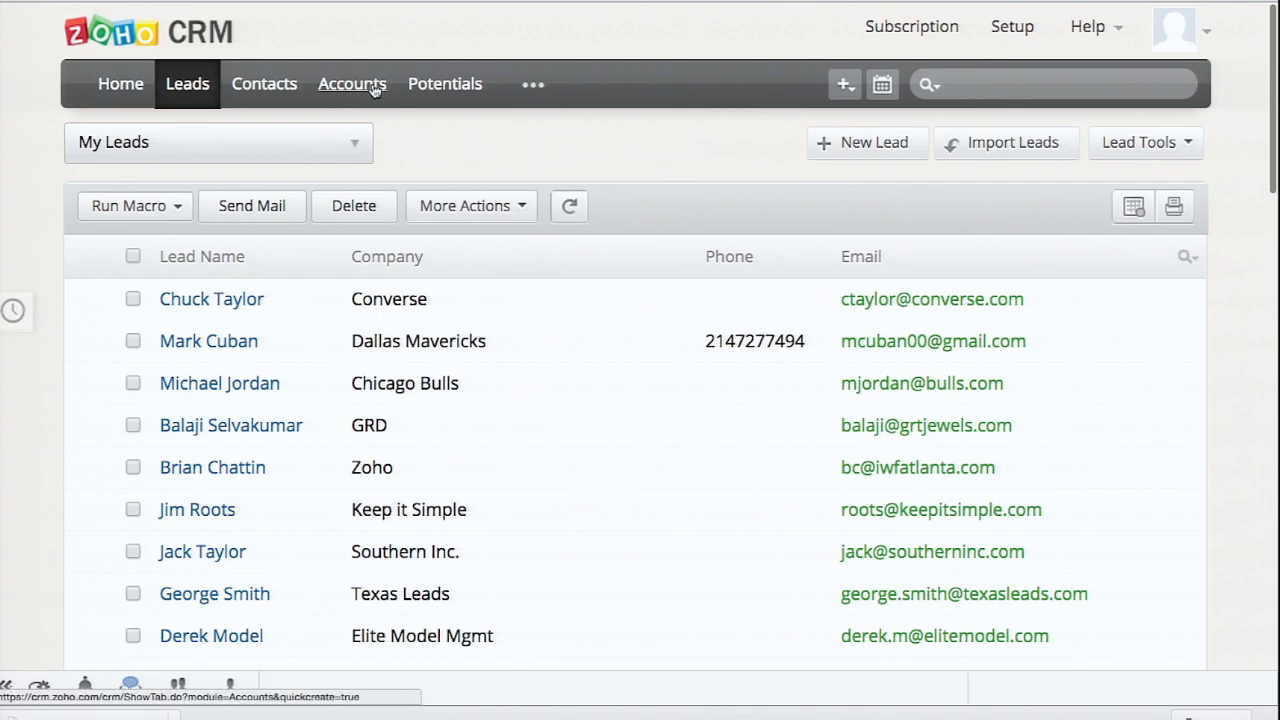
pyautogui.click(353, 142)
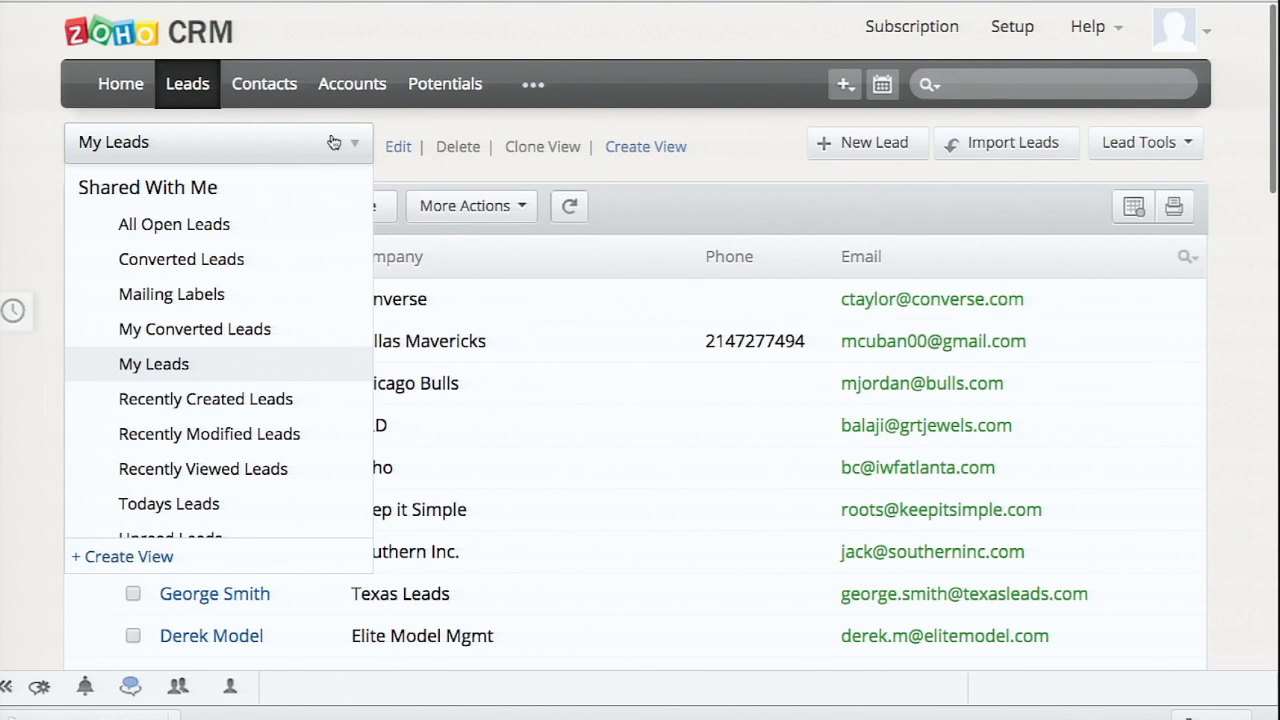
pyautogui.moveTo(267, 538)
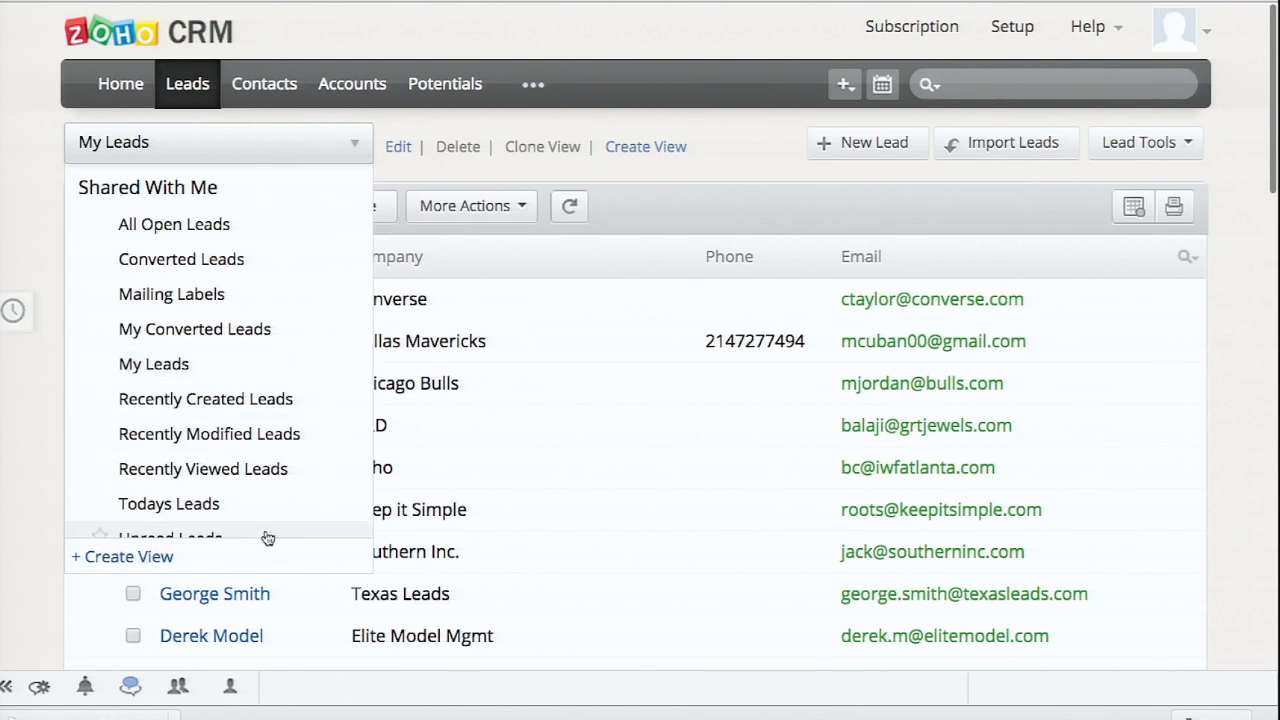
pyautogui.moveTo(546, 165)
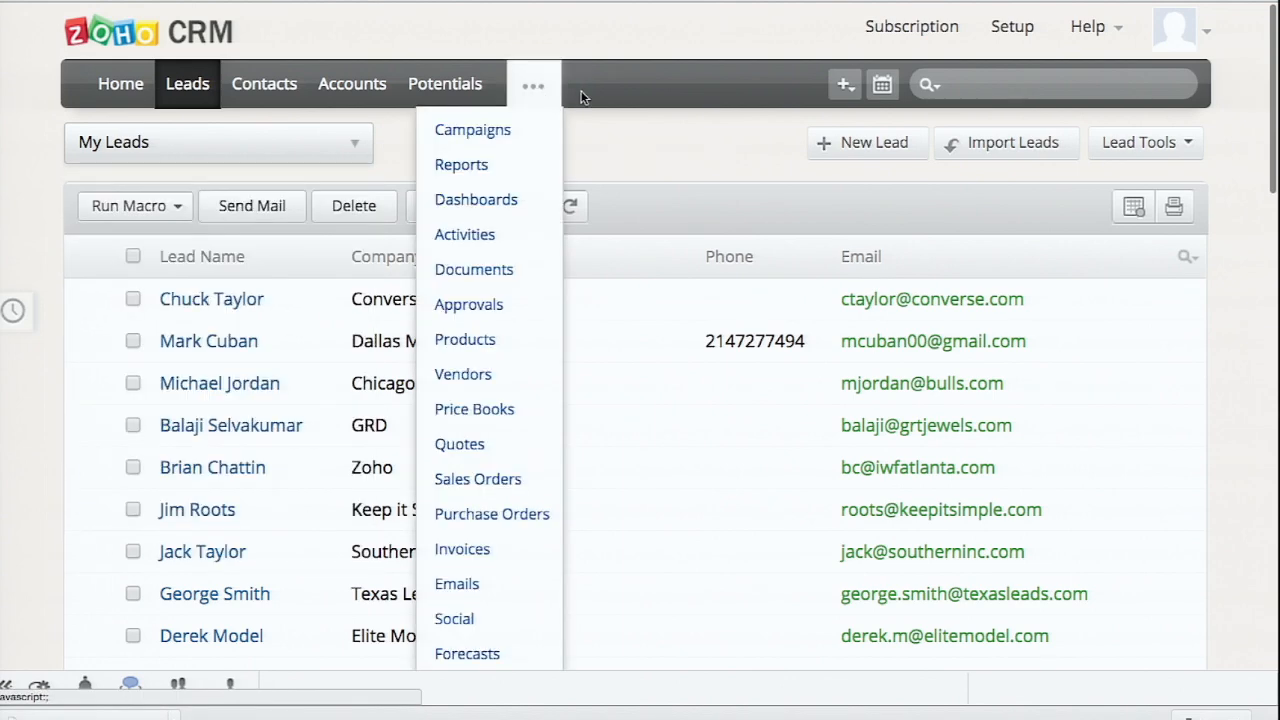
# - Reach Setup from the top bar to show personal and organization settings
pyautogui.rightClick(1008, 26)
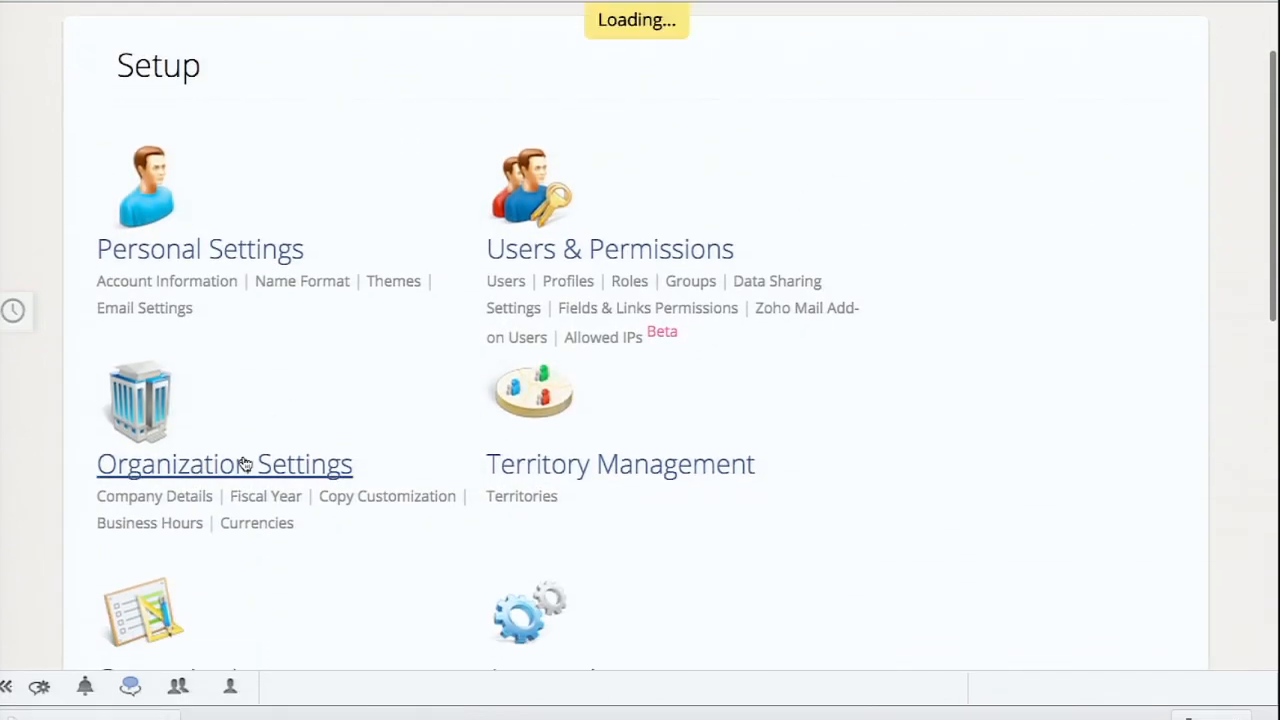
# - Review Organization Settings' Fiscal Year and Currencies, then show Personal Settings account information
pyautogui.click(224, 463)
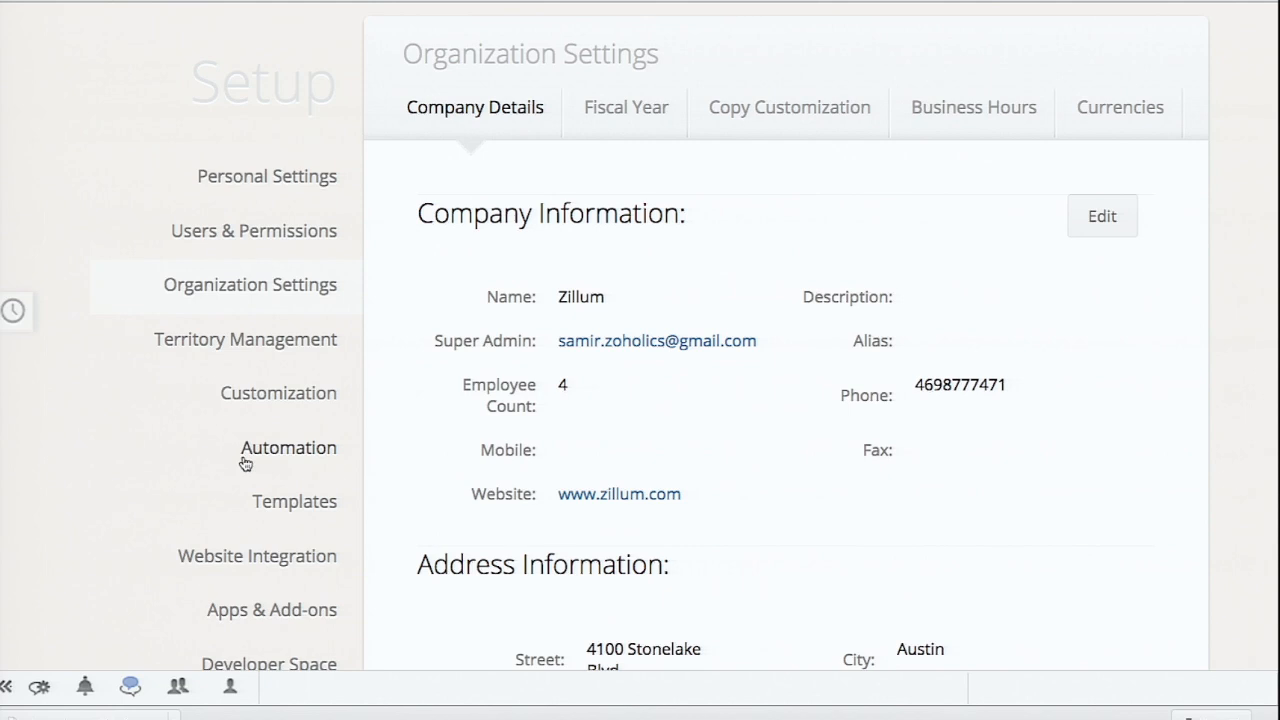
pyautogui.rightClick(645, 125)
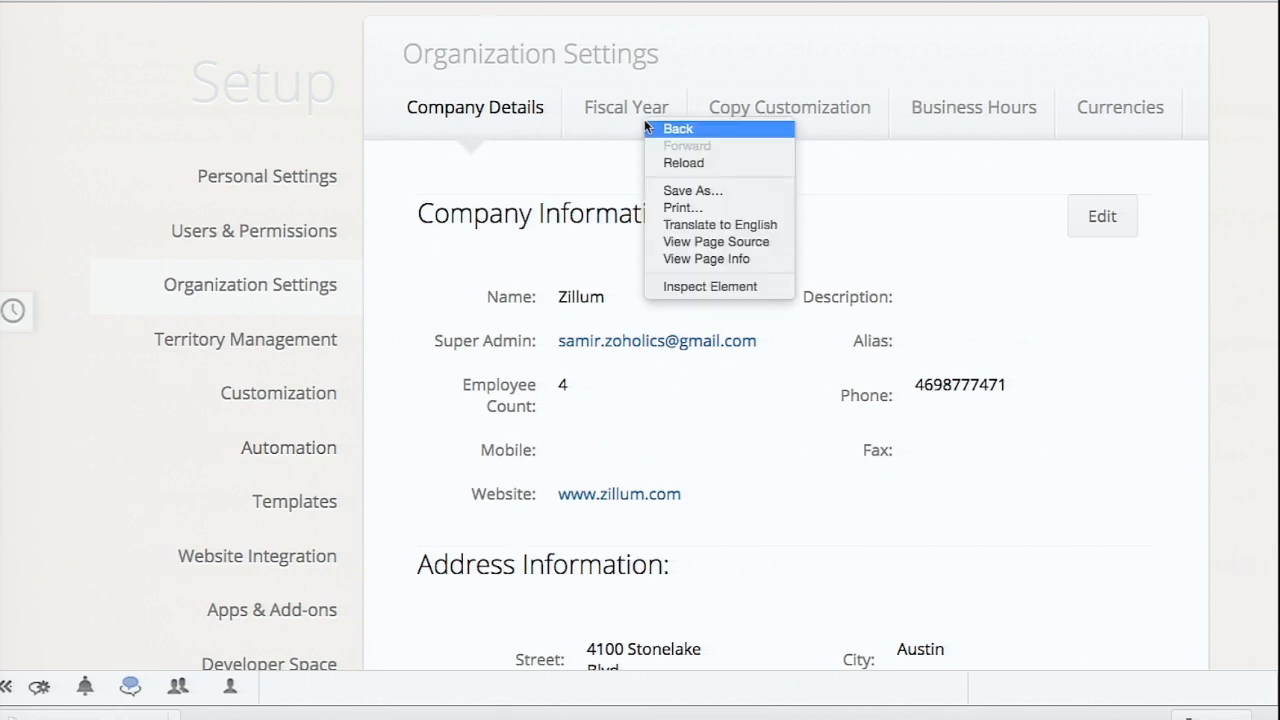
pyautogui.click(625, 107)
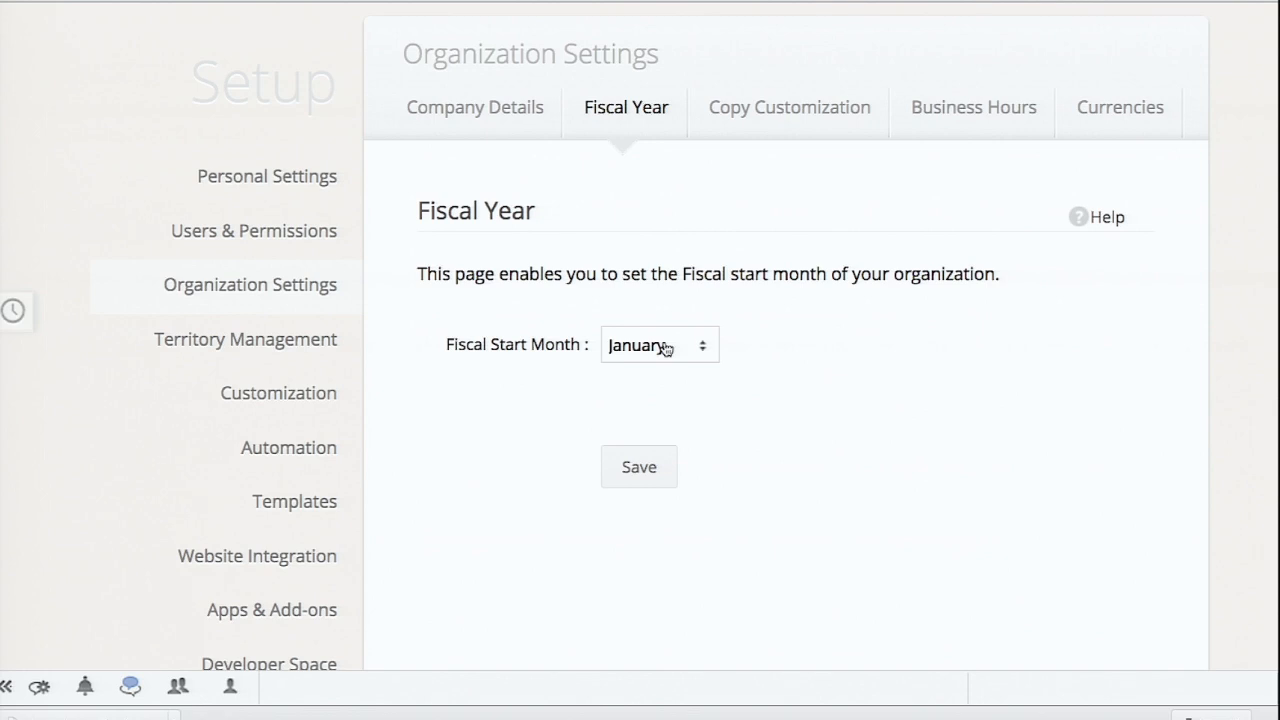
pyautogui.moveTo(1119, 107)
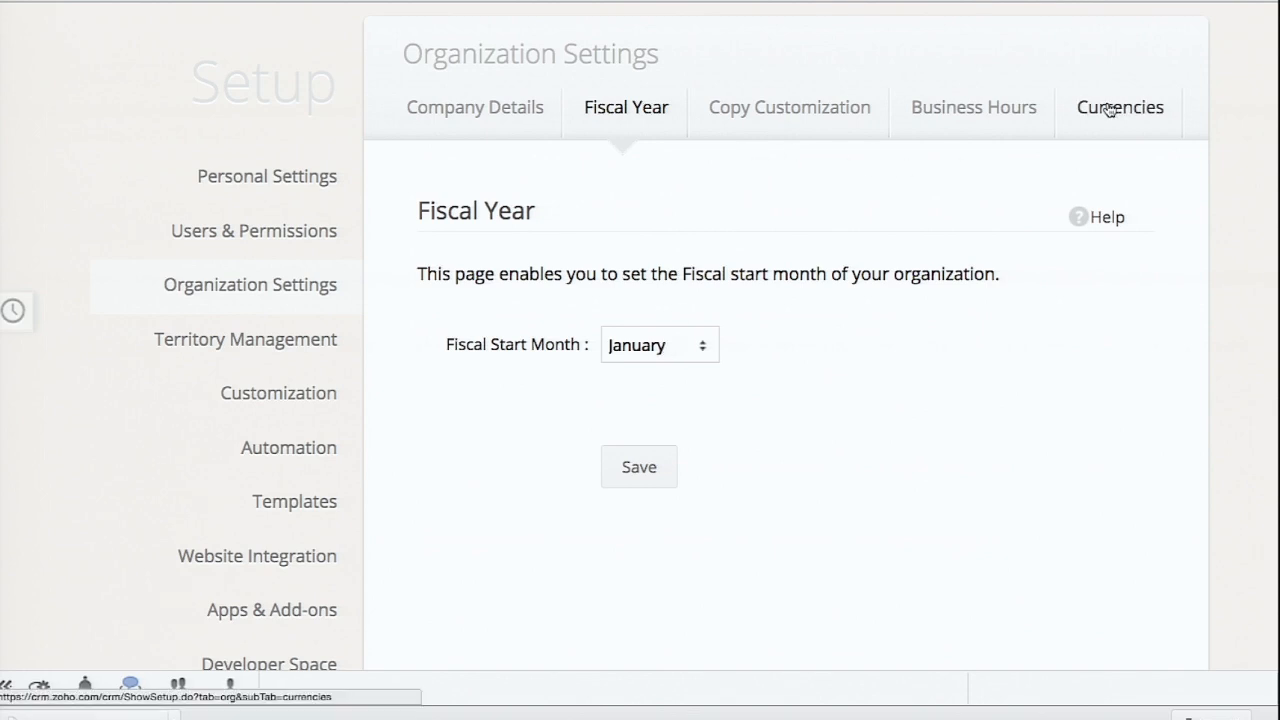
pyautogui.click(1119, 107)
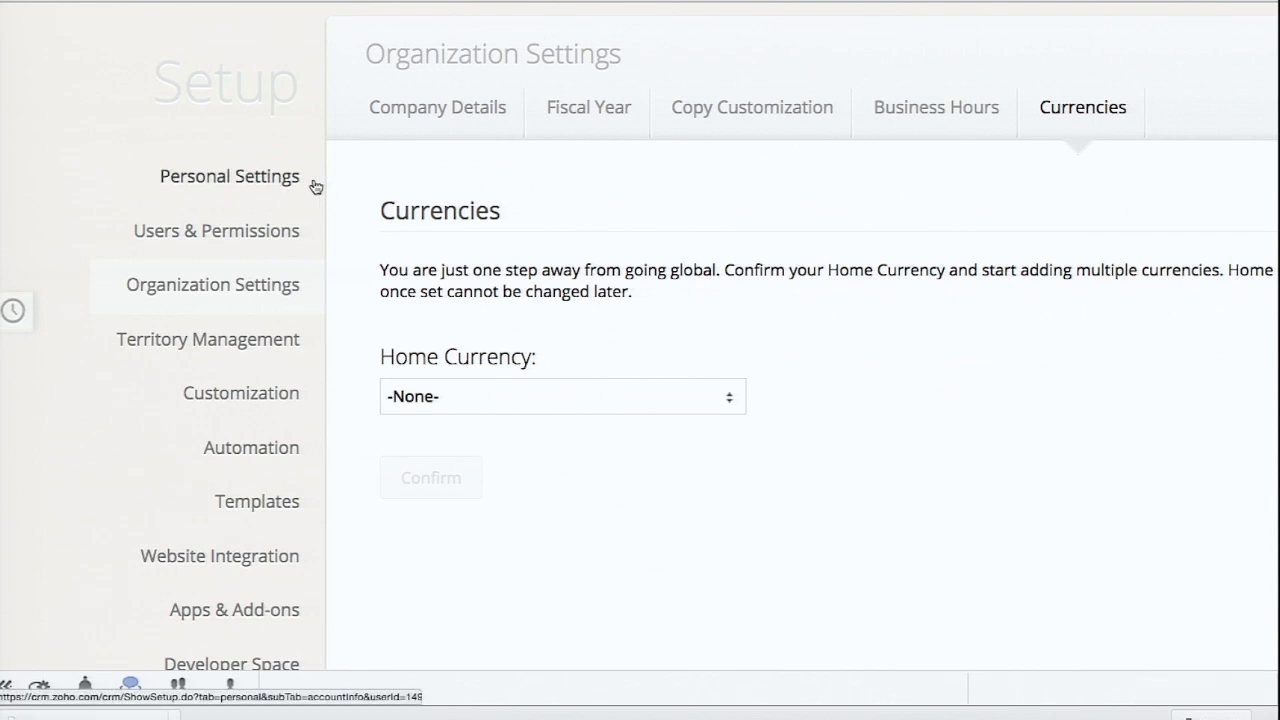
pyautogui.click(229, 176)
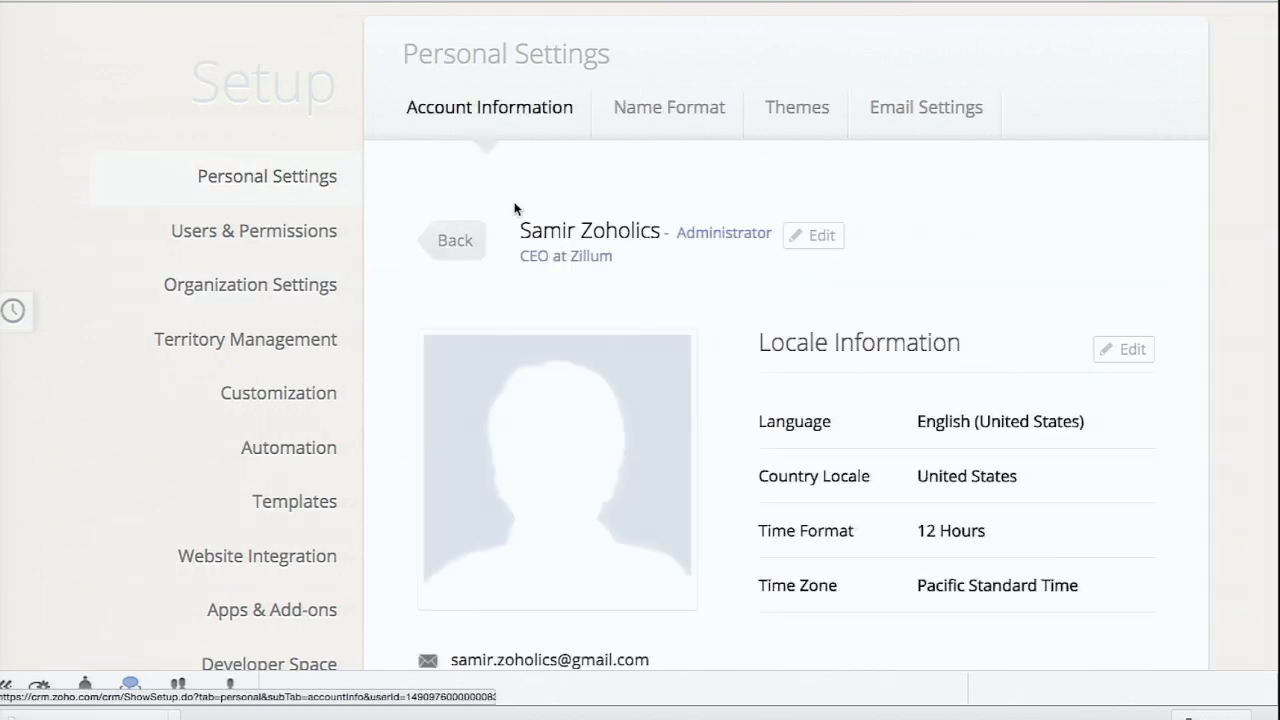
# - Show the Themes page with the Tab Bar set to Default
pyautogui.scroll(-3)
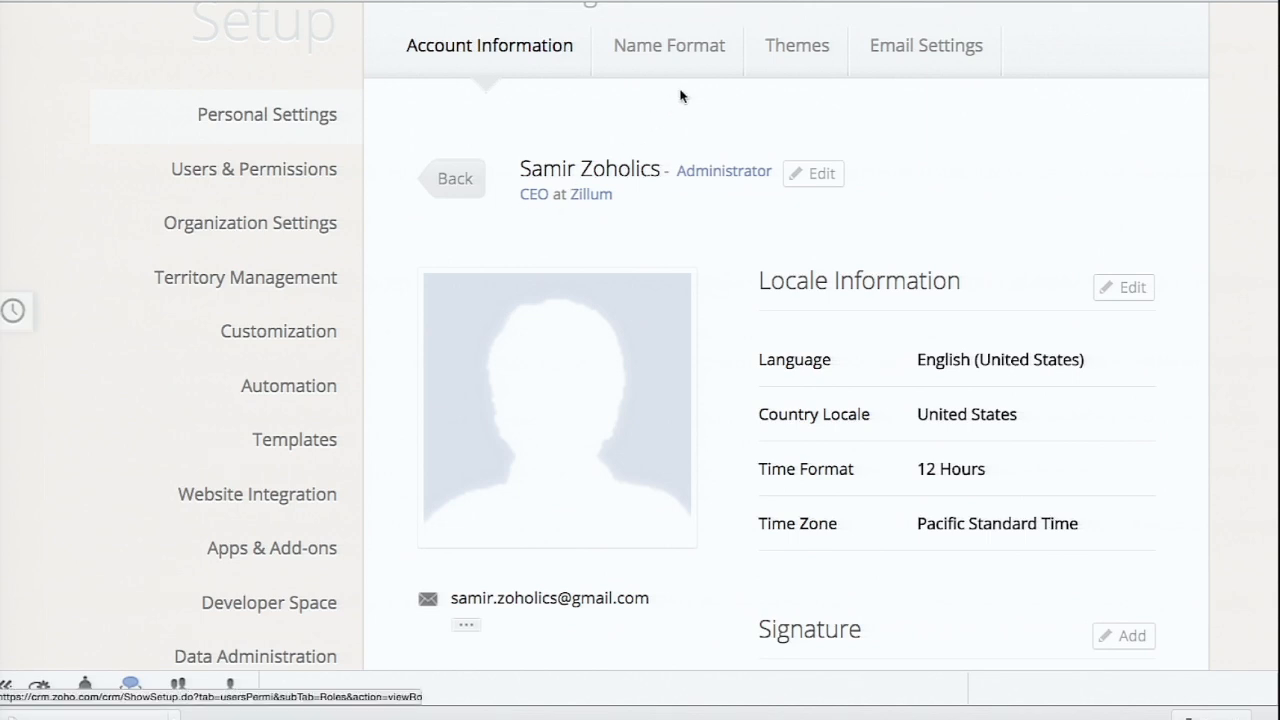
pyautogui.click(797, 45)
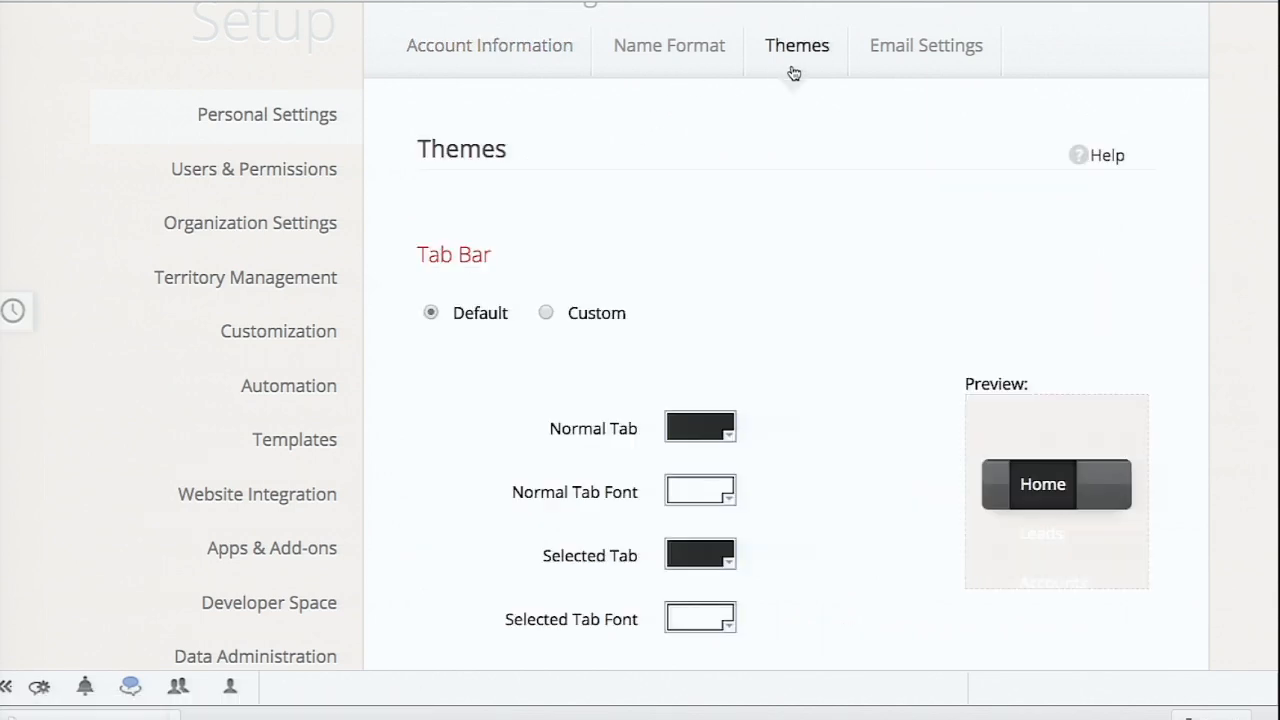
# - Switch the Tab Bar theme to Custom via the Normal Tab colour swatch, leaving colours unchanged
pyautogui.scroll(-3)
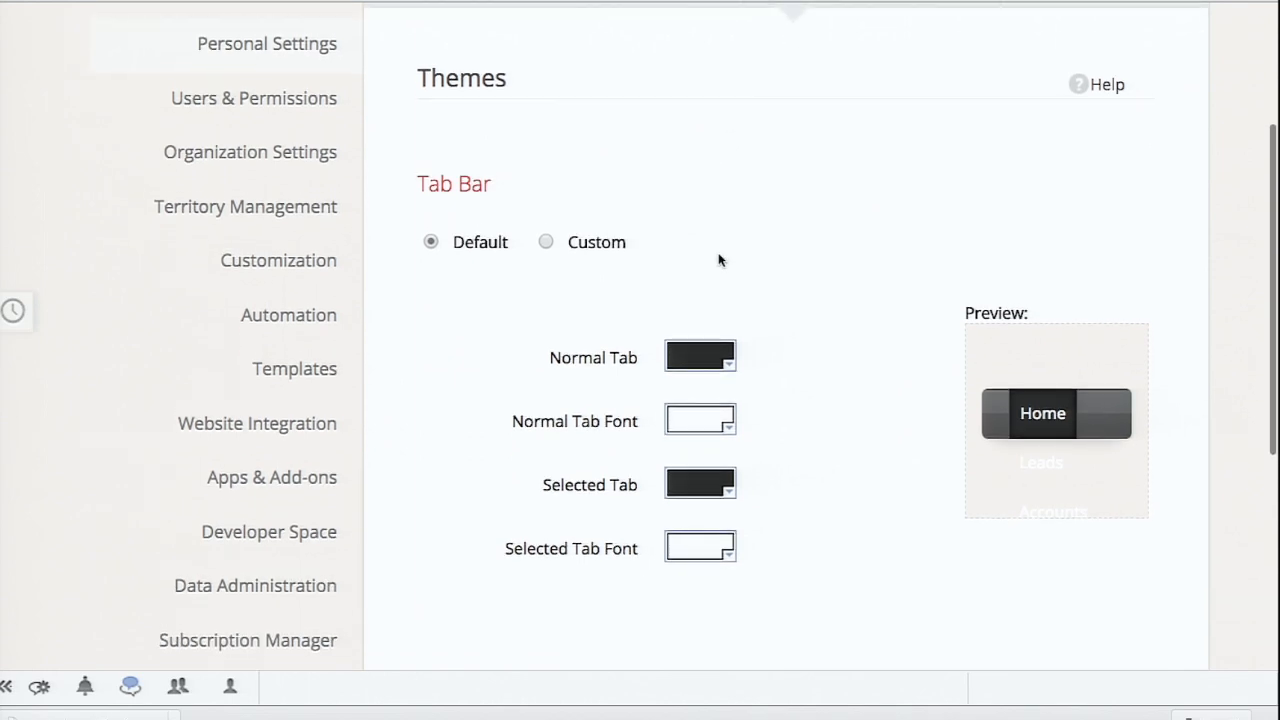
pyautogui.scroll(3)
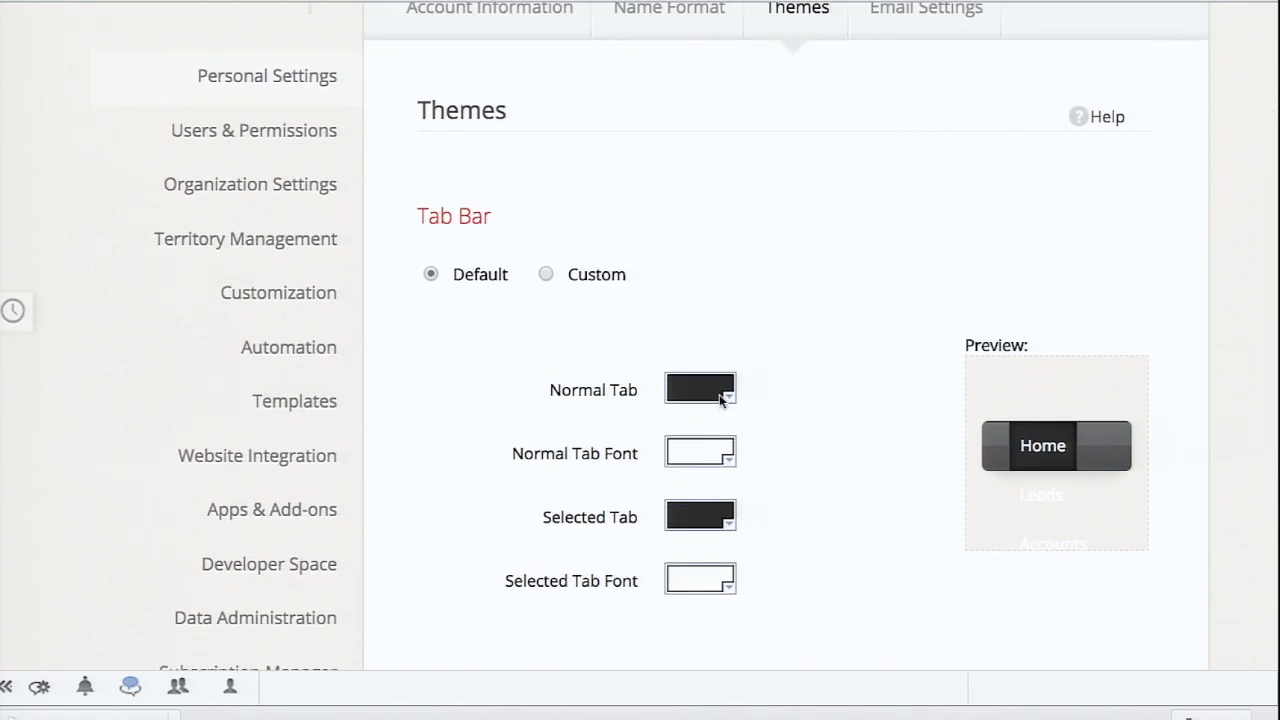
pyautogui.click(700, 389)
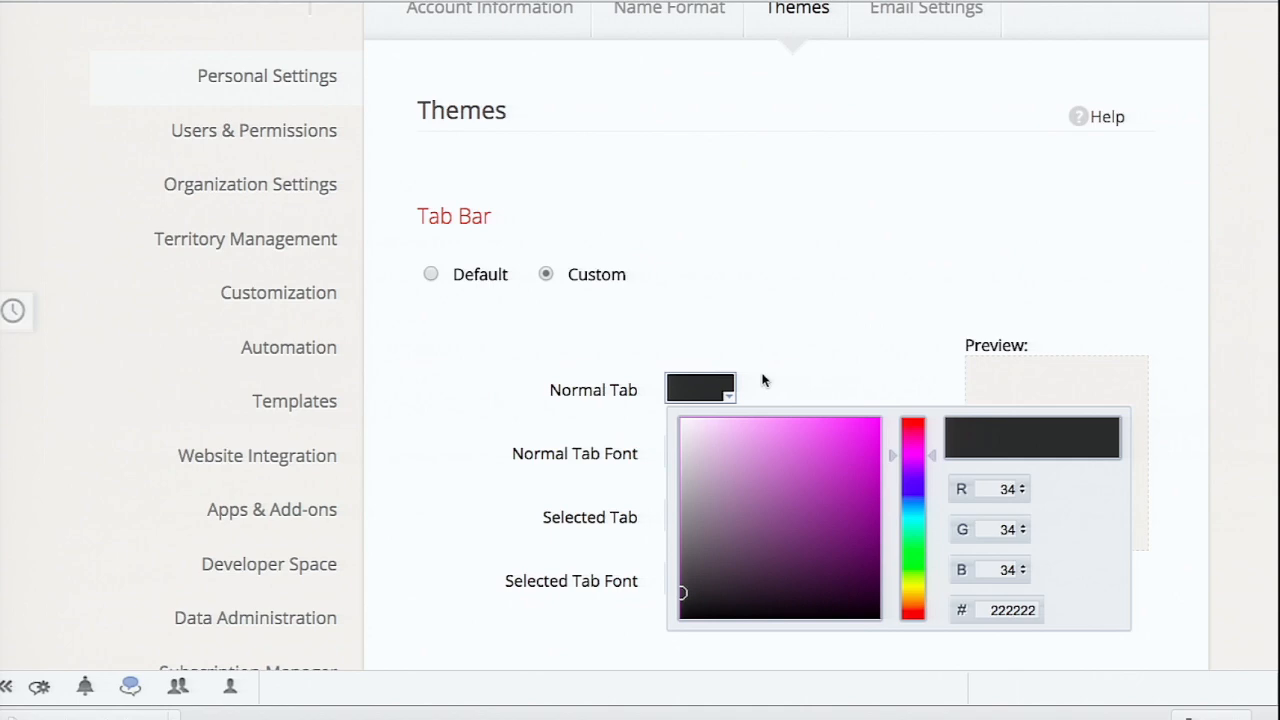
pyautogui.click(765, 363)
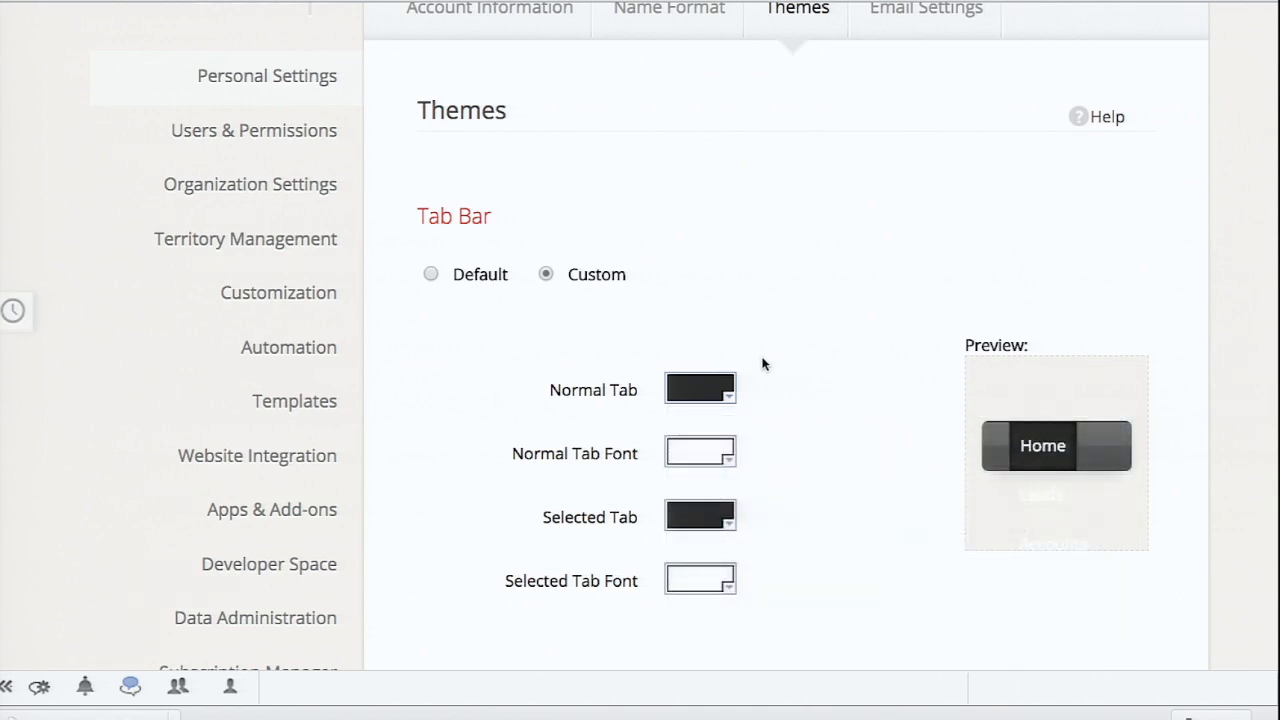